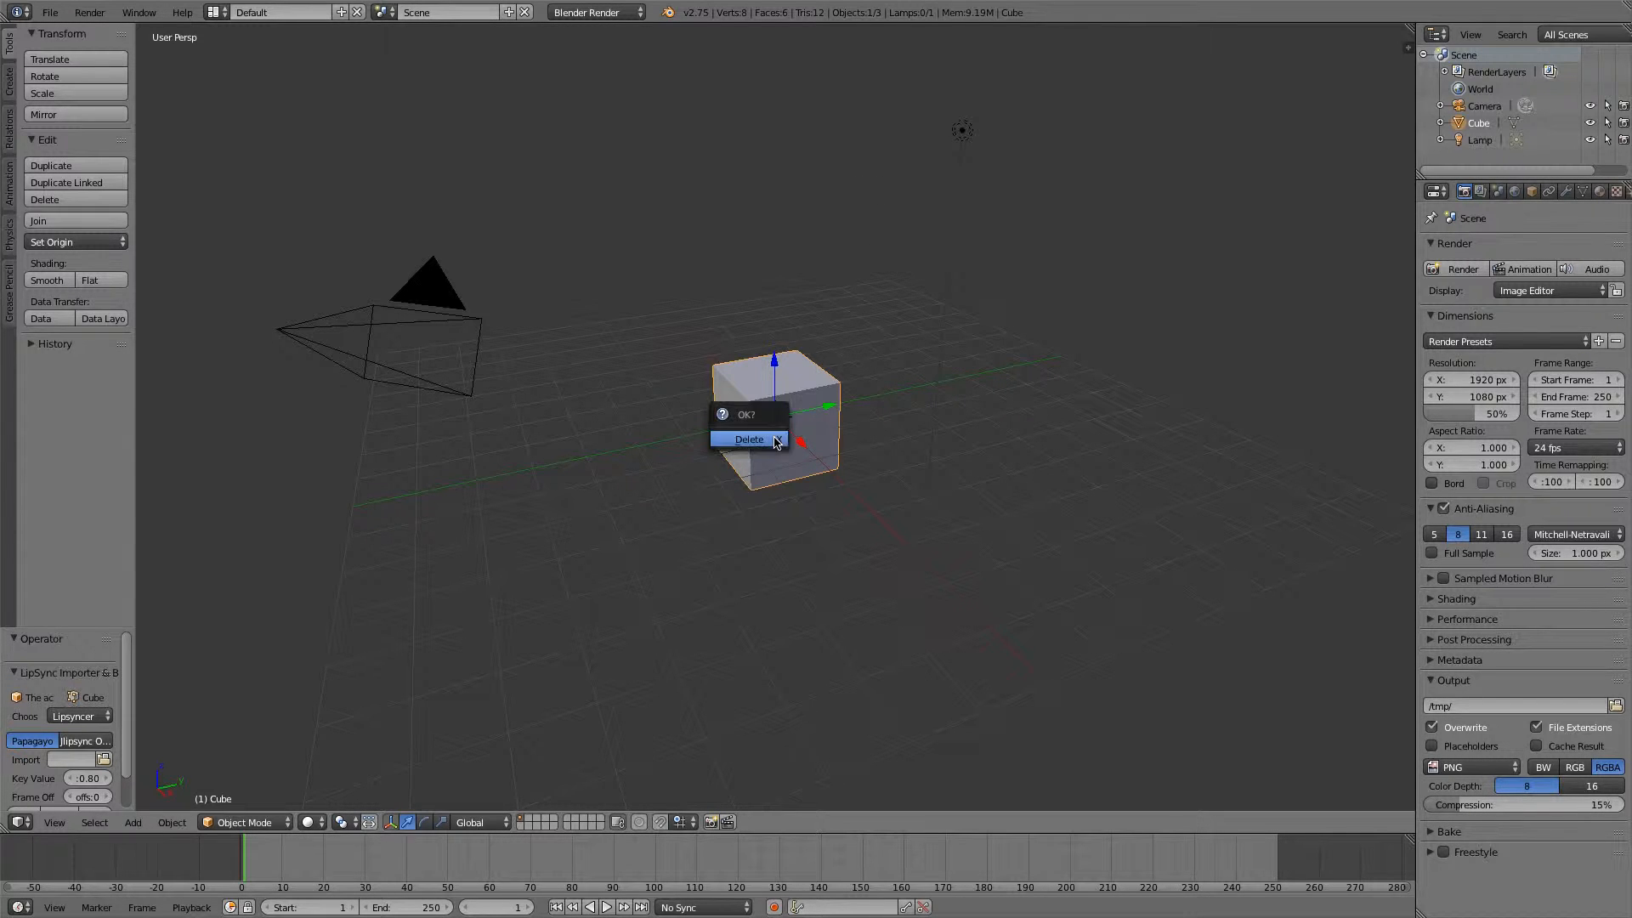
Confirm deletion of the default cube, leaving only the camera and lamp.
{"action": "left_click", "coordinate": [748, 438]}
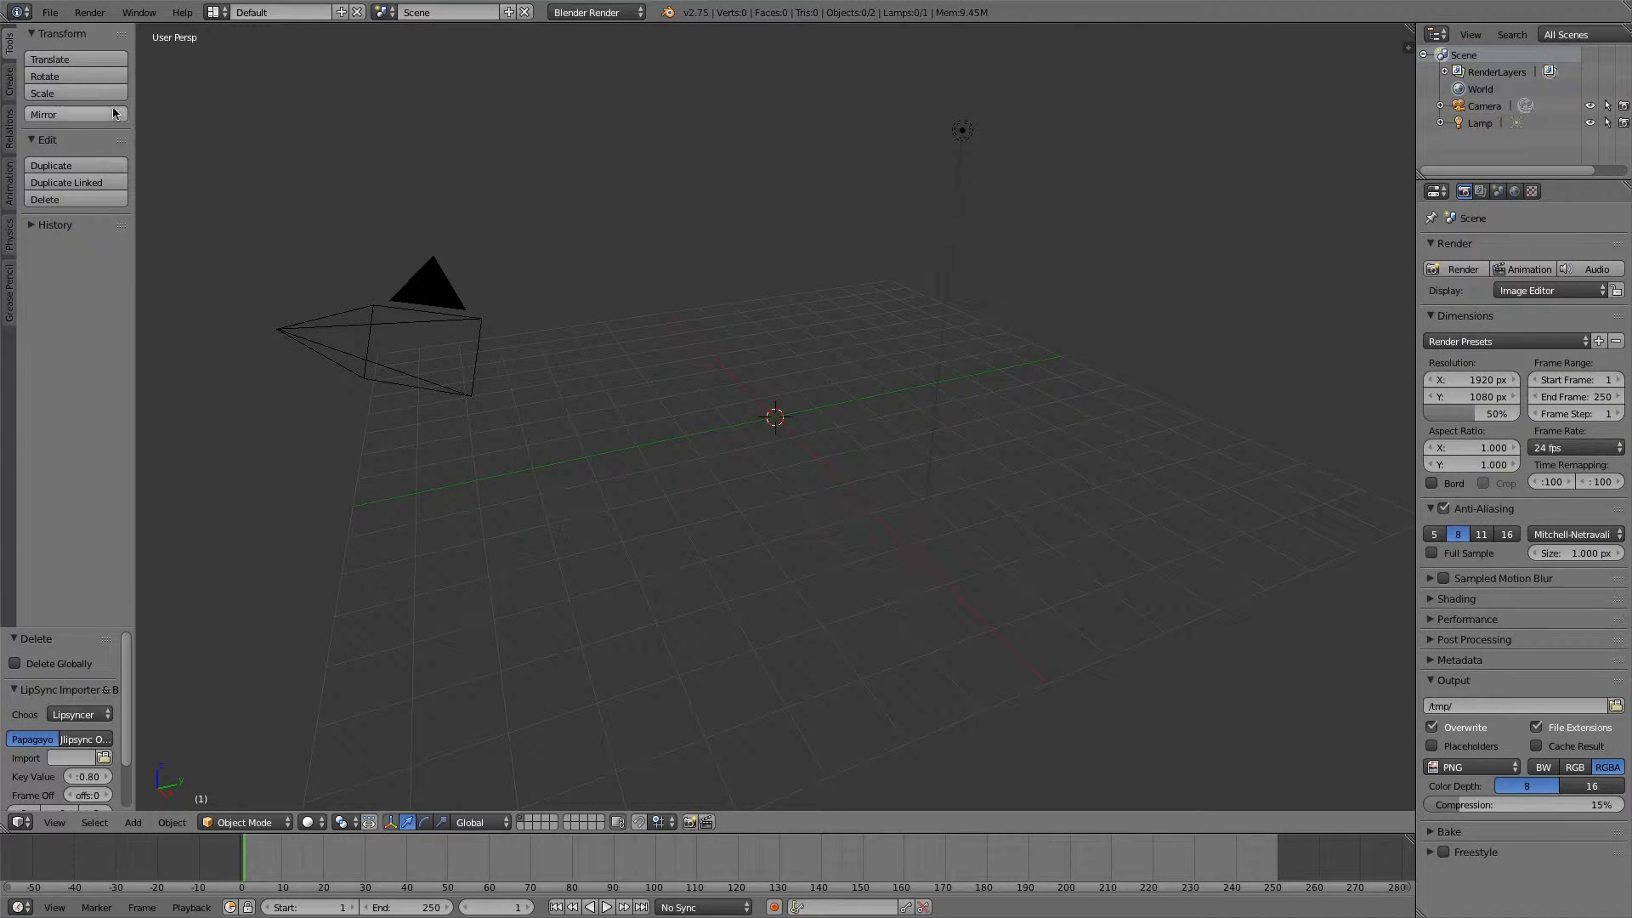
Enable the Add Curve: Sapling add-on in User Preferences.
{"action": "left_click", "coordinate": [47, 11]}
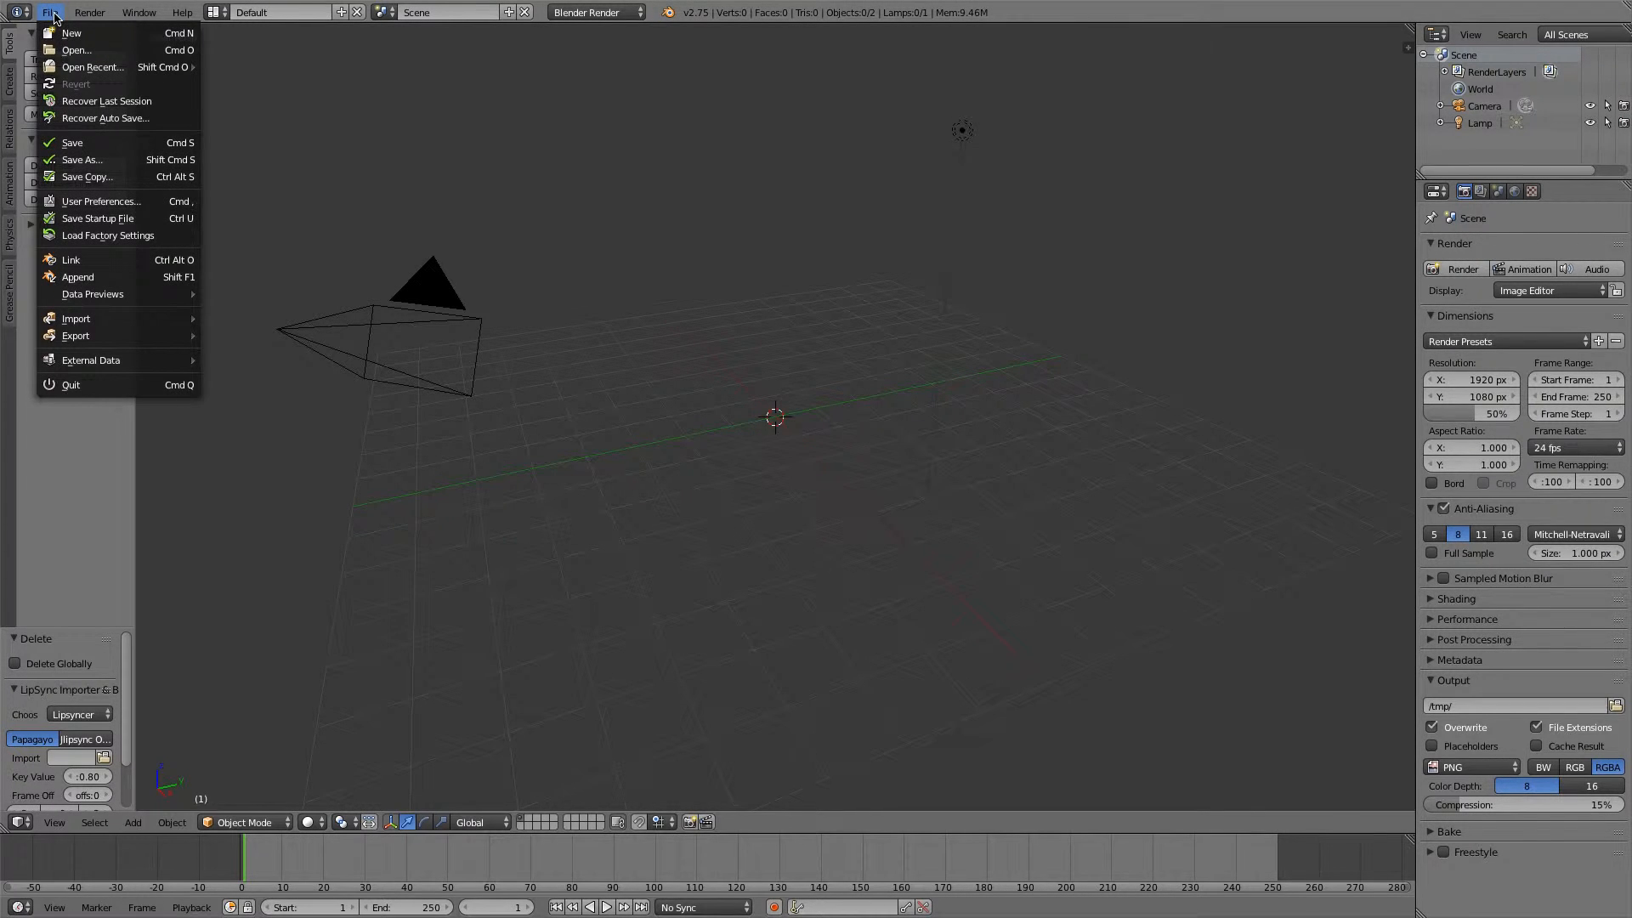
{"action": "left_click", "coordinate": [101, 201]}
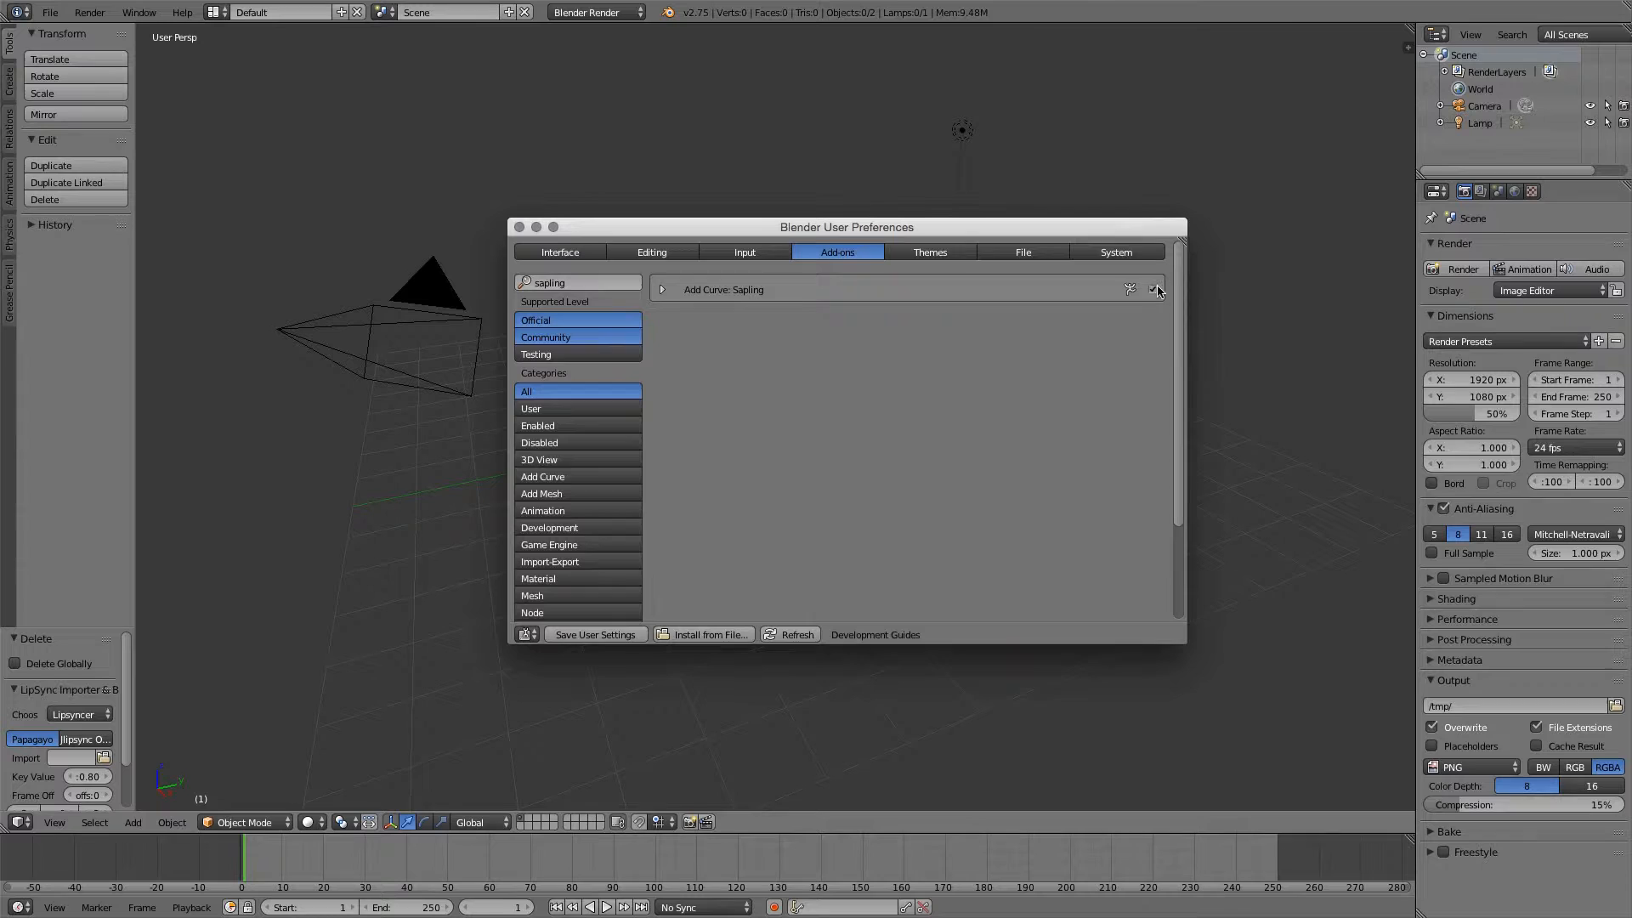
{"action": "left_click", "coordinate": [1151, 289]}
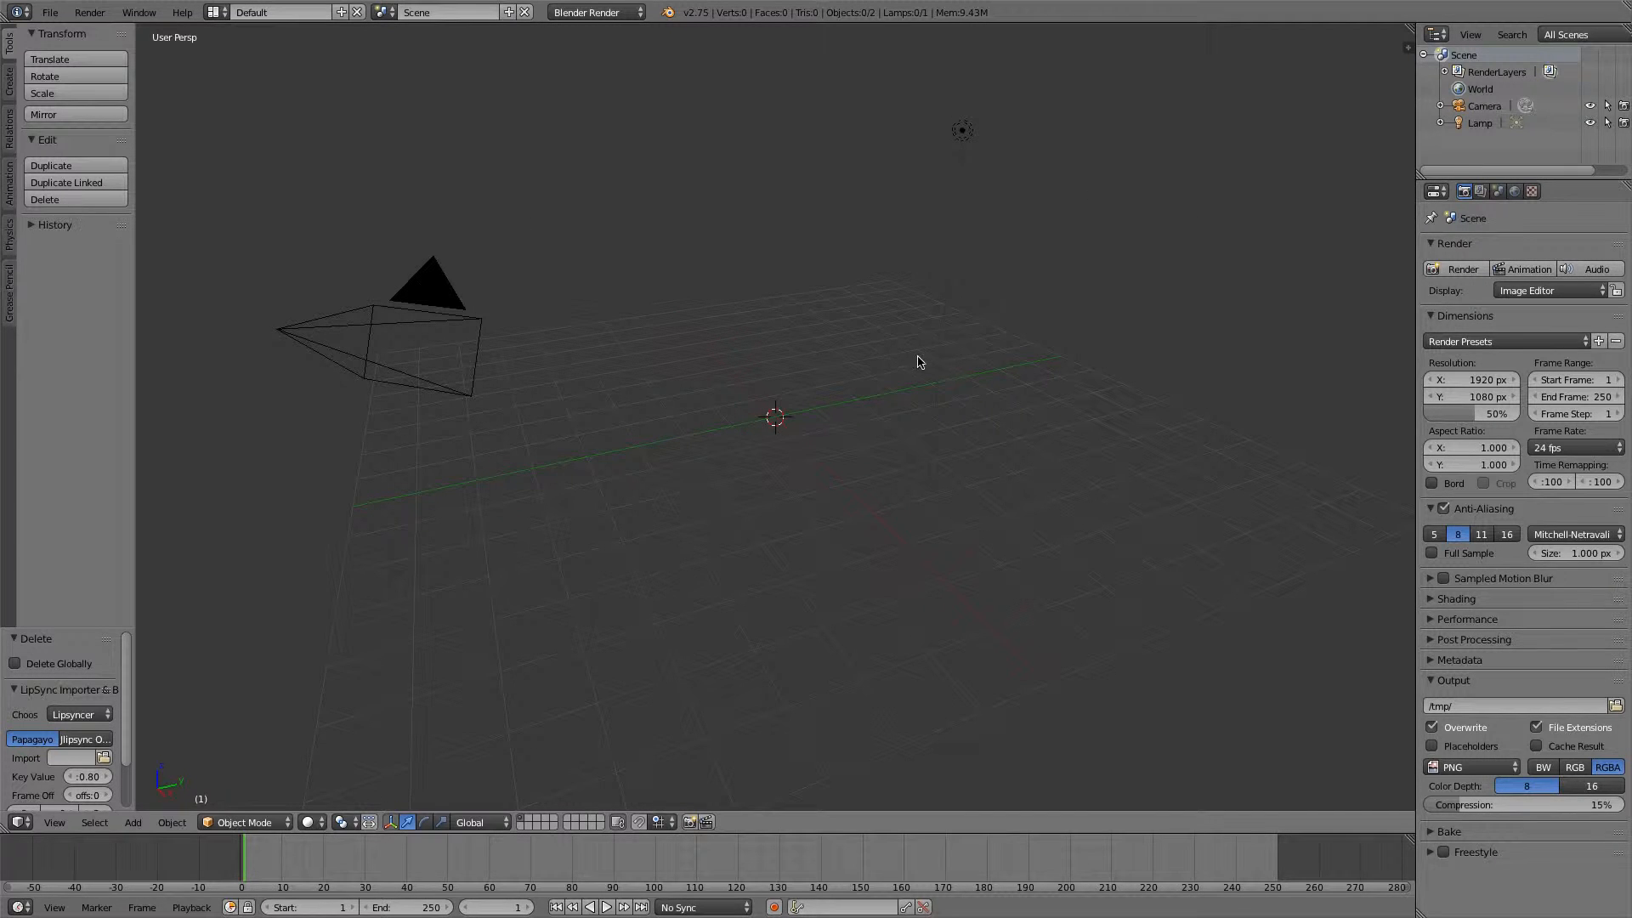
Find the Add Tree entry among the curve object types in the Add menu.
{"action": "left_click", "coordinate": [10, 689]}
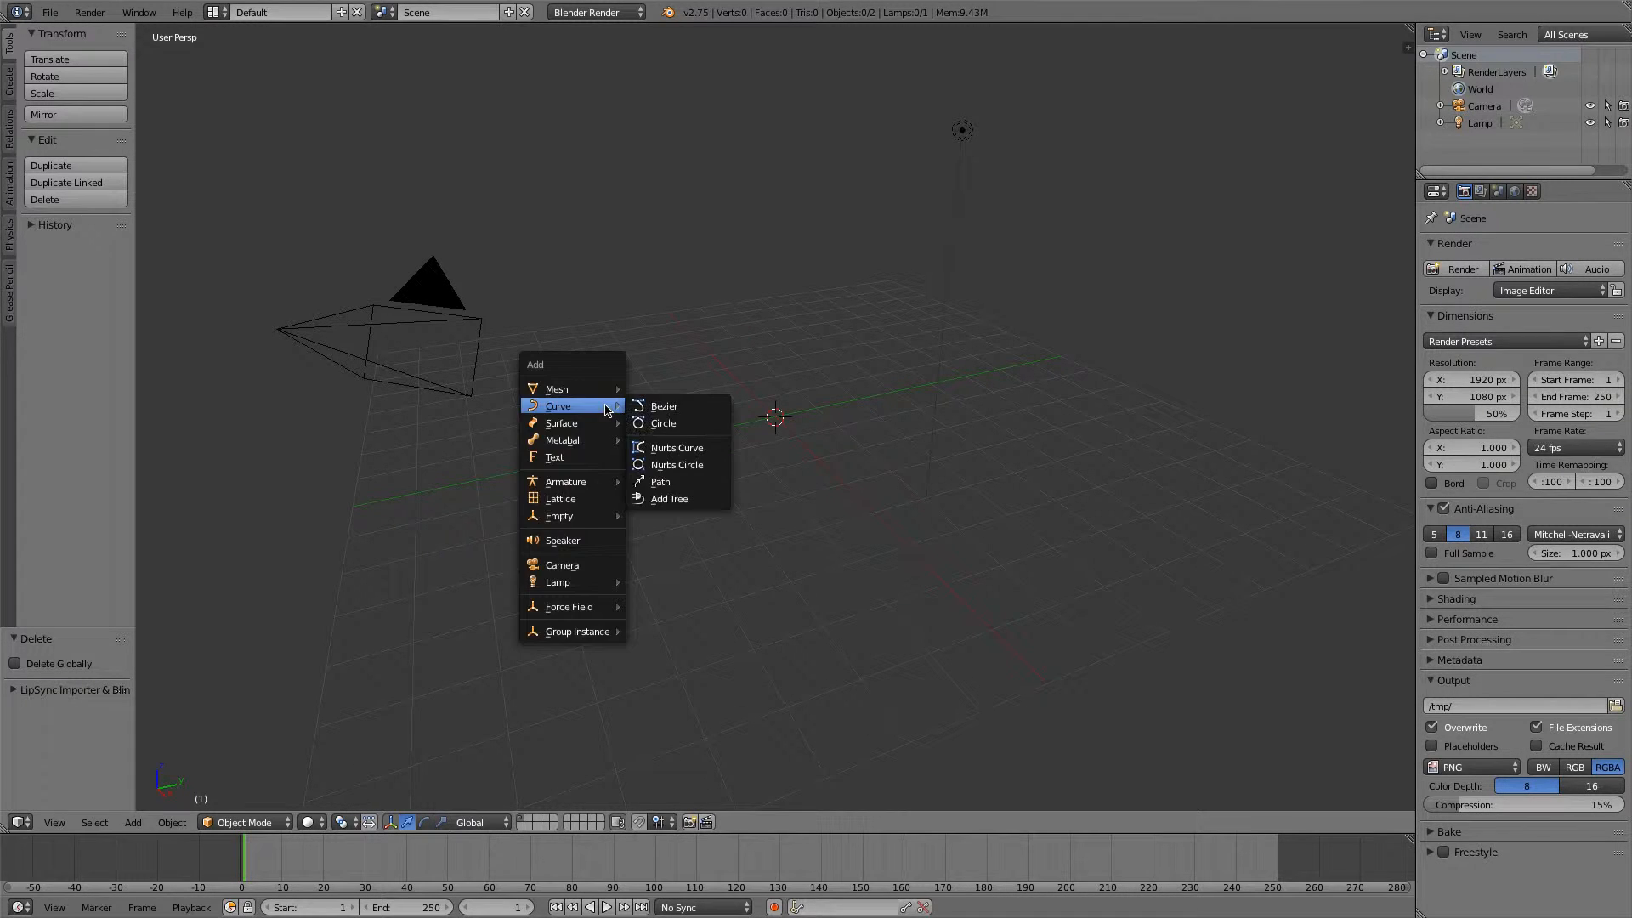
{"action": "left_click", "coordinate": [132, 821]}
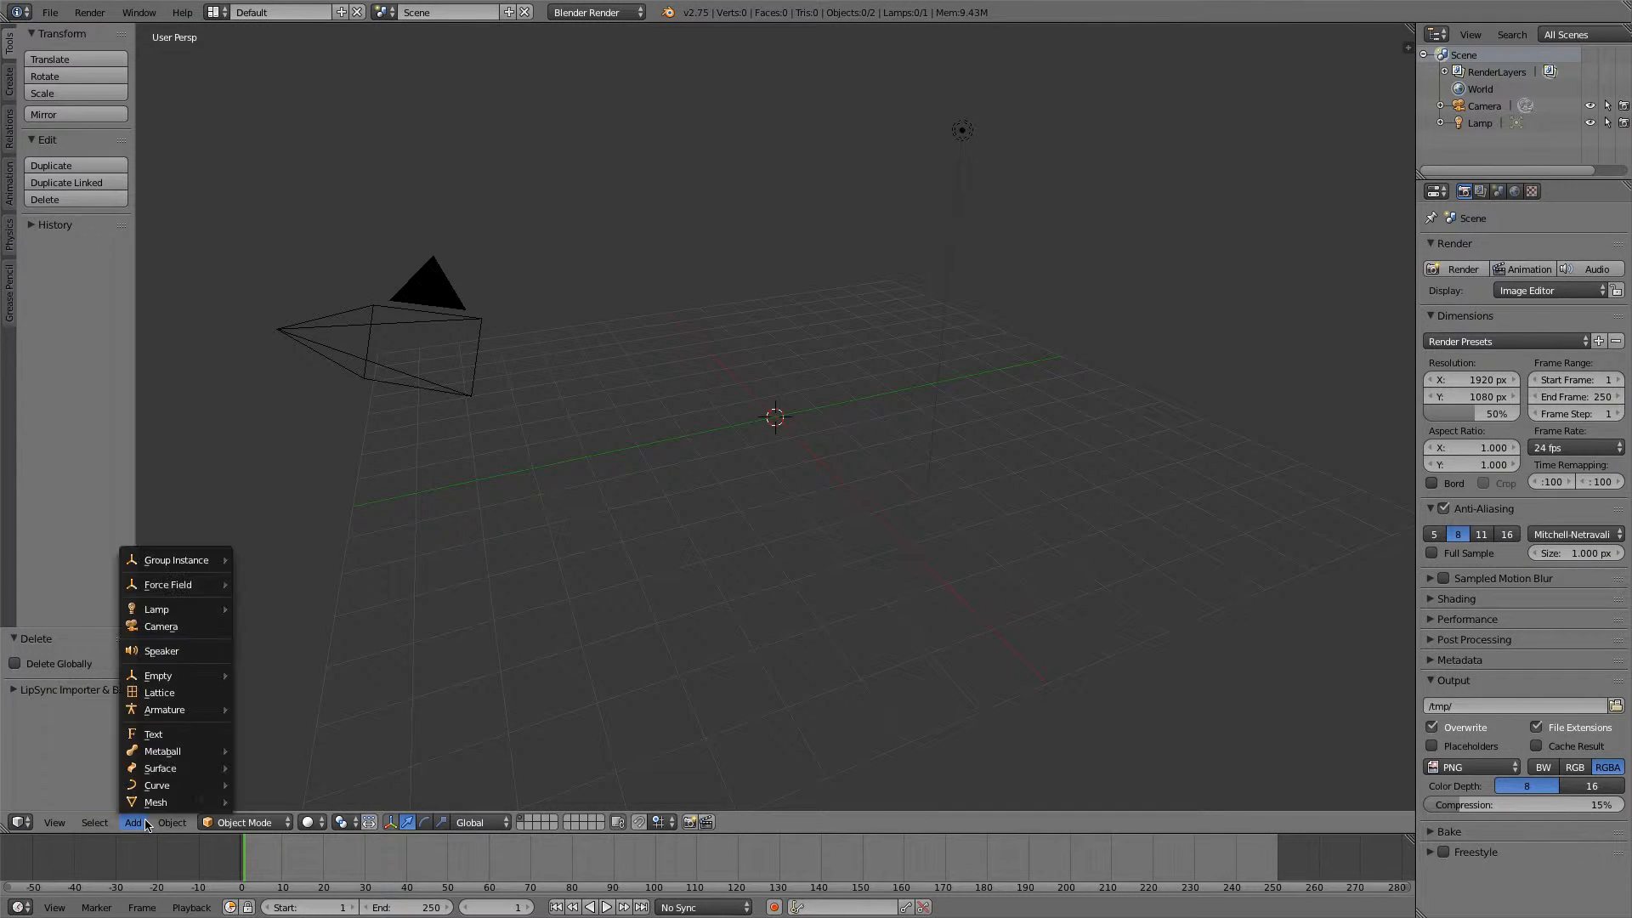
{"action": "mouse_move", "coordinate": [157, 785]}
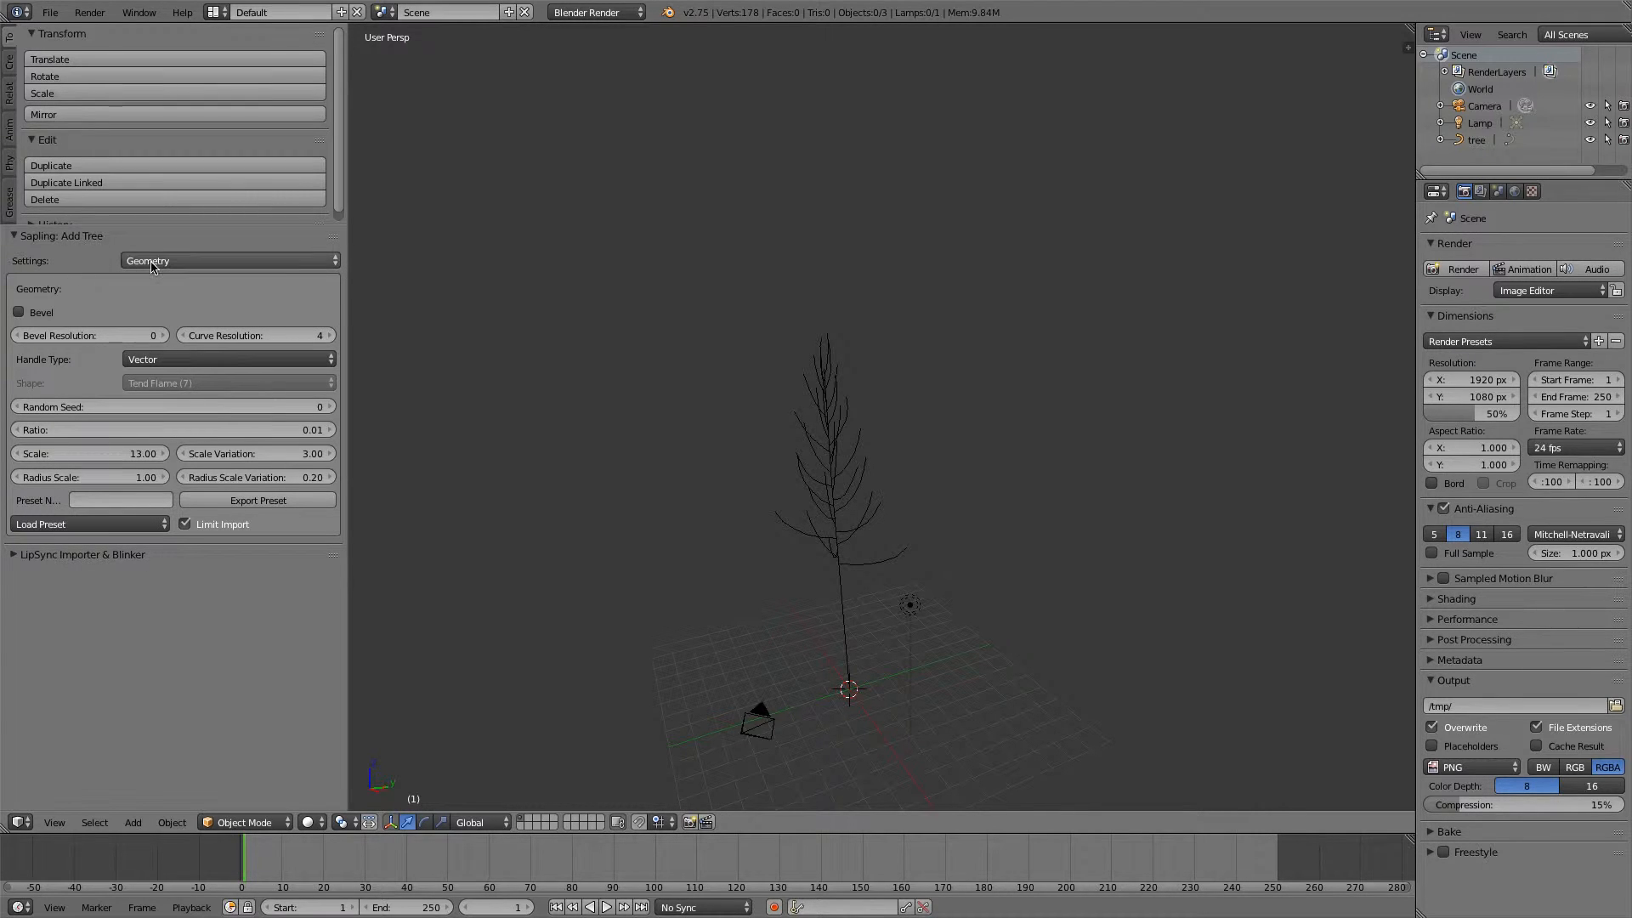
{"action": "mouse_move", "coordinate": [99, 662]}
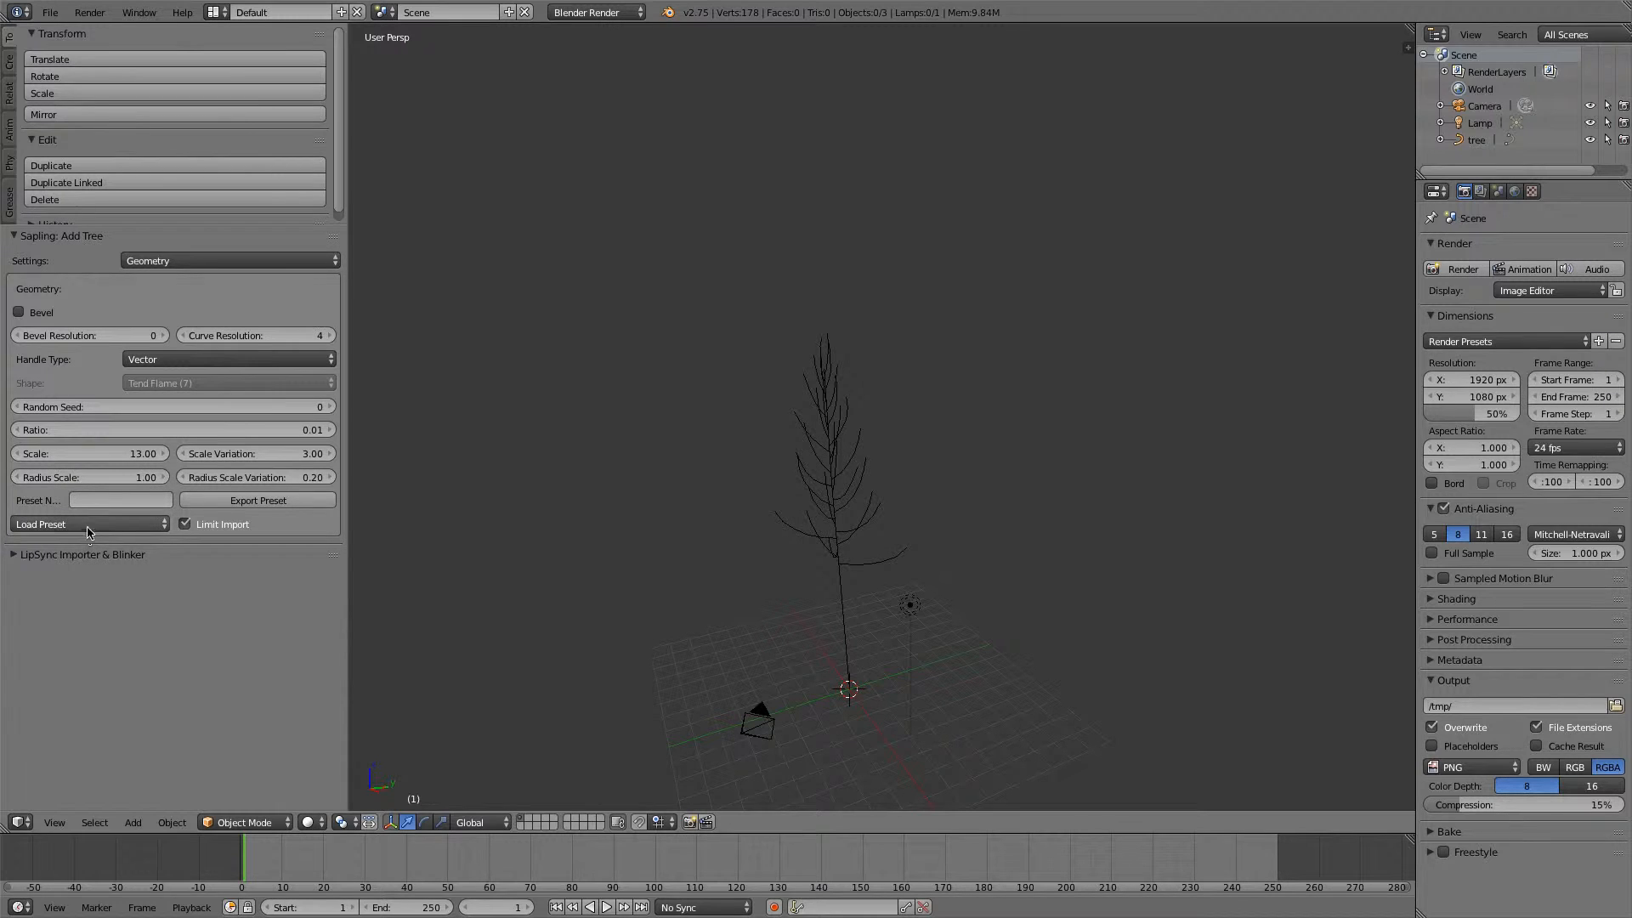
{"action": "left_click", "coordinate": [88, 524]}
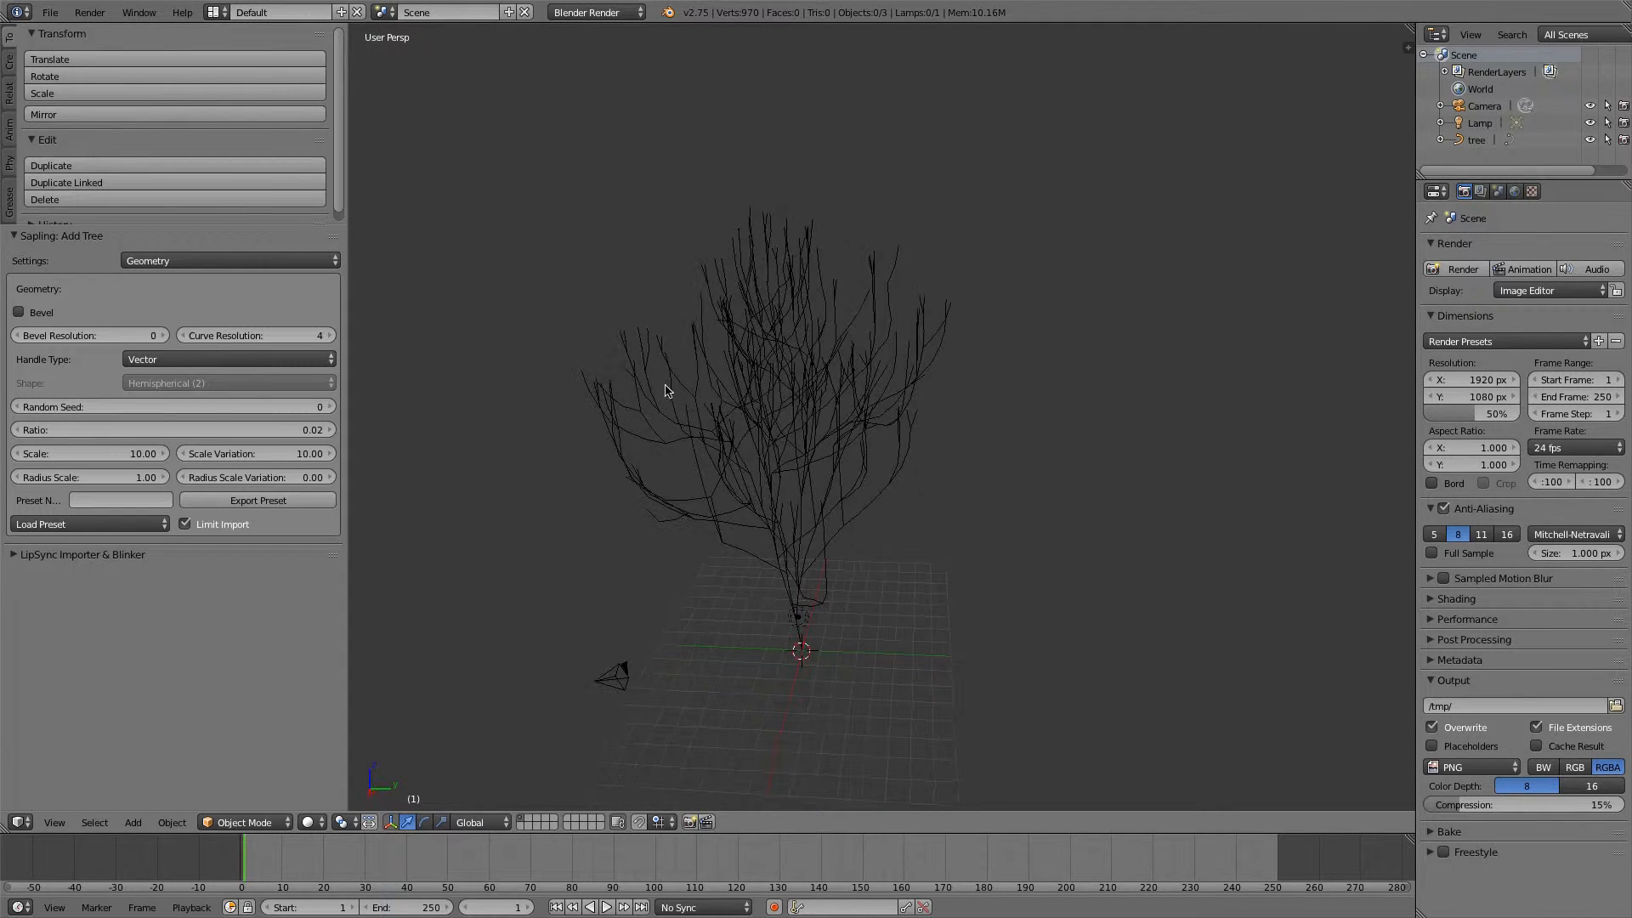
{"action": "left_click", "coordinate": [89, 523]}
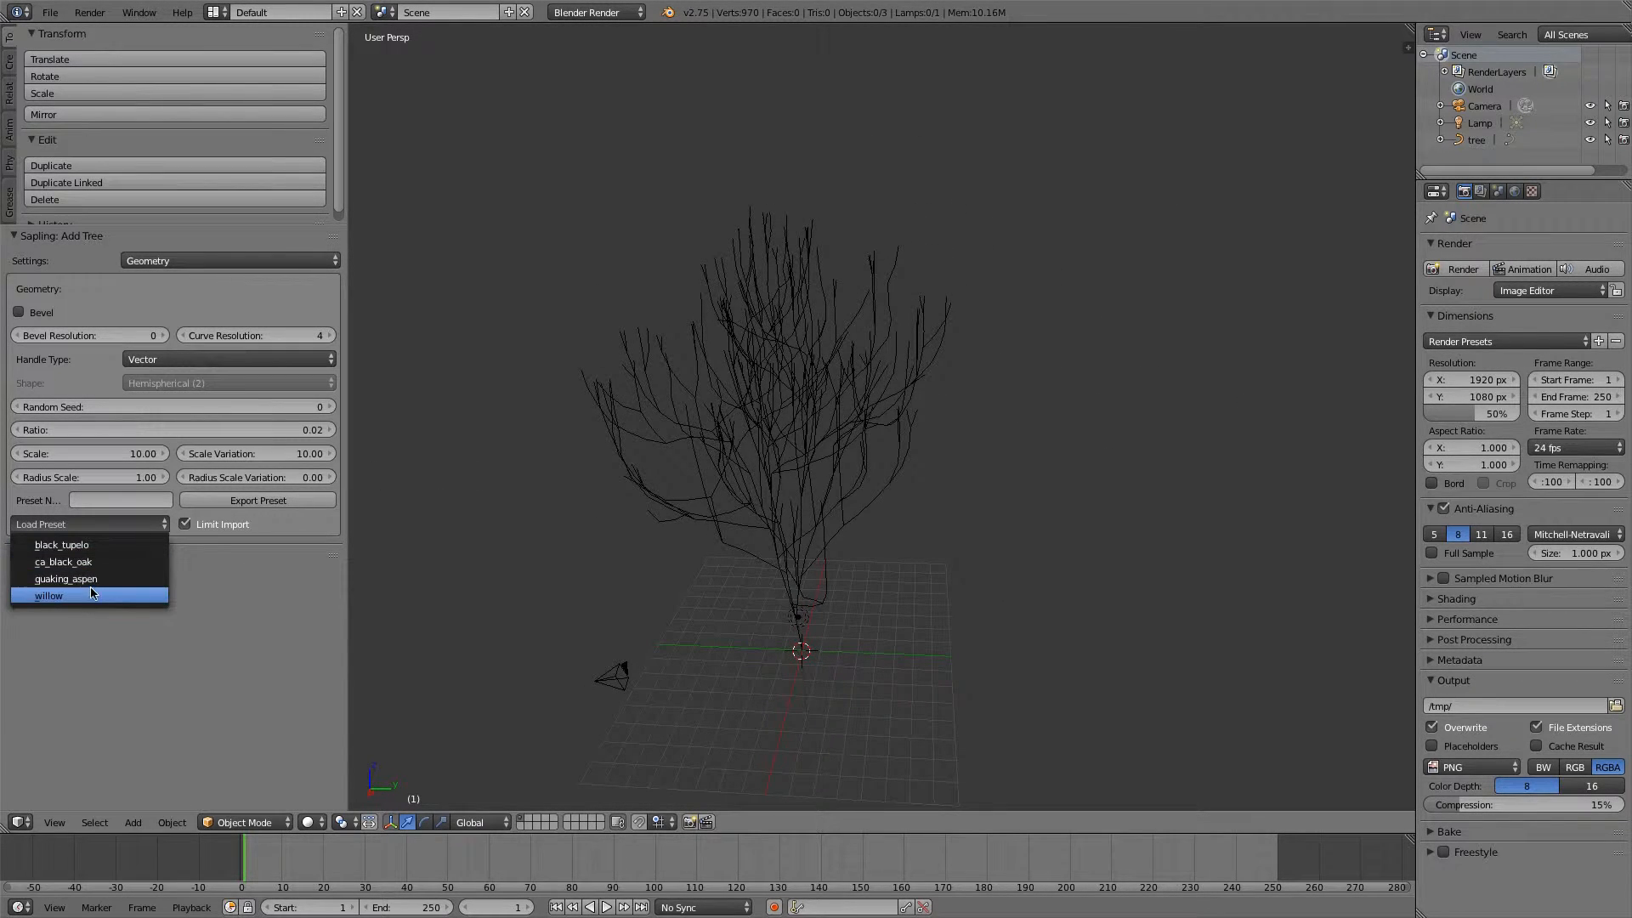
{"action": "left_click", "coordinate": [48, 595]}
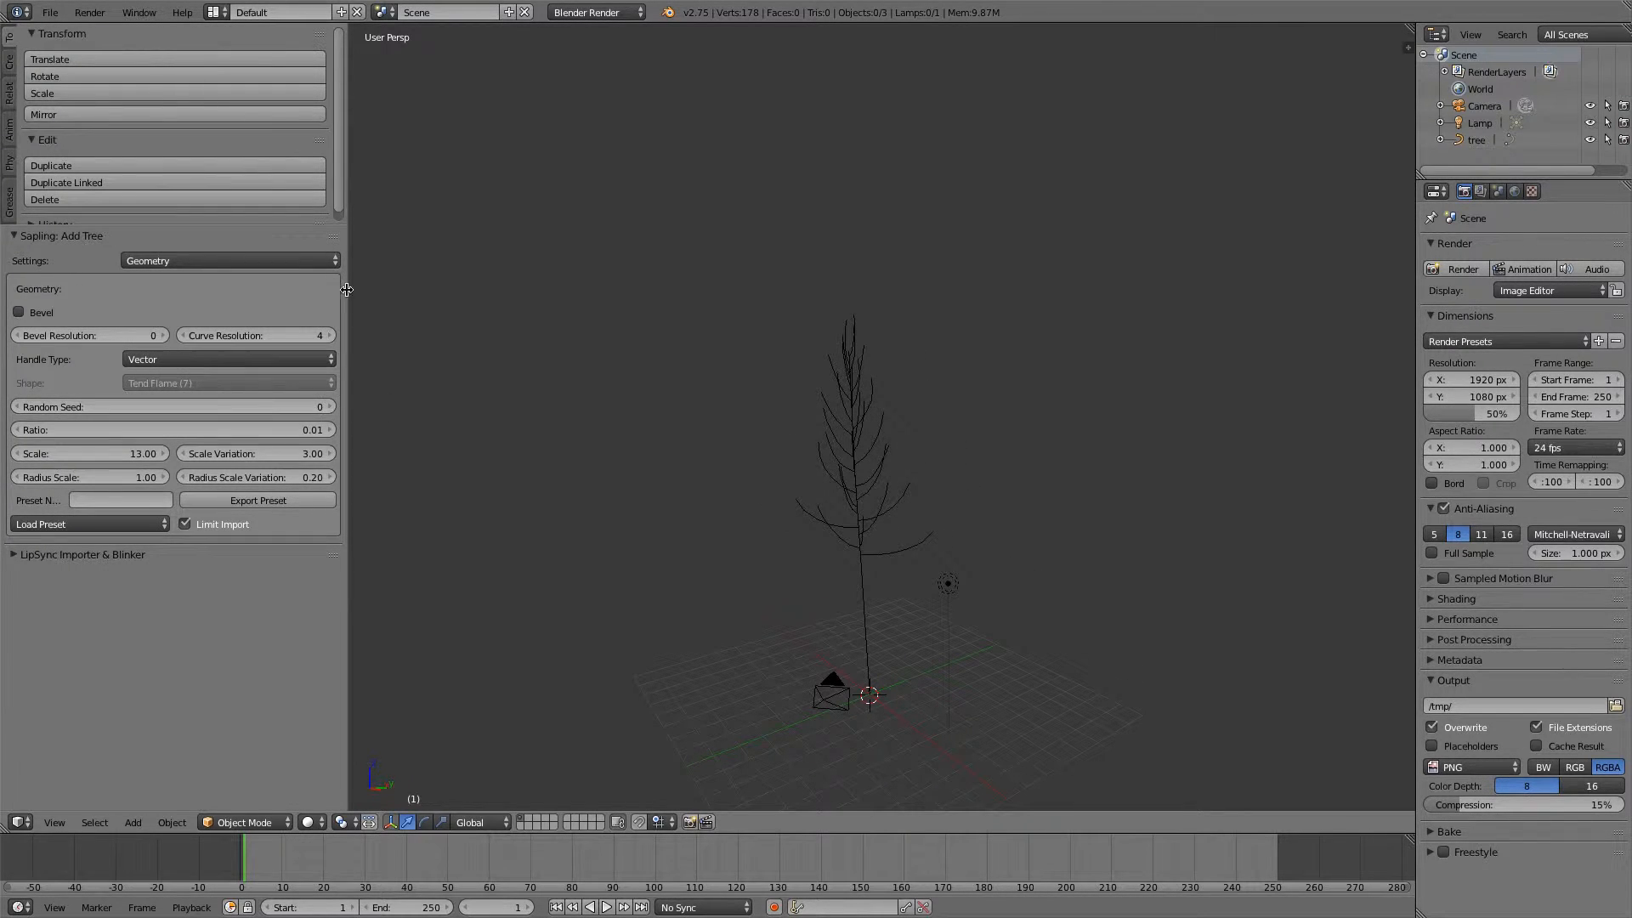
{"action": "left_click", "coordinate": [327, 407]}
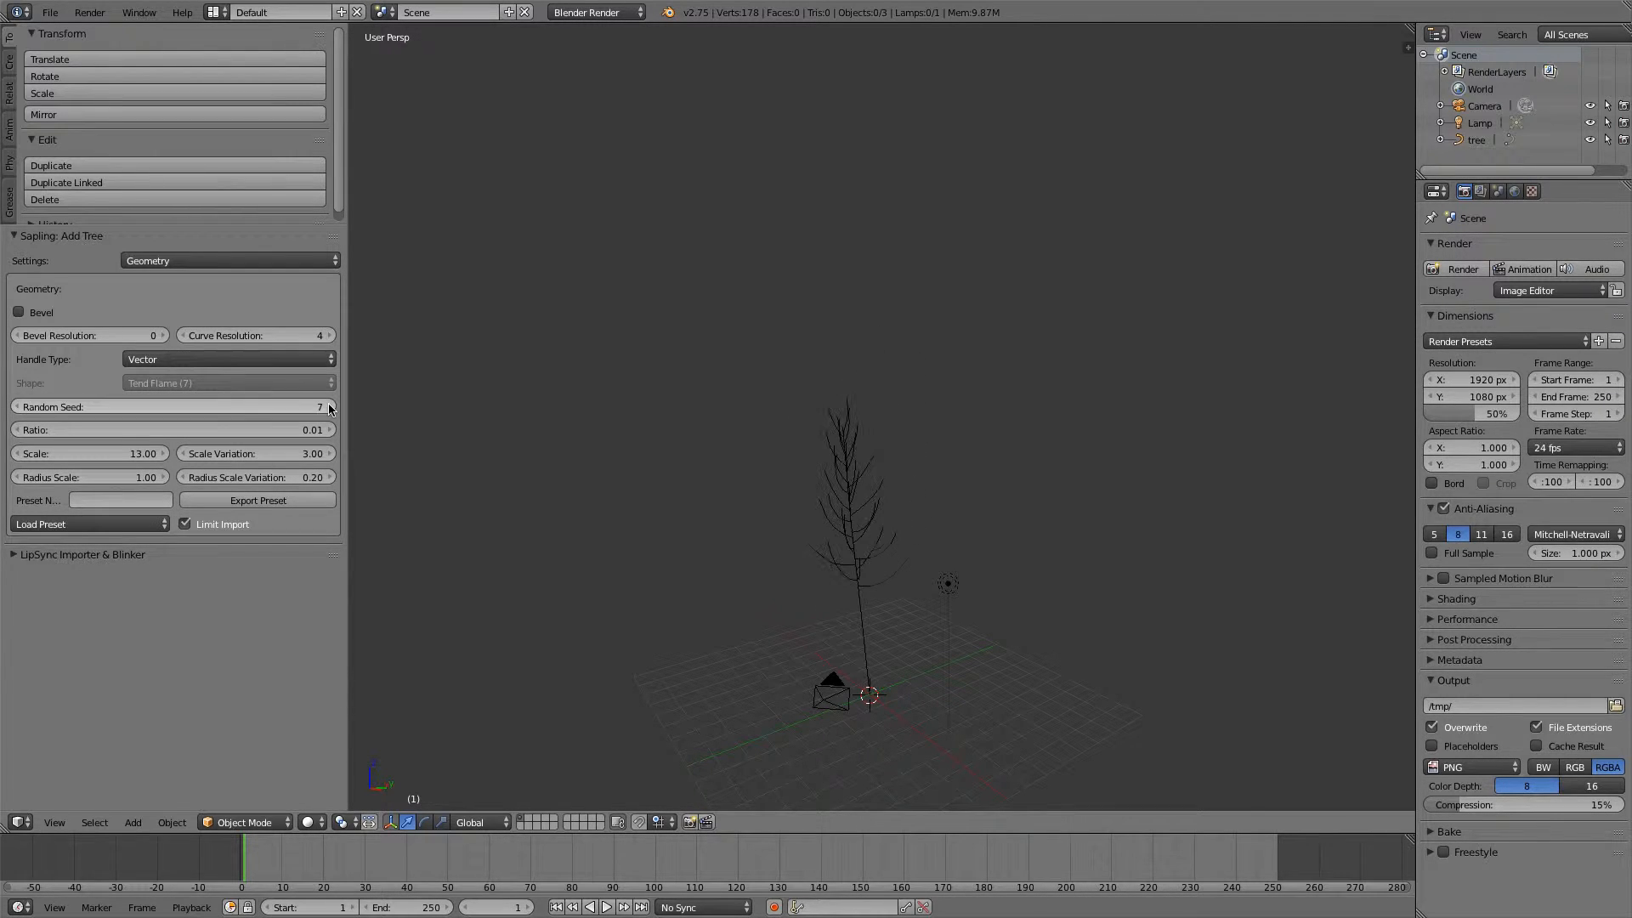
{"action": "left_click", "coordinate": [172, 406]}
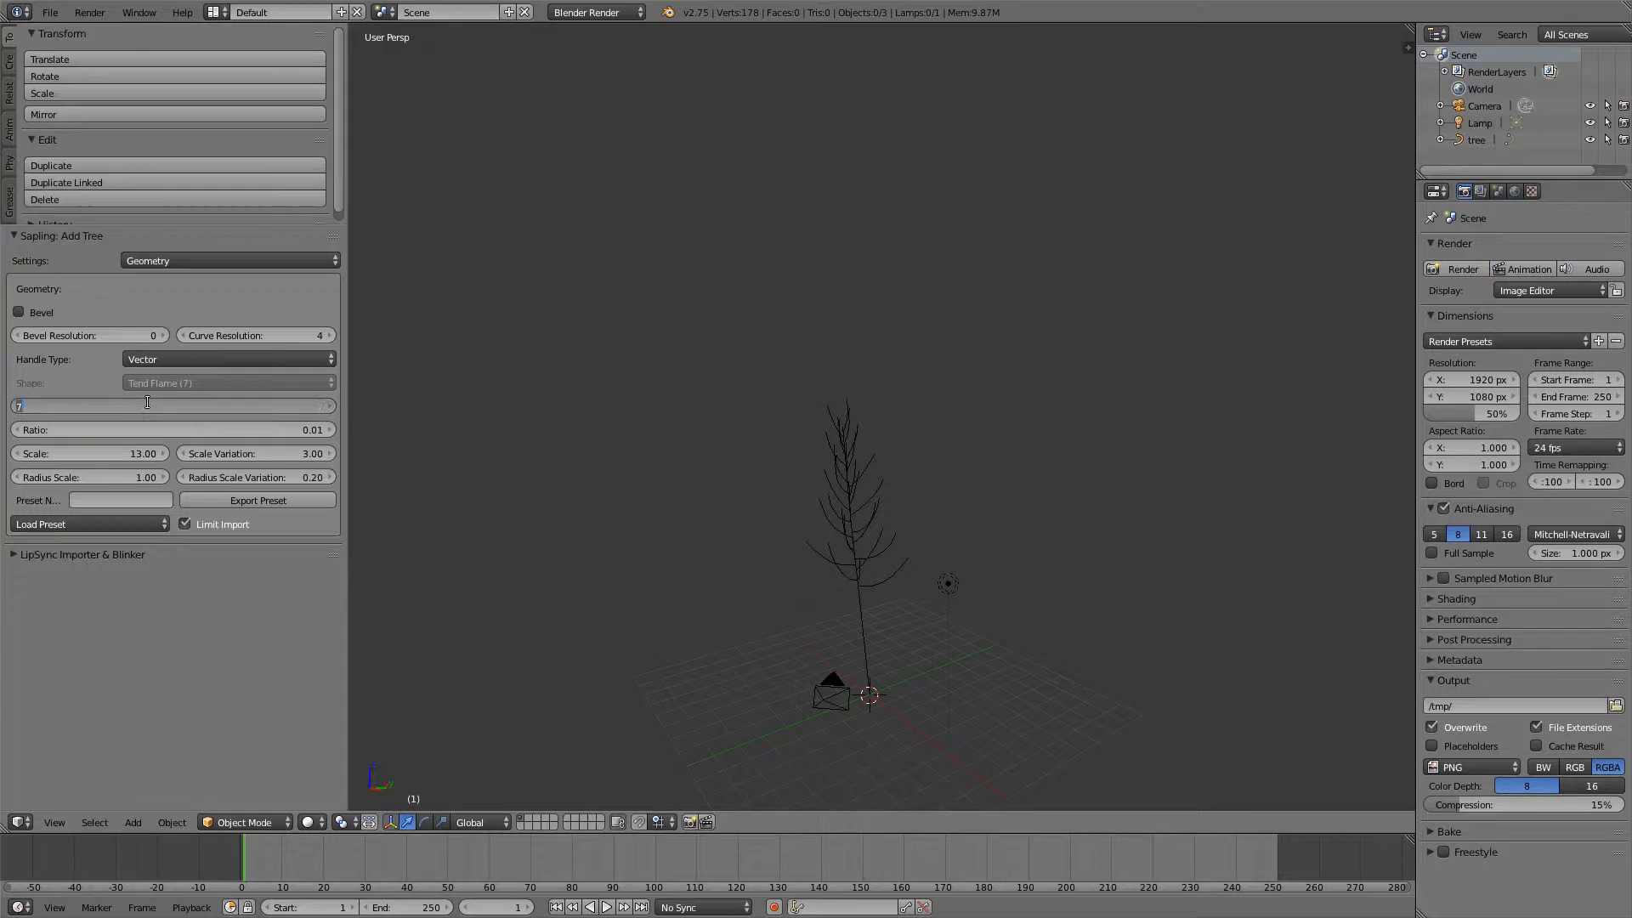
{"action": "mouse_move", "coordinate": [166, 407]}
{"action": "type", "text": "0"}
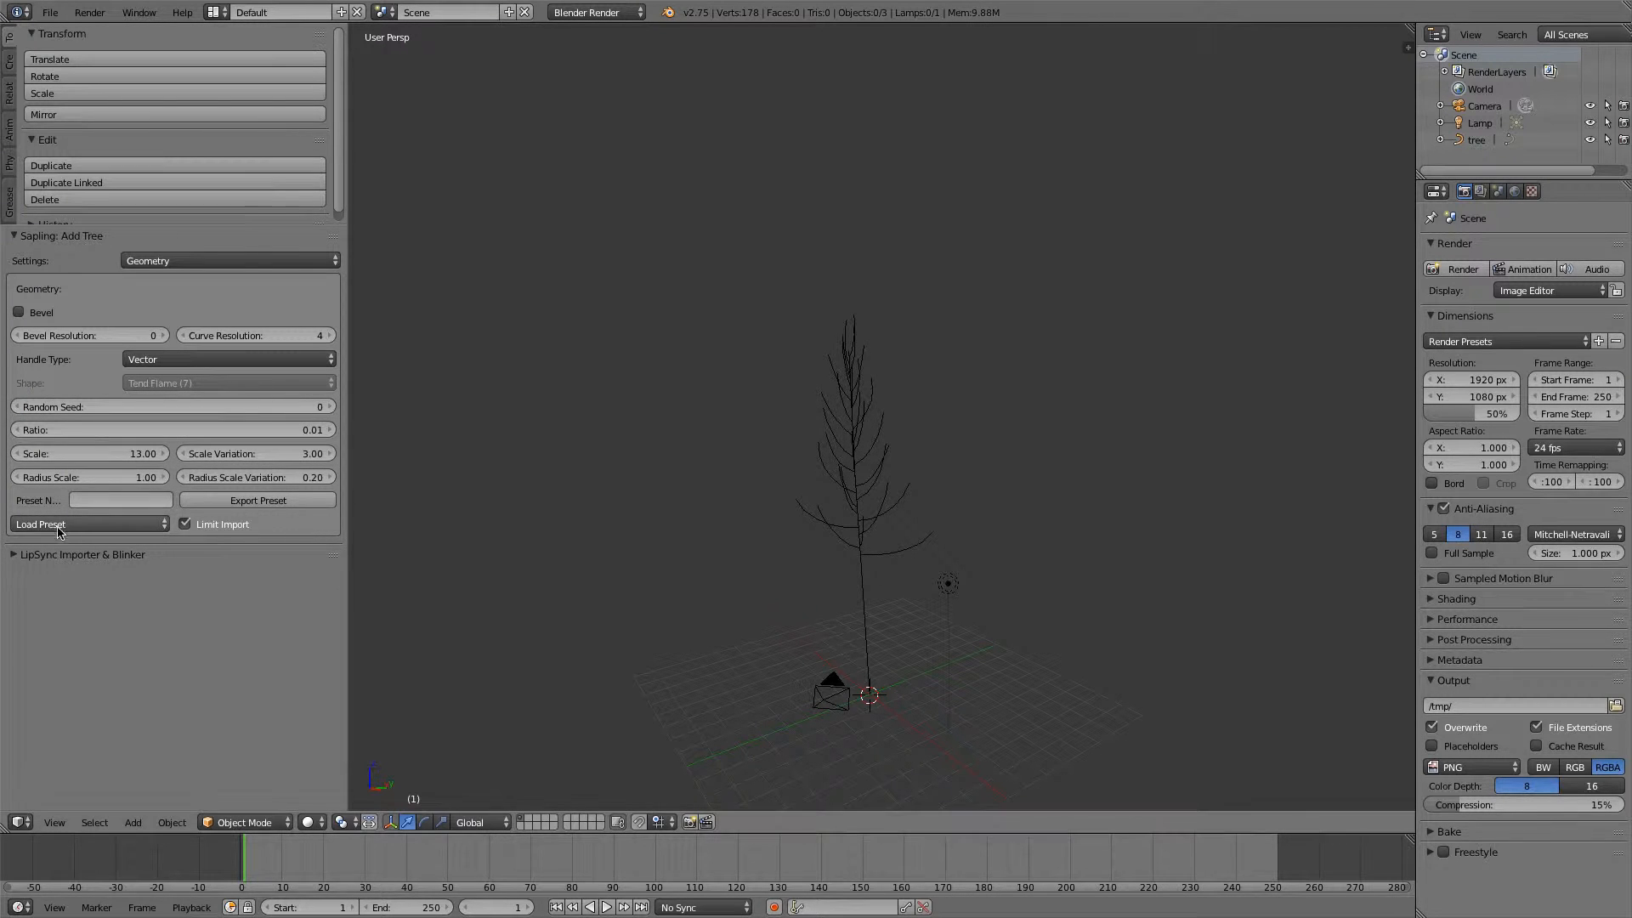
{"action": "mouse_move", "coordinate": [97, 430]}
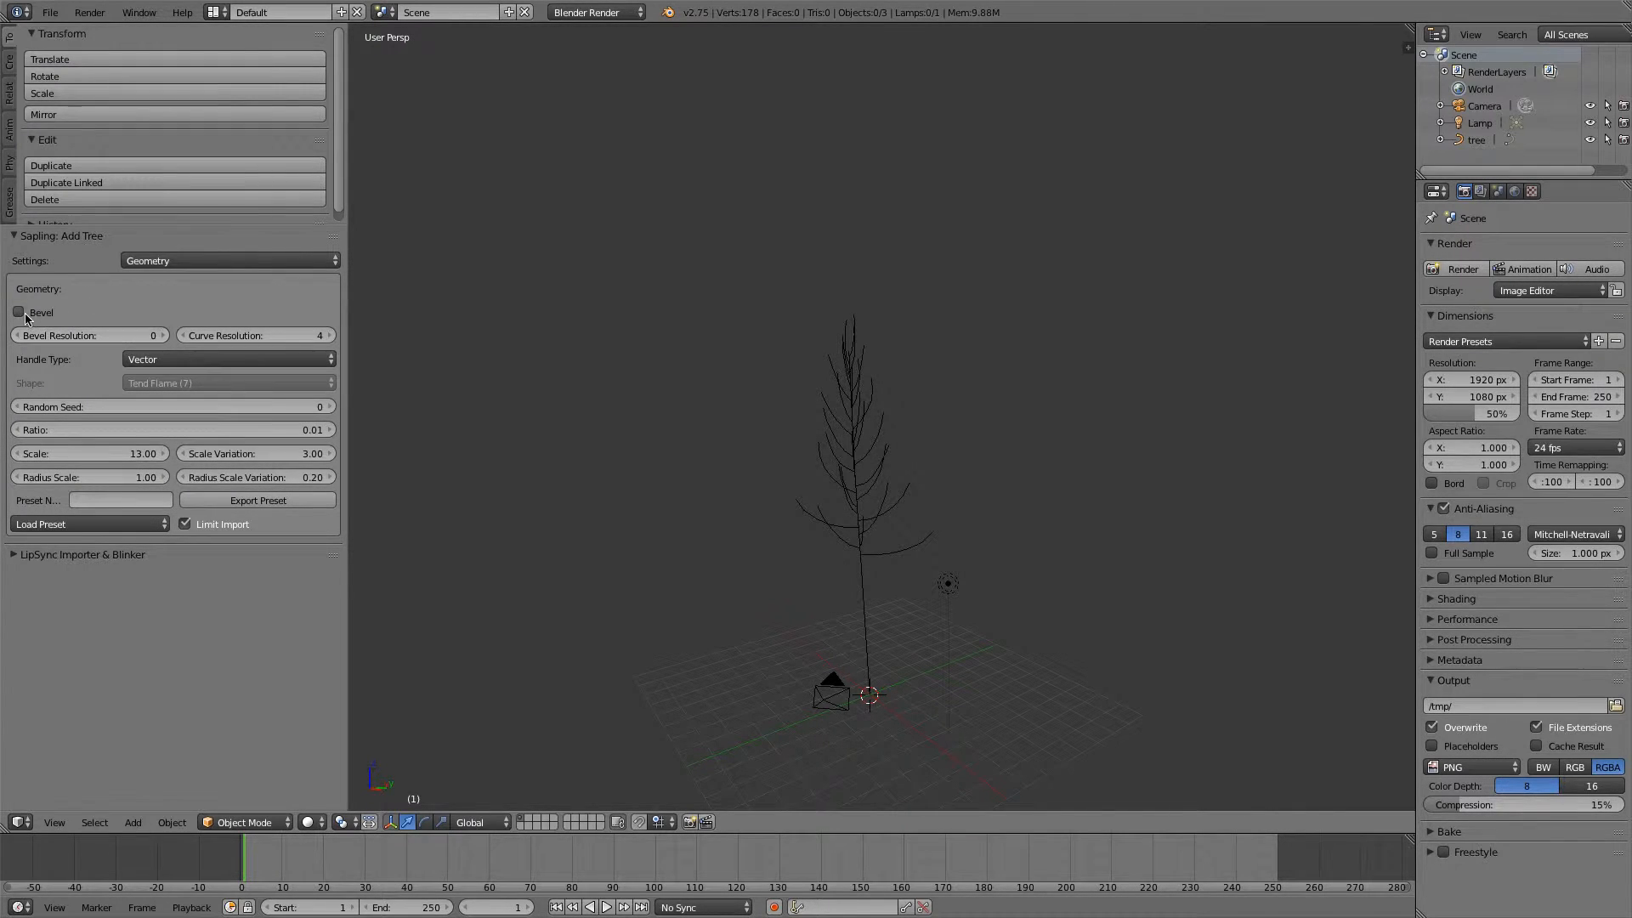
Tick Bevel, adjust the curve resolution, and set bevel resolution to 3.
{"action": "left_click", "coordinate": [19, 312]}
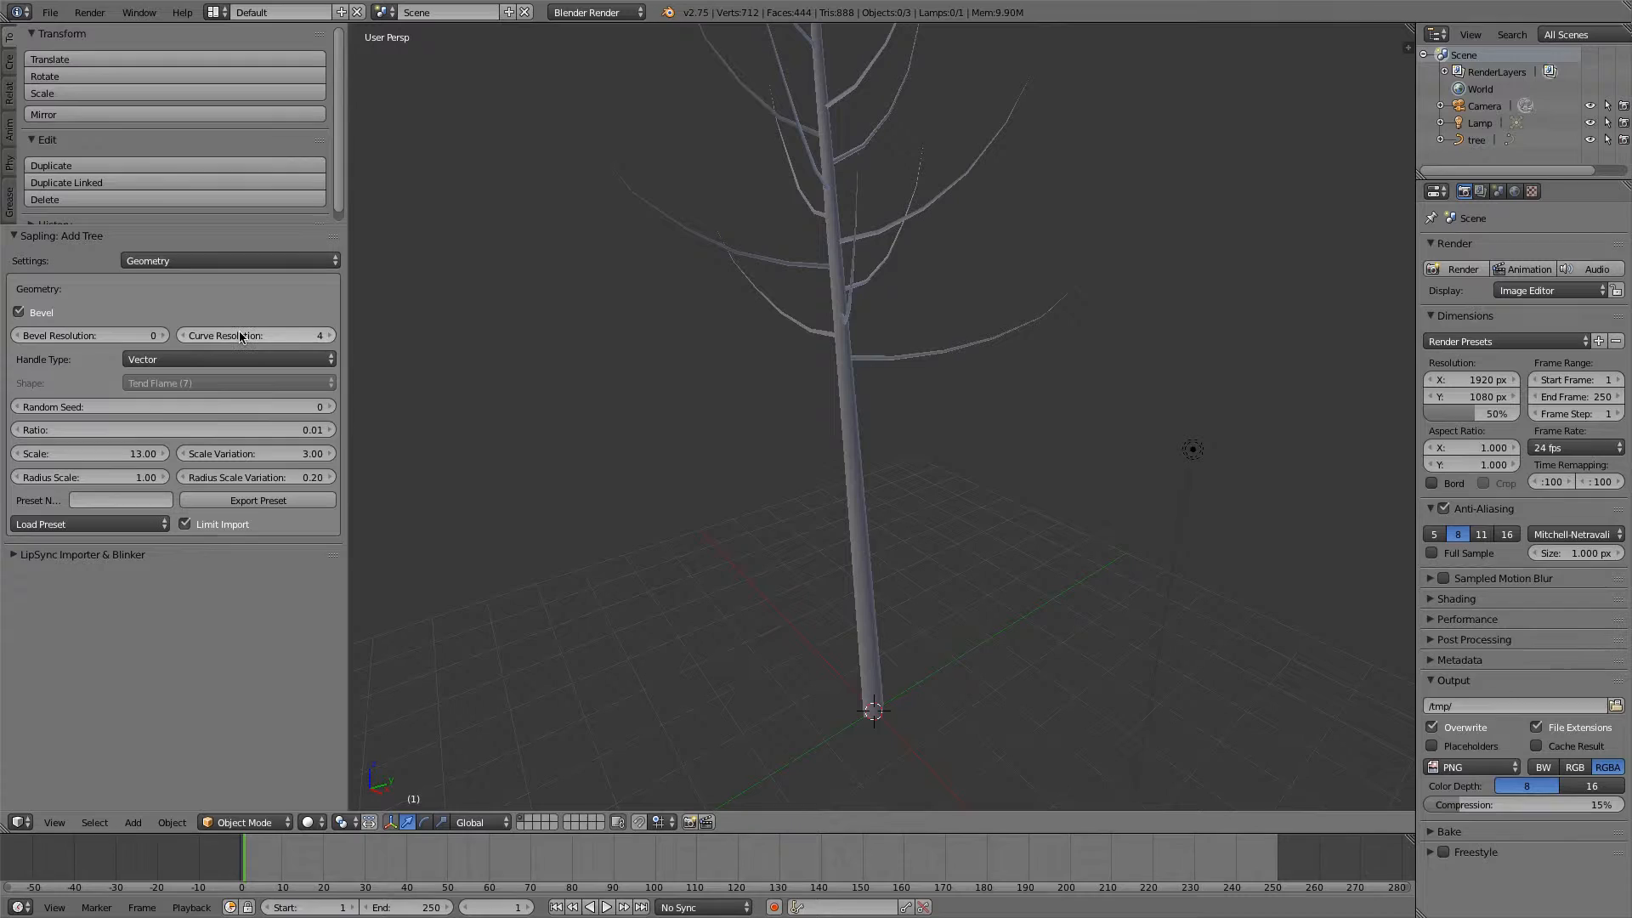
{"action": "left_click", "coordinate": [255, 335]}
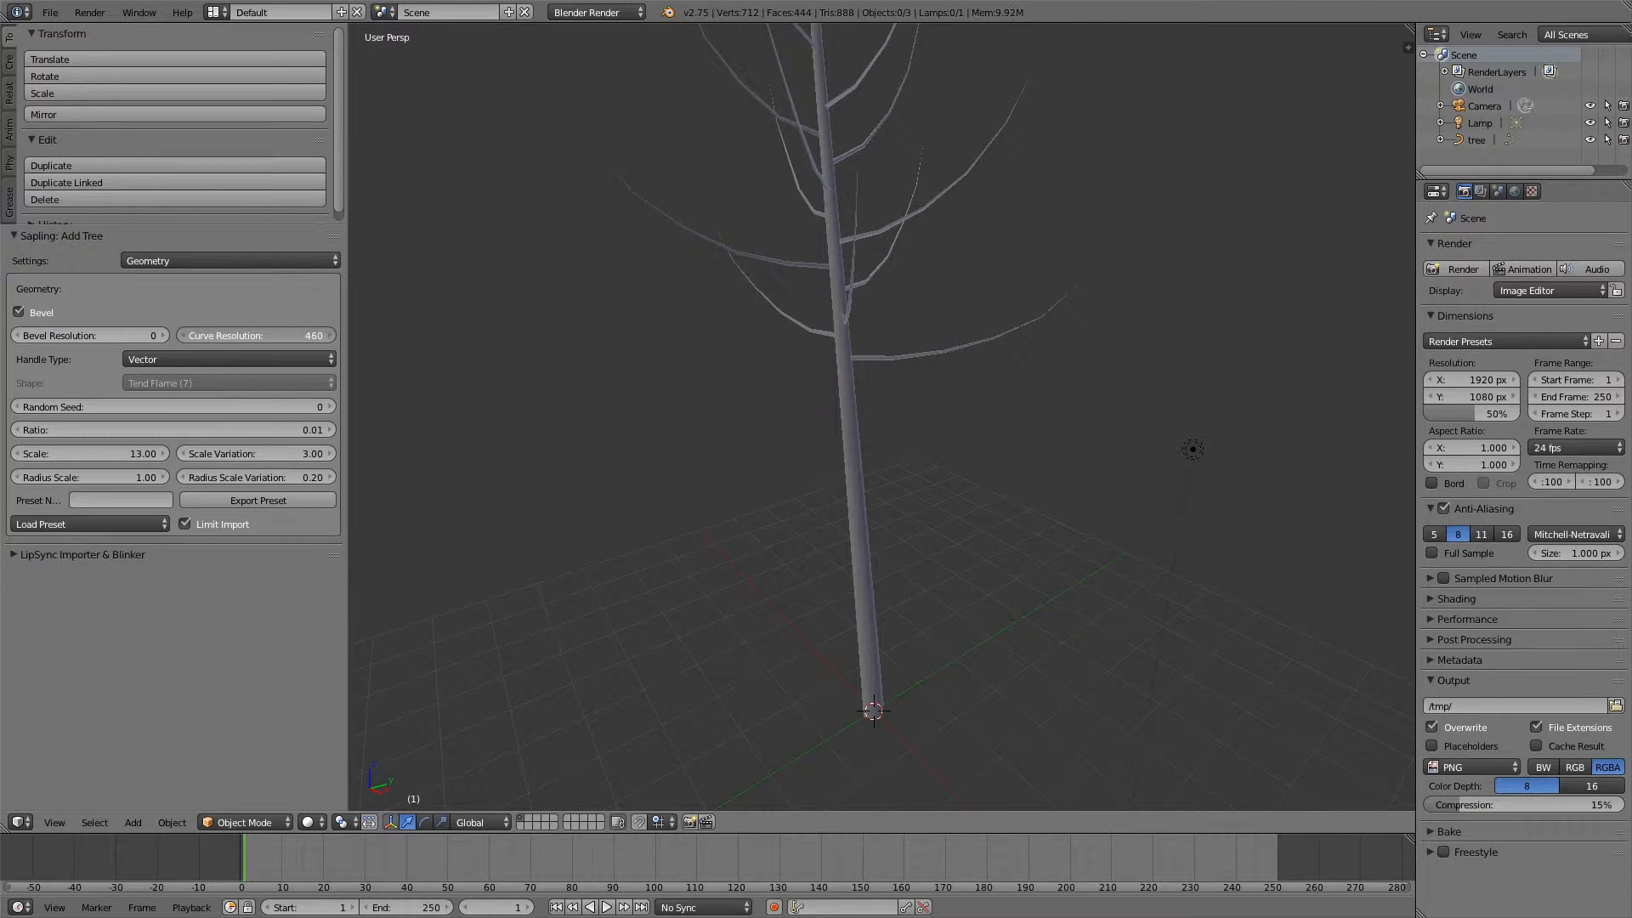
{"action": "left_click", "coordinate": [255, 335]}
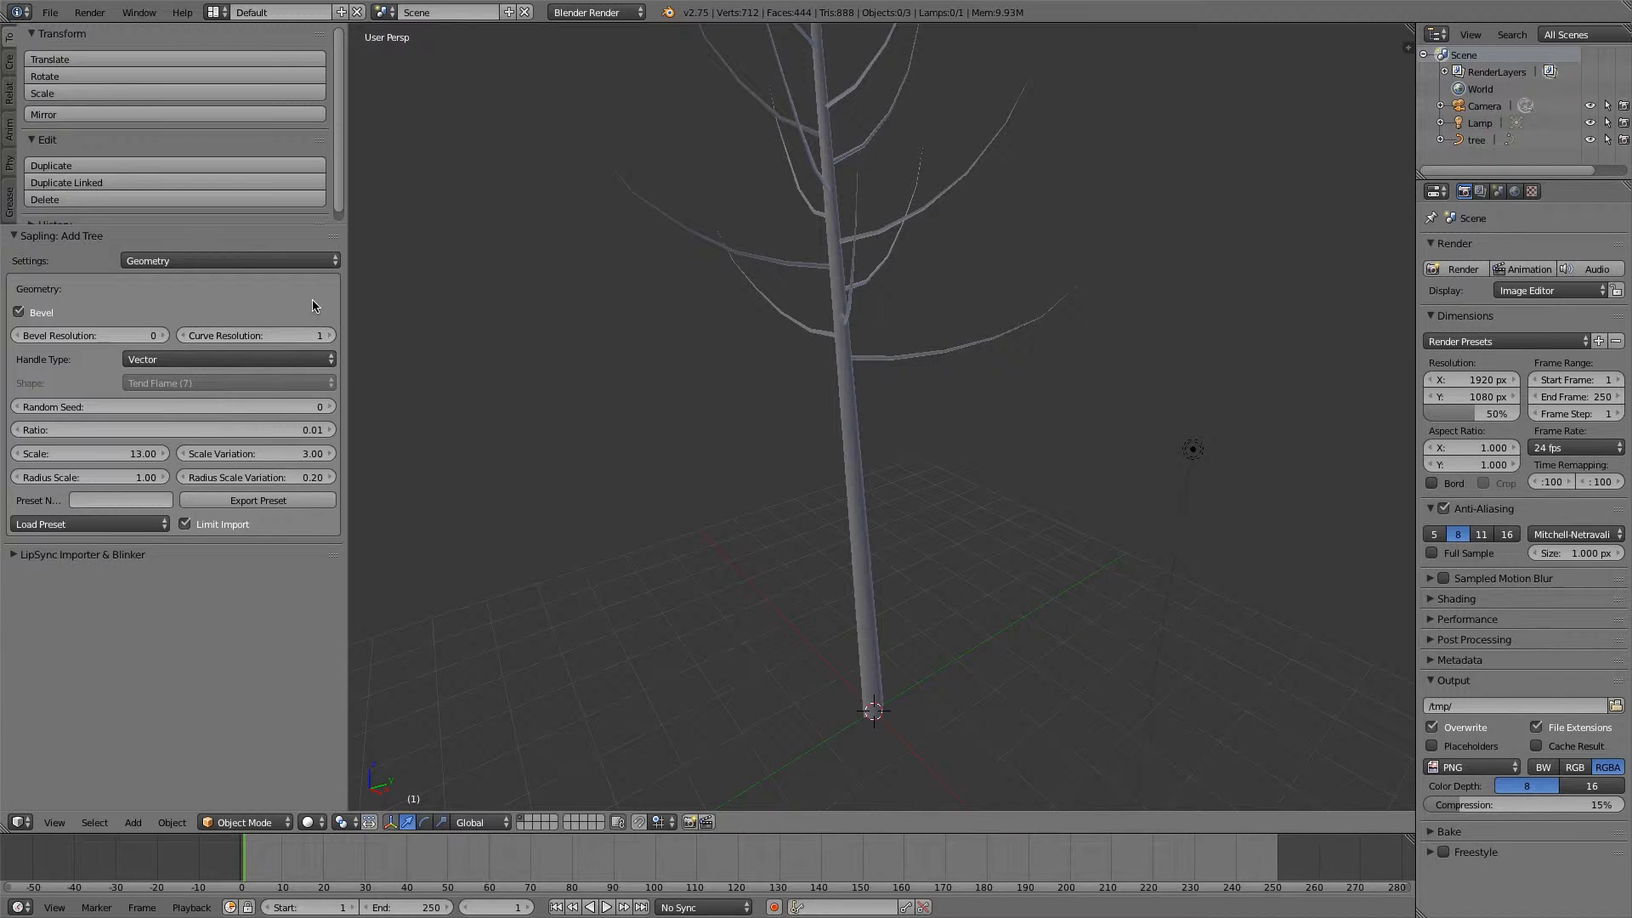
{"action": "left_click", "coordinate": [255, 334]}
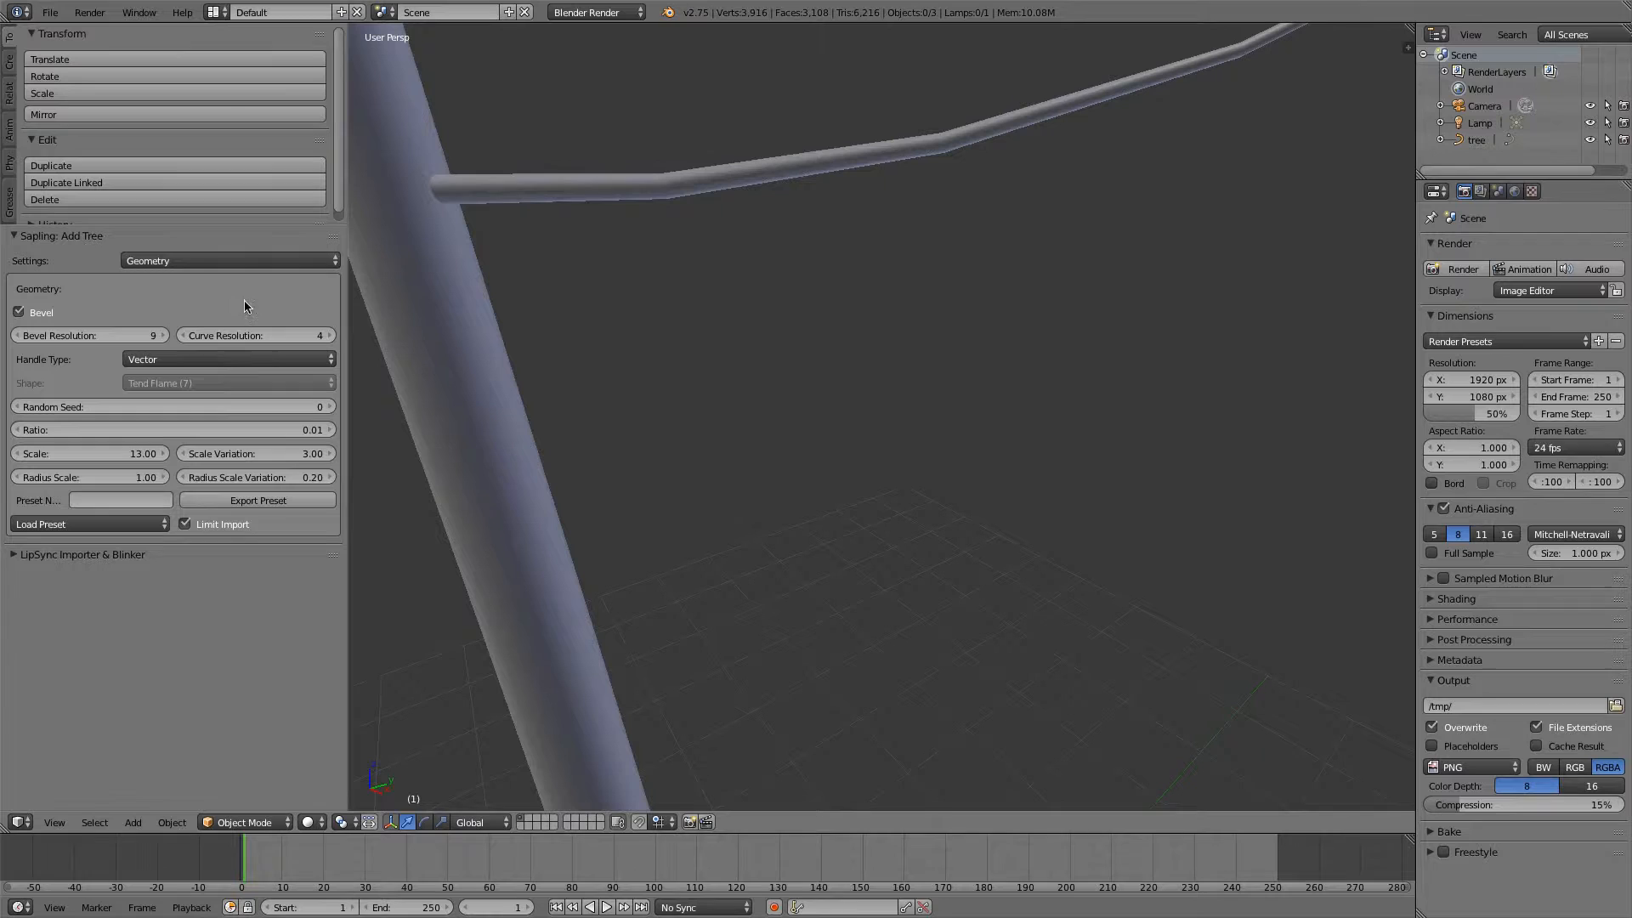
{"action": "left_click", "coordinate": [88, 334]}
{"action": "type", "text": "3"}
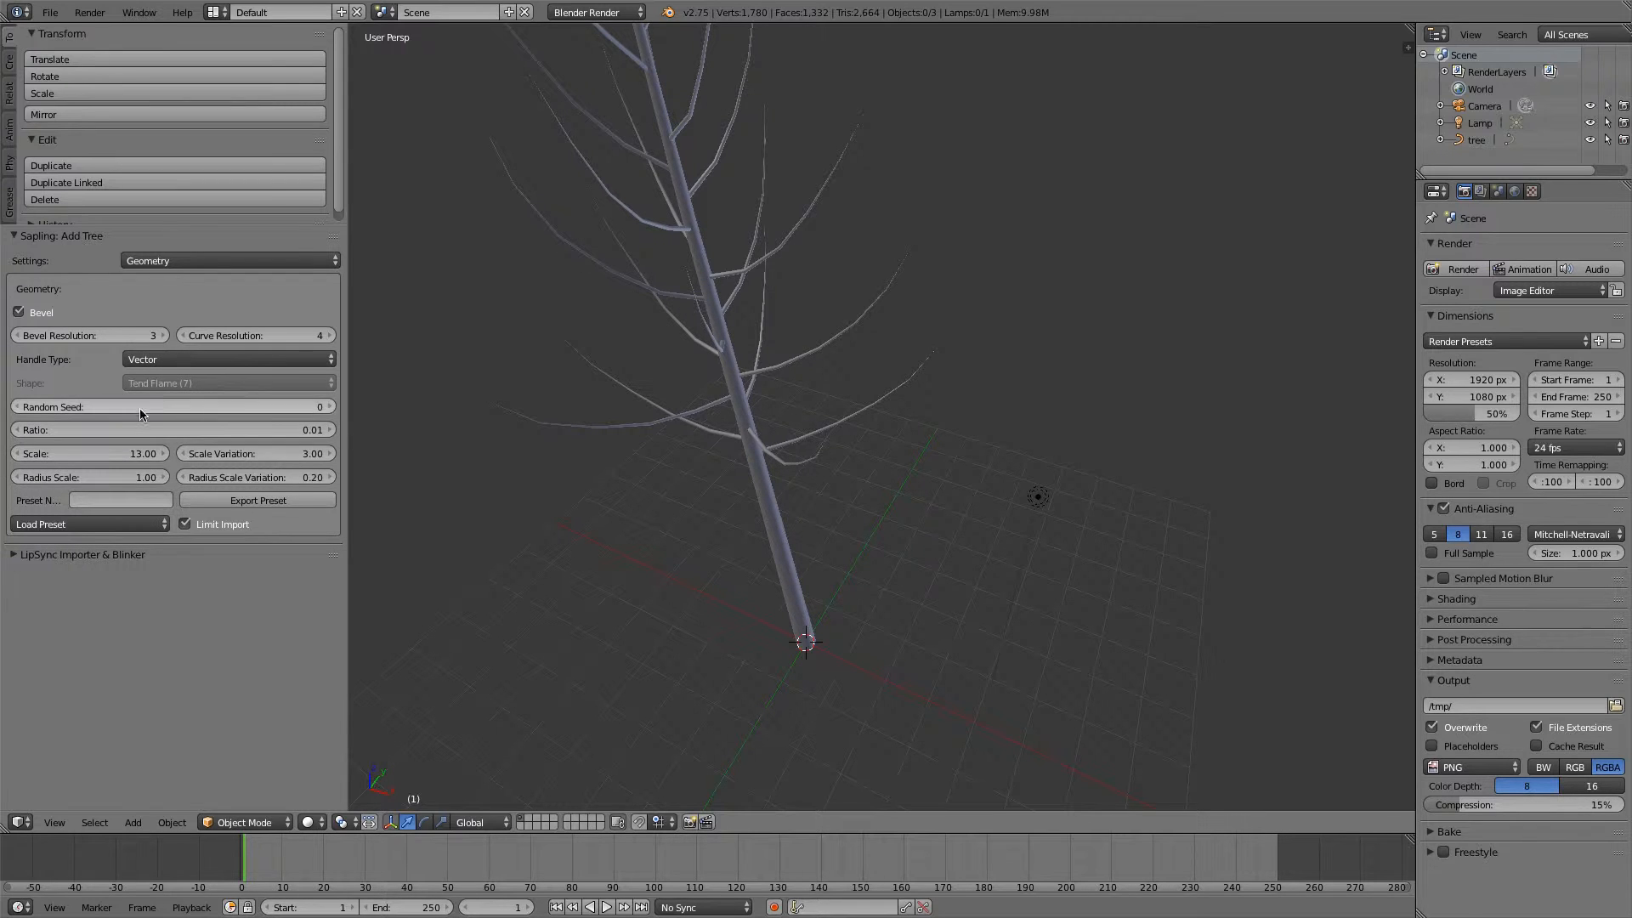
Switch the Sapling settings category to Leaves and turn on Show Leaves.
{"action": "left_click", "coordinate": [229, 260]}
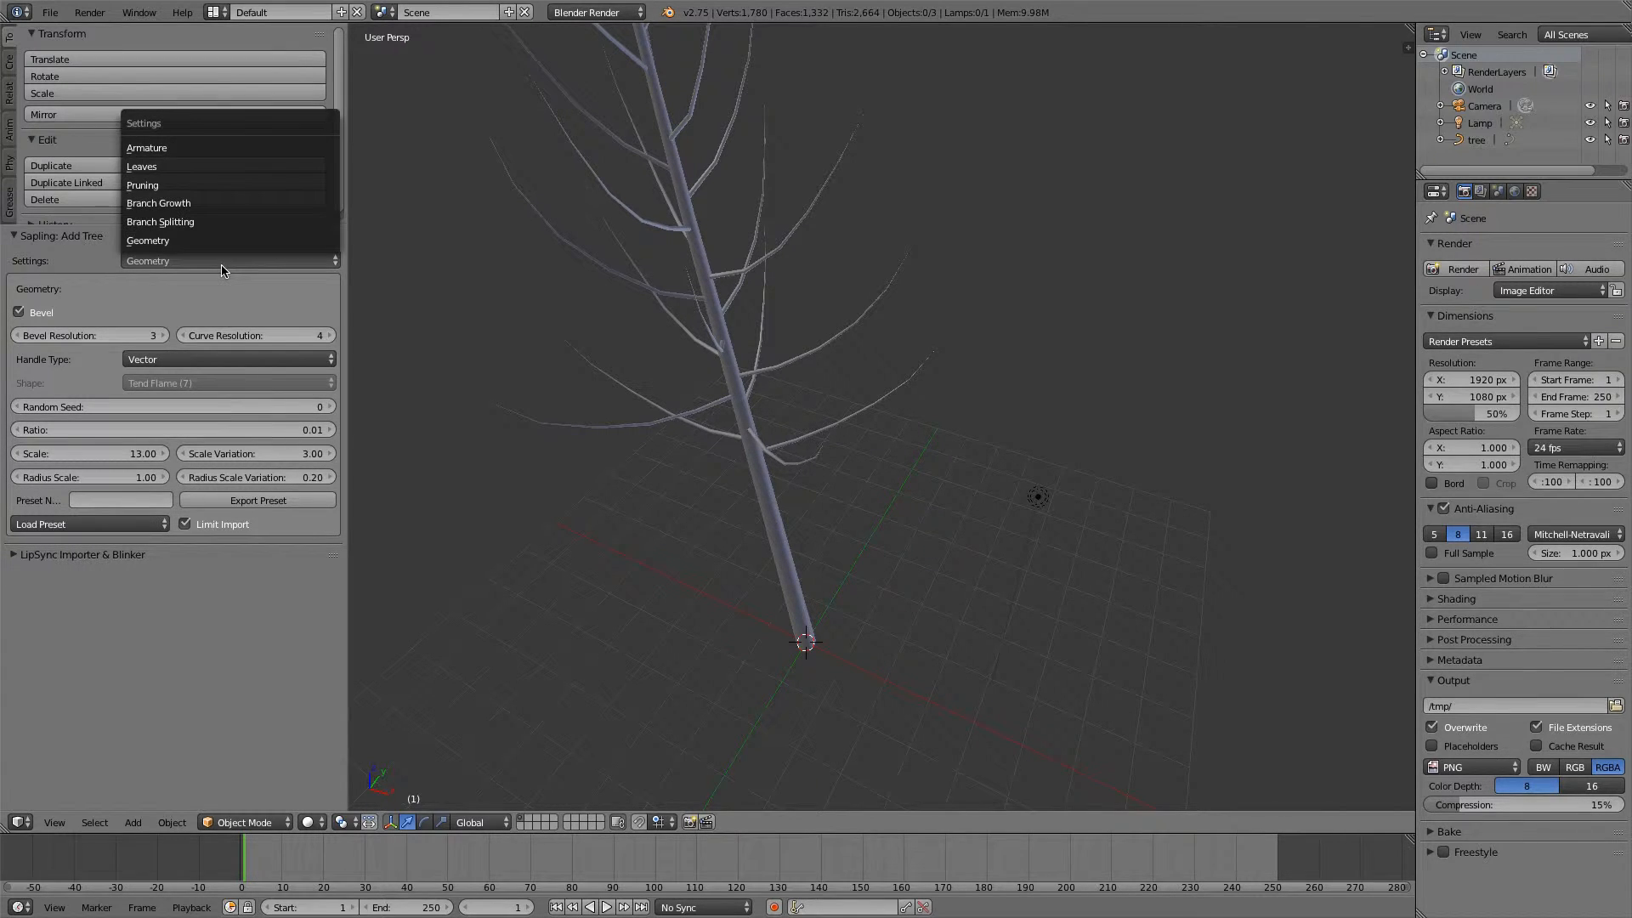
{"action": "left_click", "coordinate": [147, 147]}
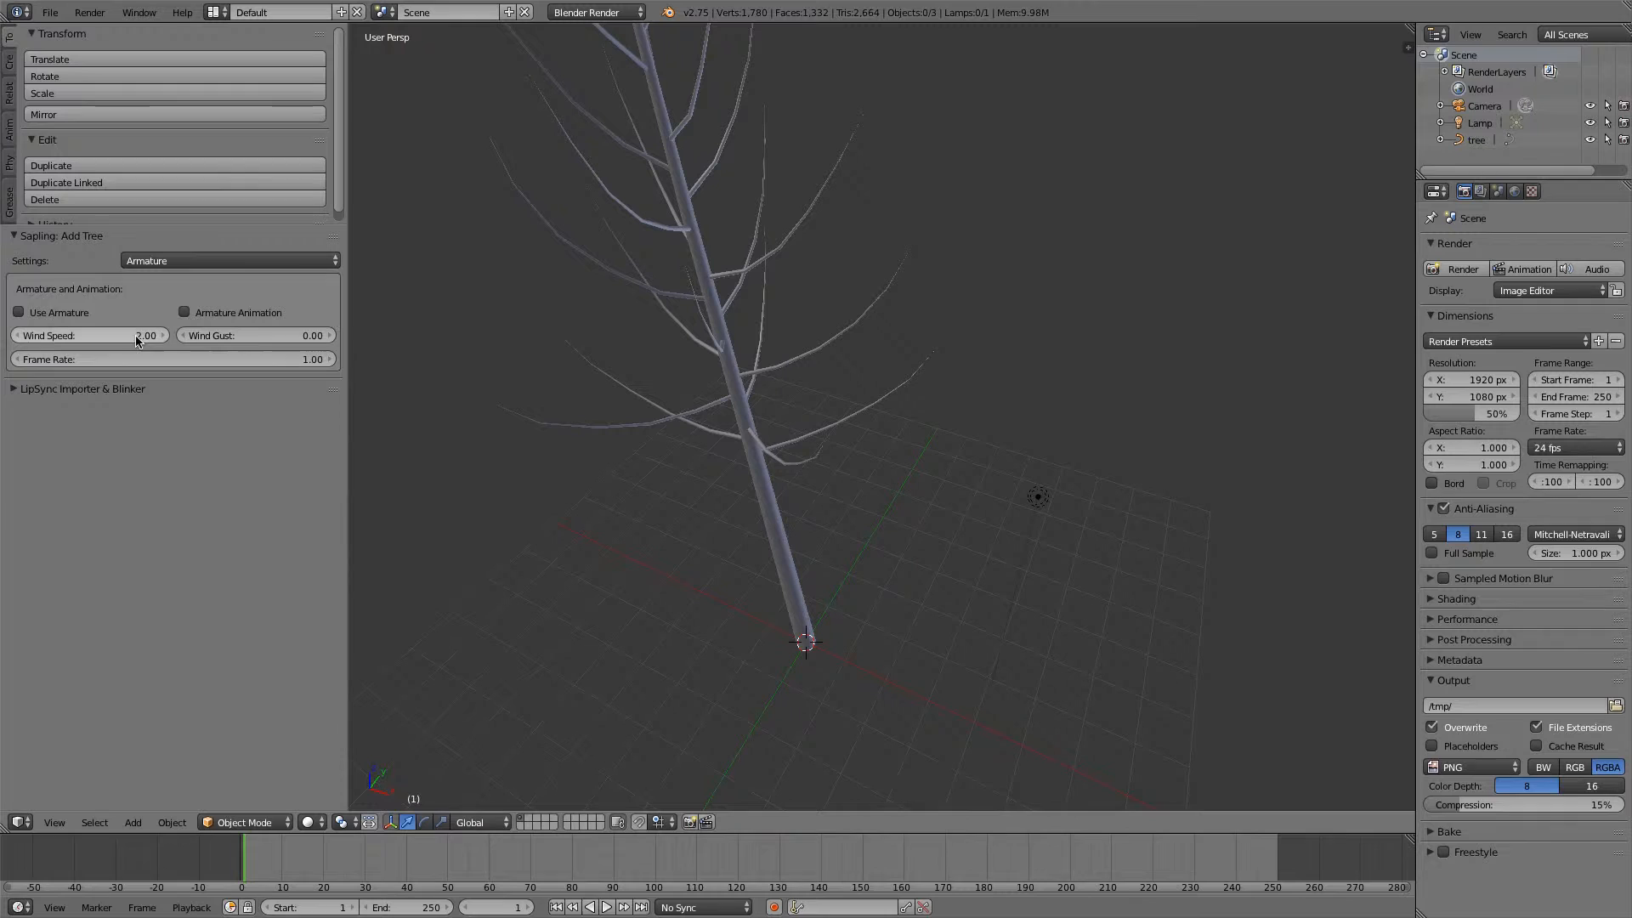
{"action": "left_click", "coordinate": [229, 260]}
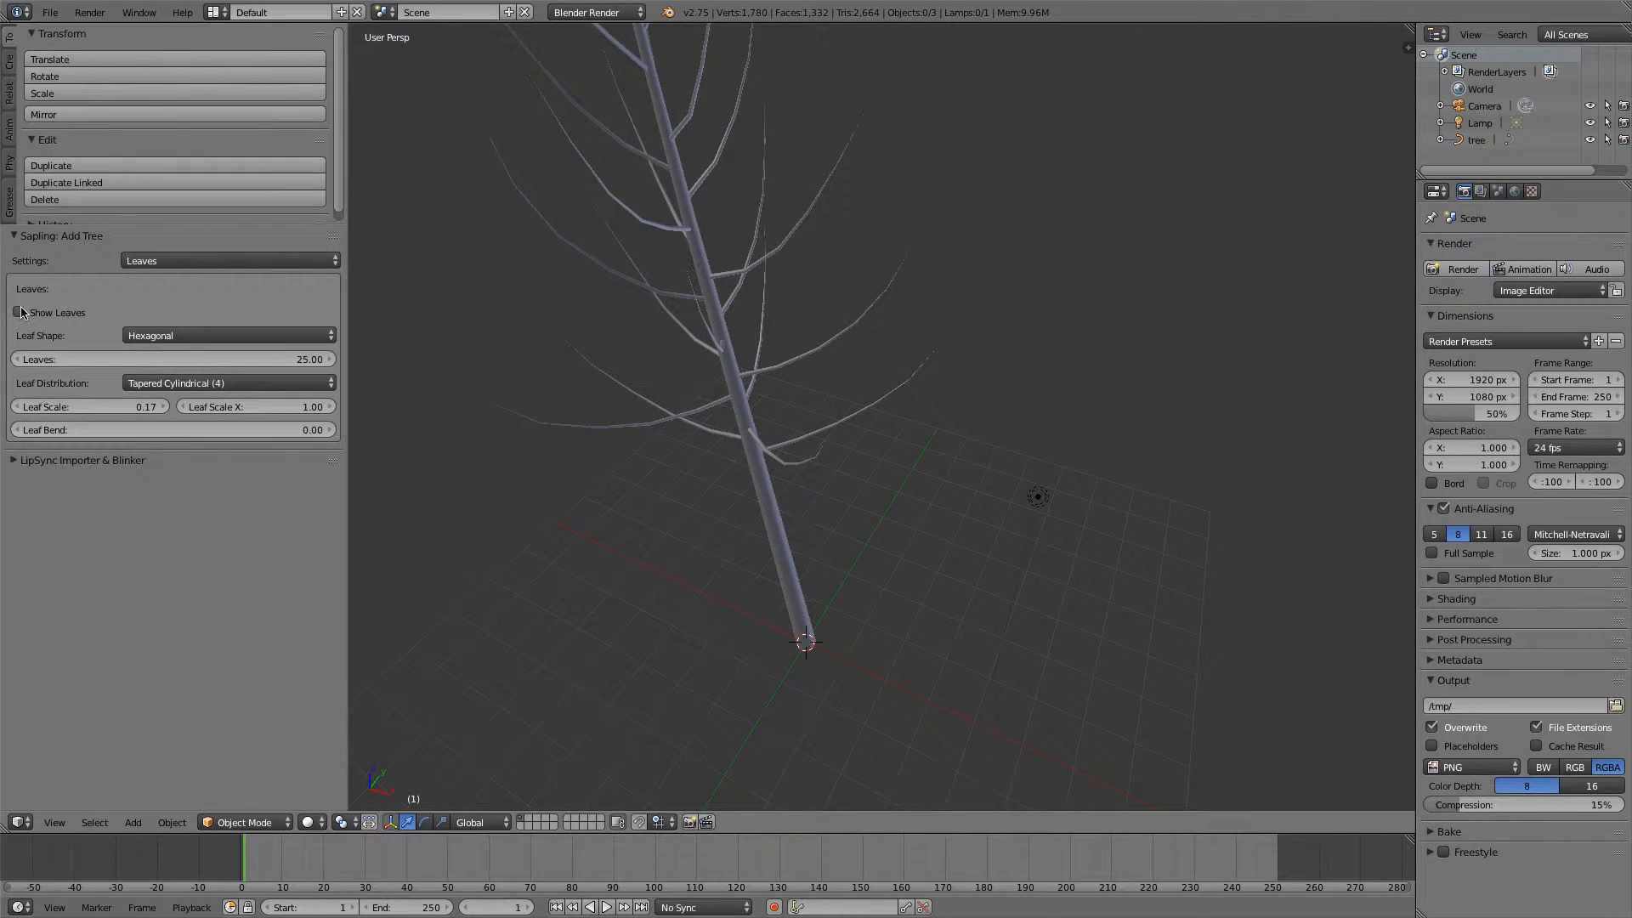
{"action": "left_click", "coordinate": [19, 312]}
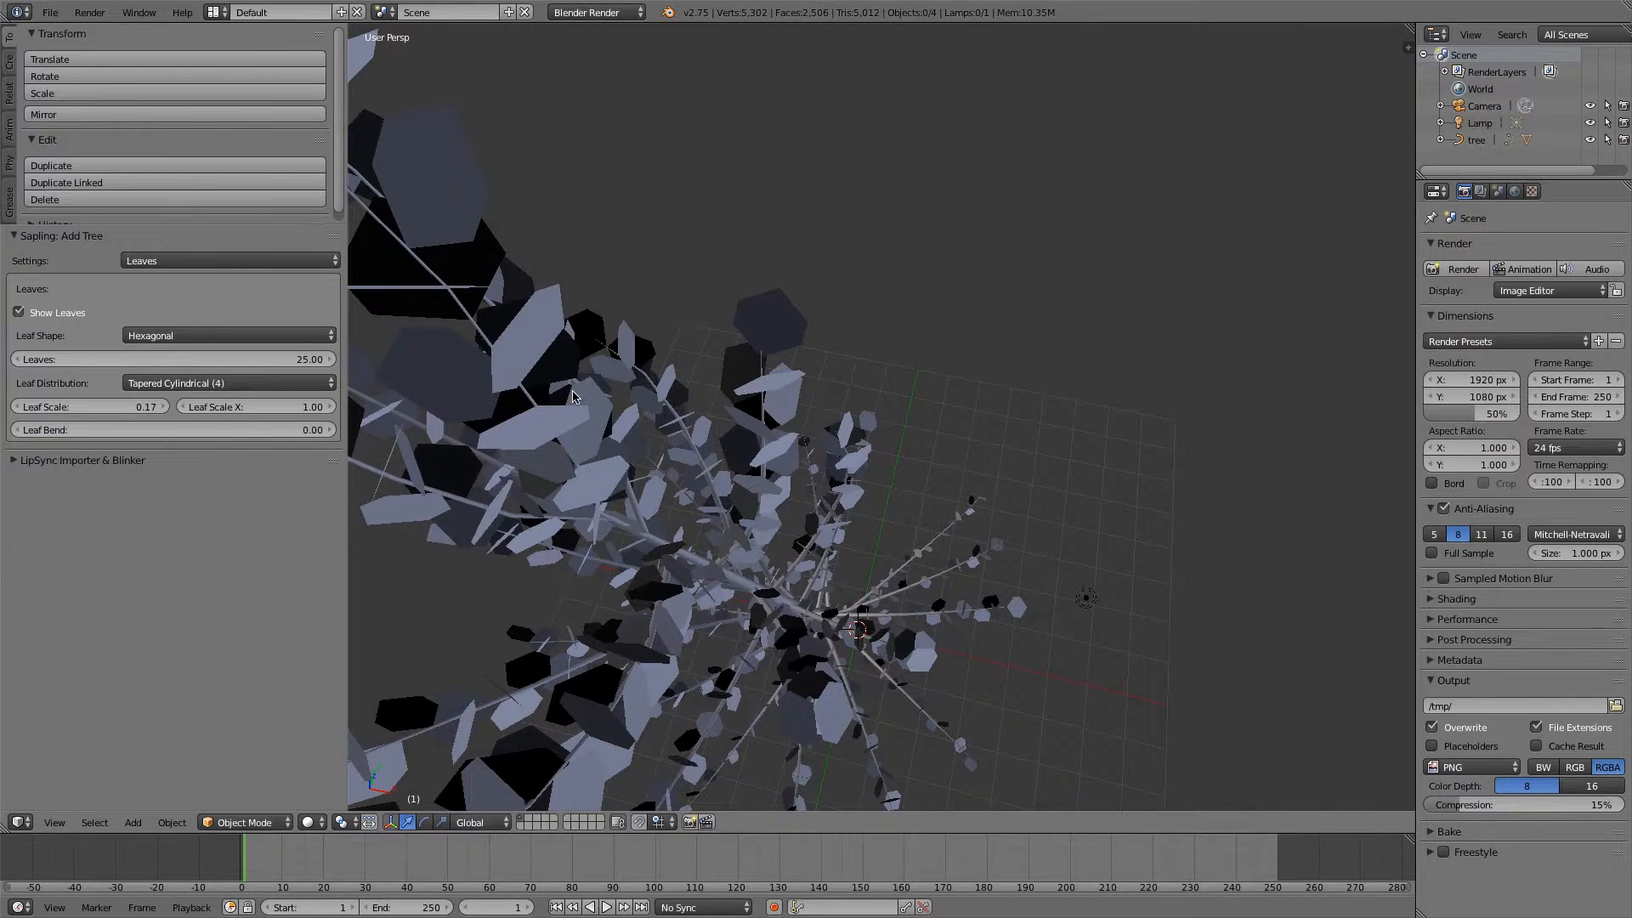
{"action": "mouse_move", "coordinate": [862, 319]}
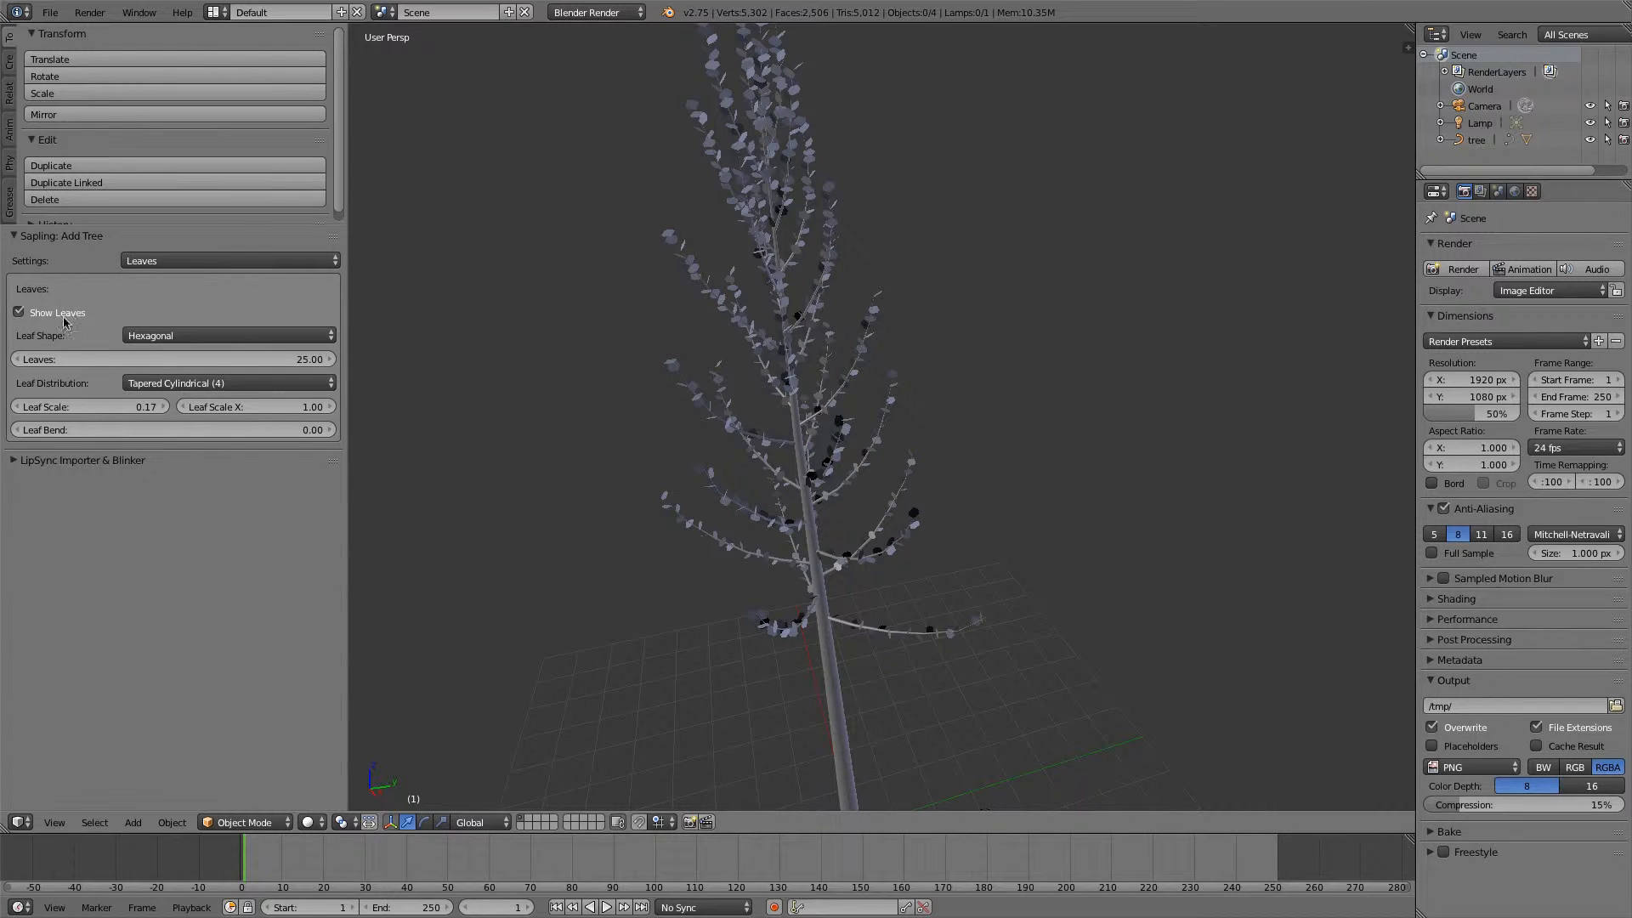
Review the tree's Pruning, Branch Growth and Branch Splitting settings.
{"action": "left_click", "coordinate": [227, 260]}
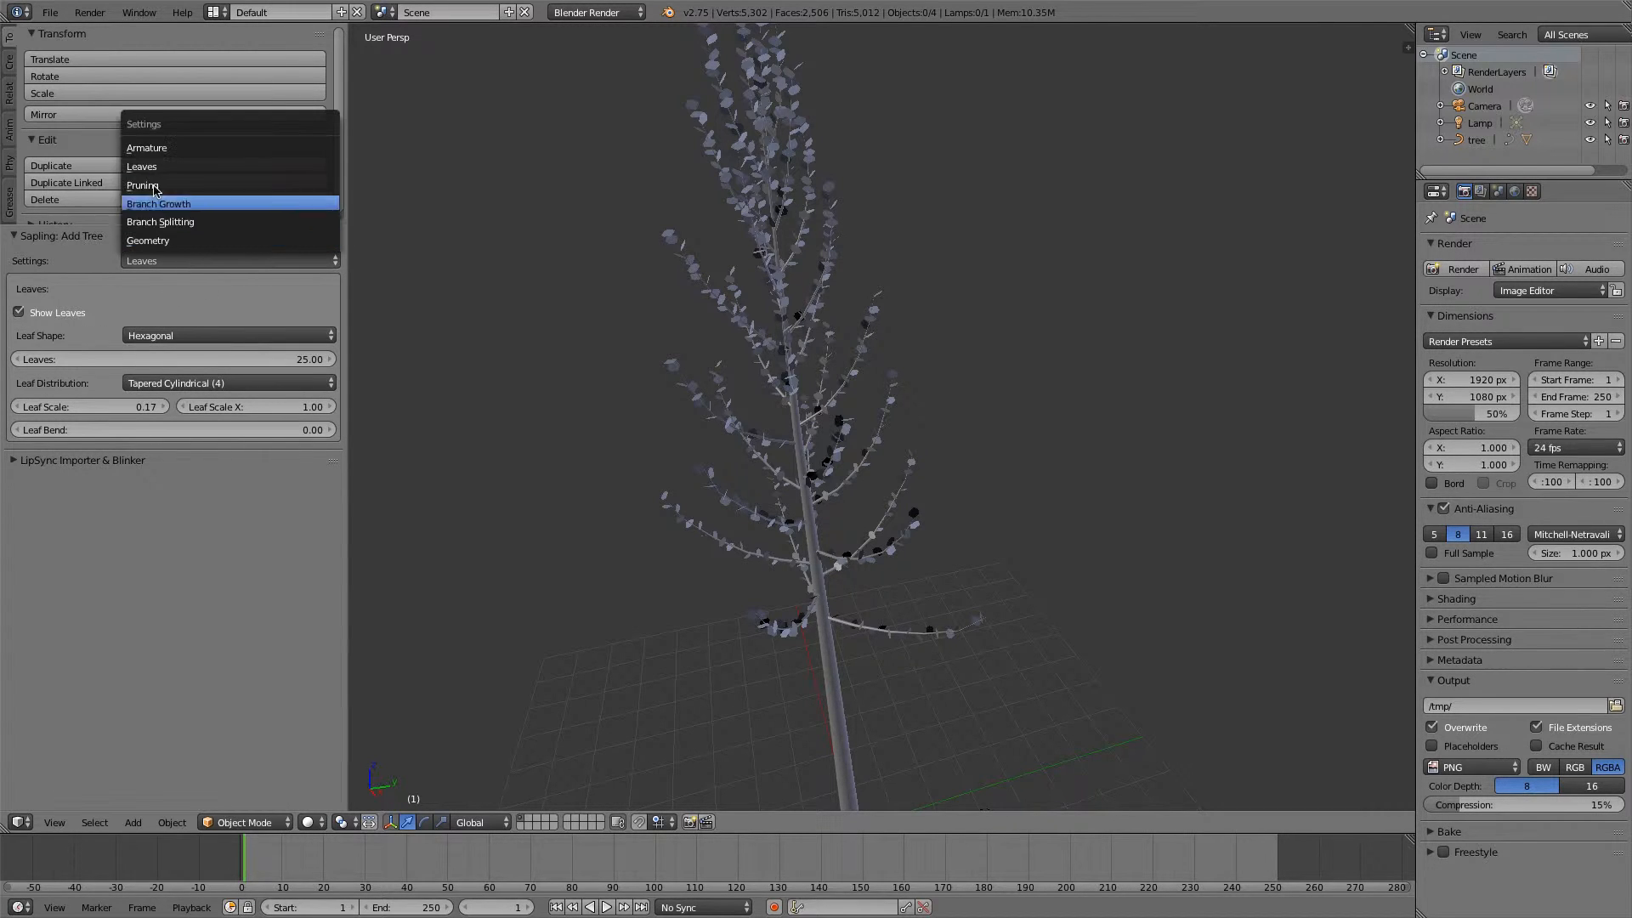
{"action": "left_click", "coordinate": [143, 185]}
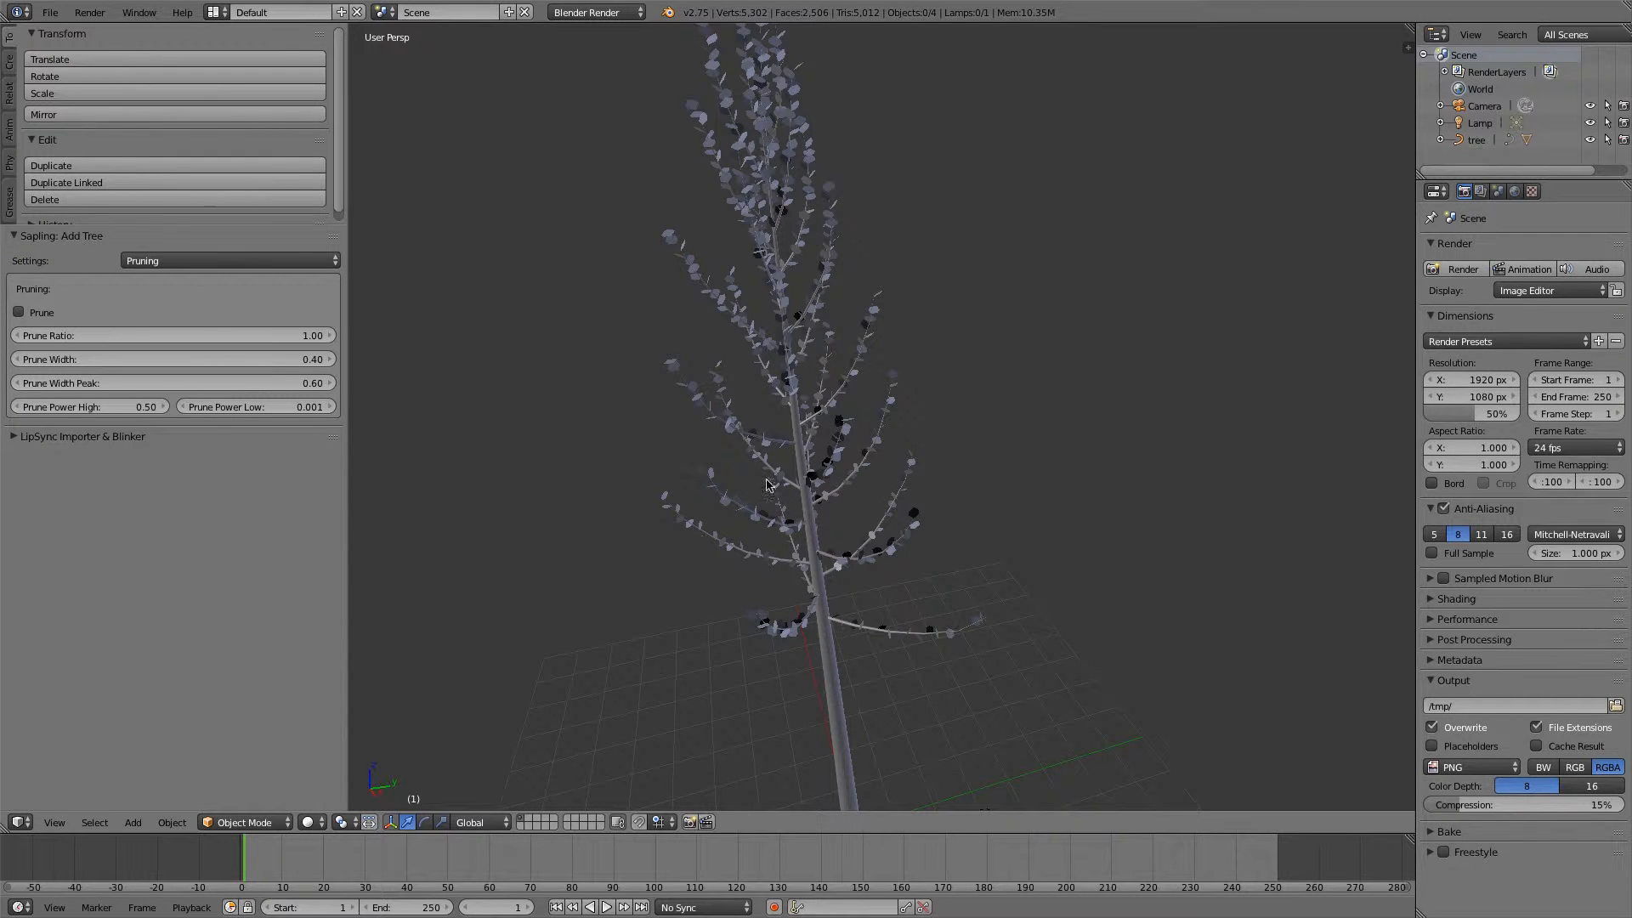
{"action": "left_click", "coordinate": [229, 261]}
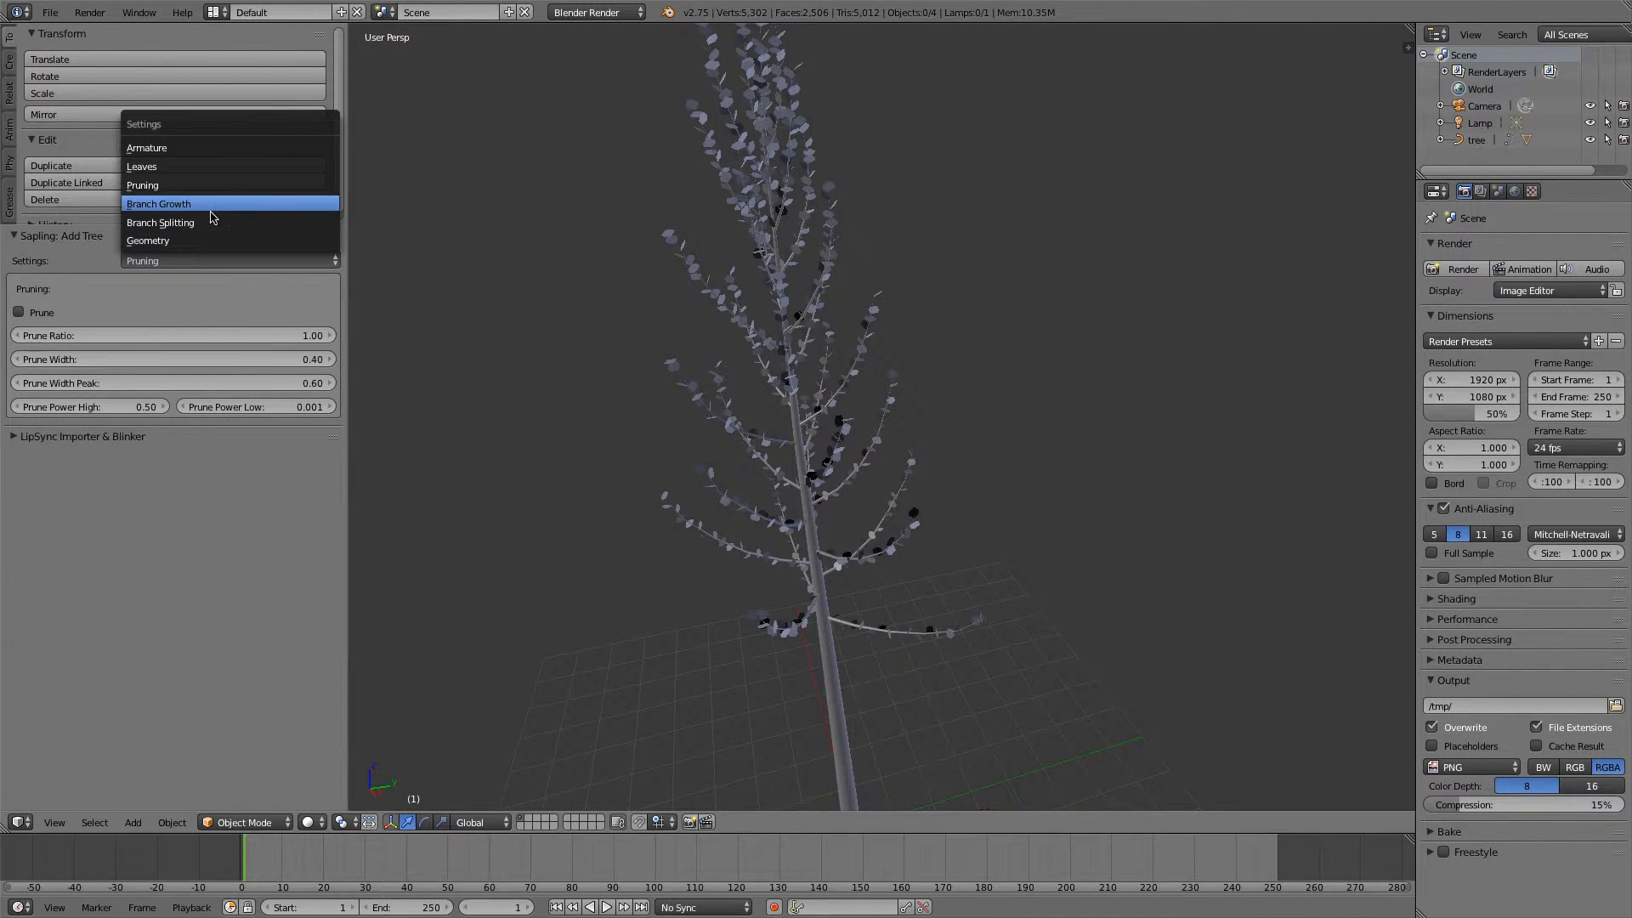
{"action": "left_click", "coordinate": [159, 203]}
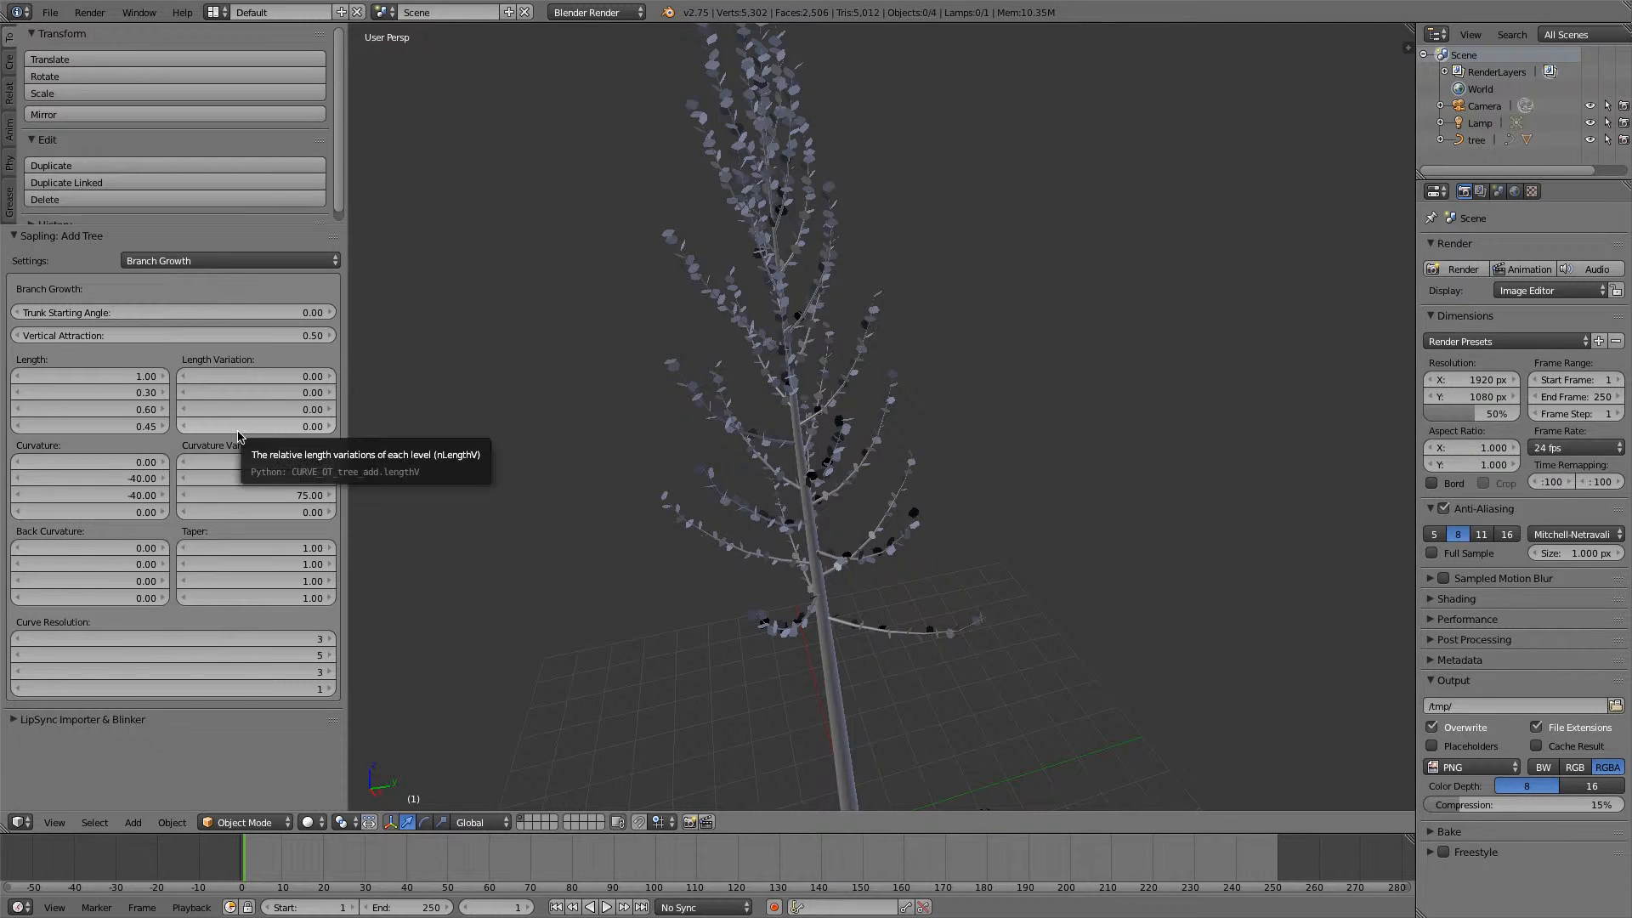
{"action": "left_click", "coordinate": [228, 261]}
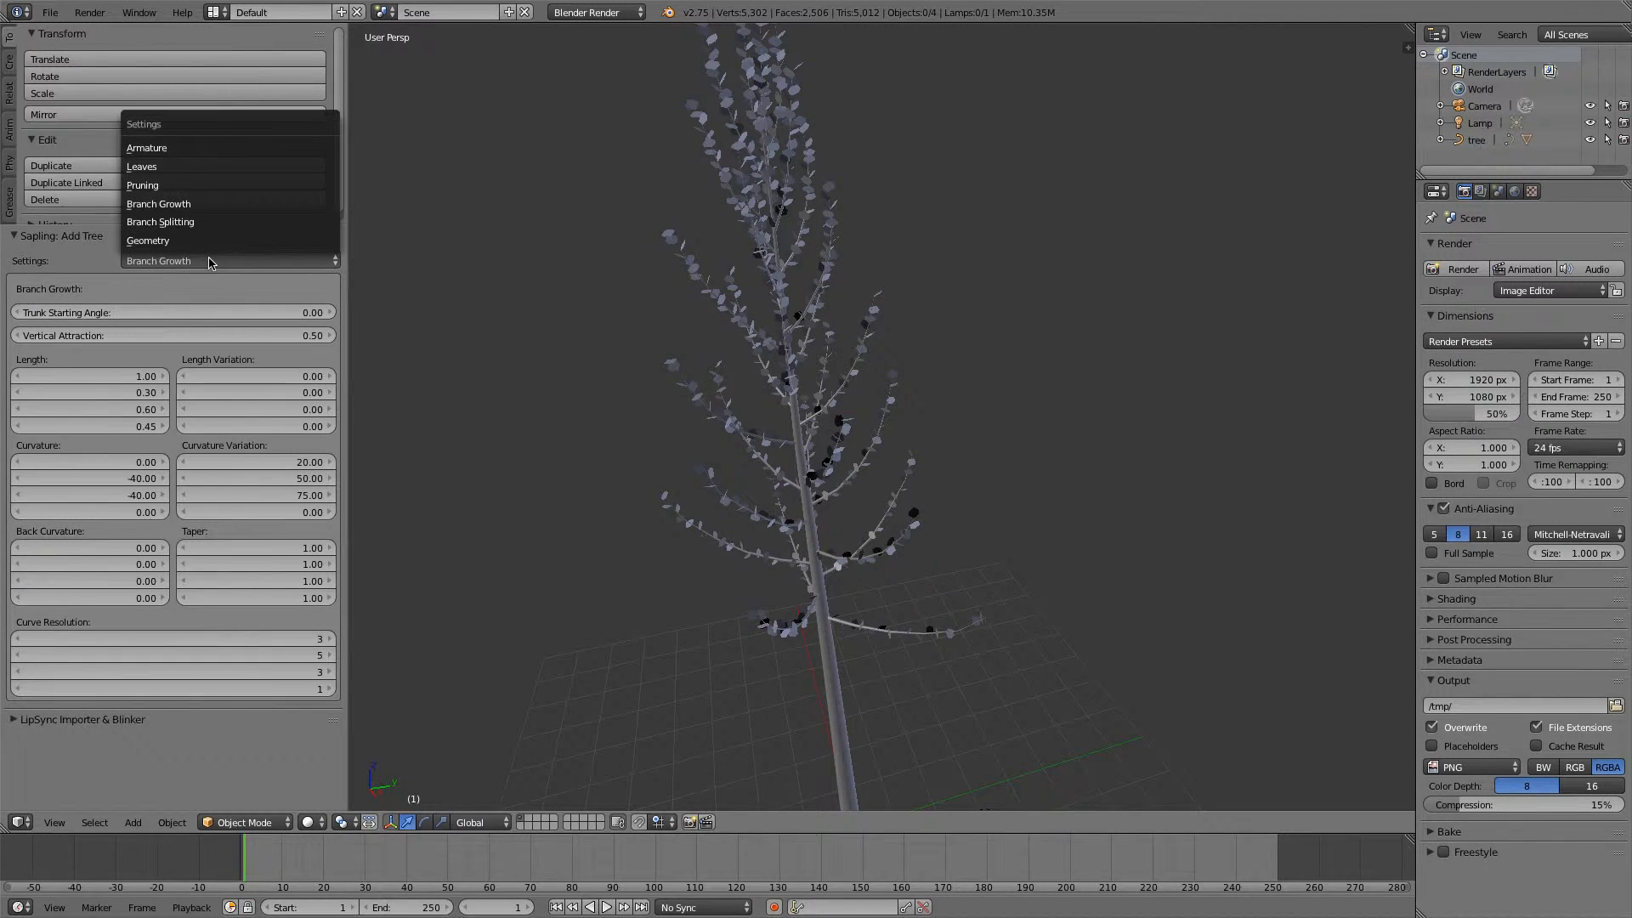
{"action": "left_click", "coordinate": [161, 221]}
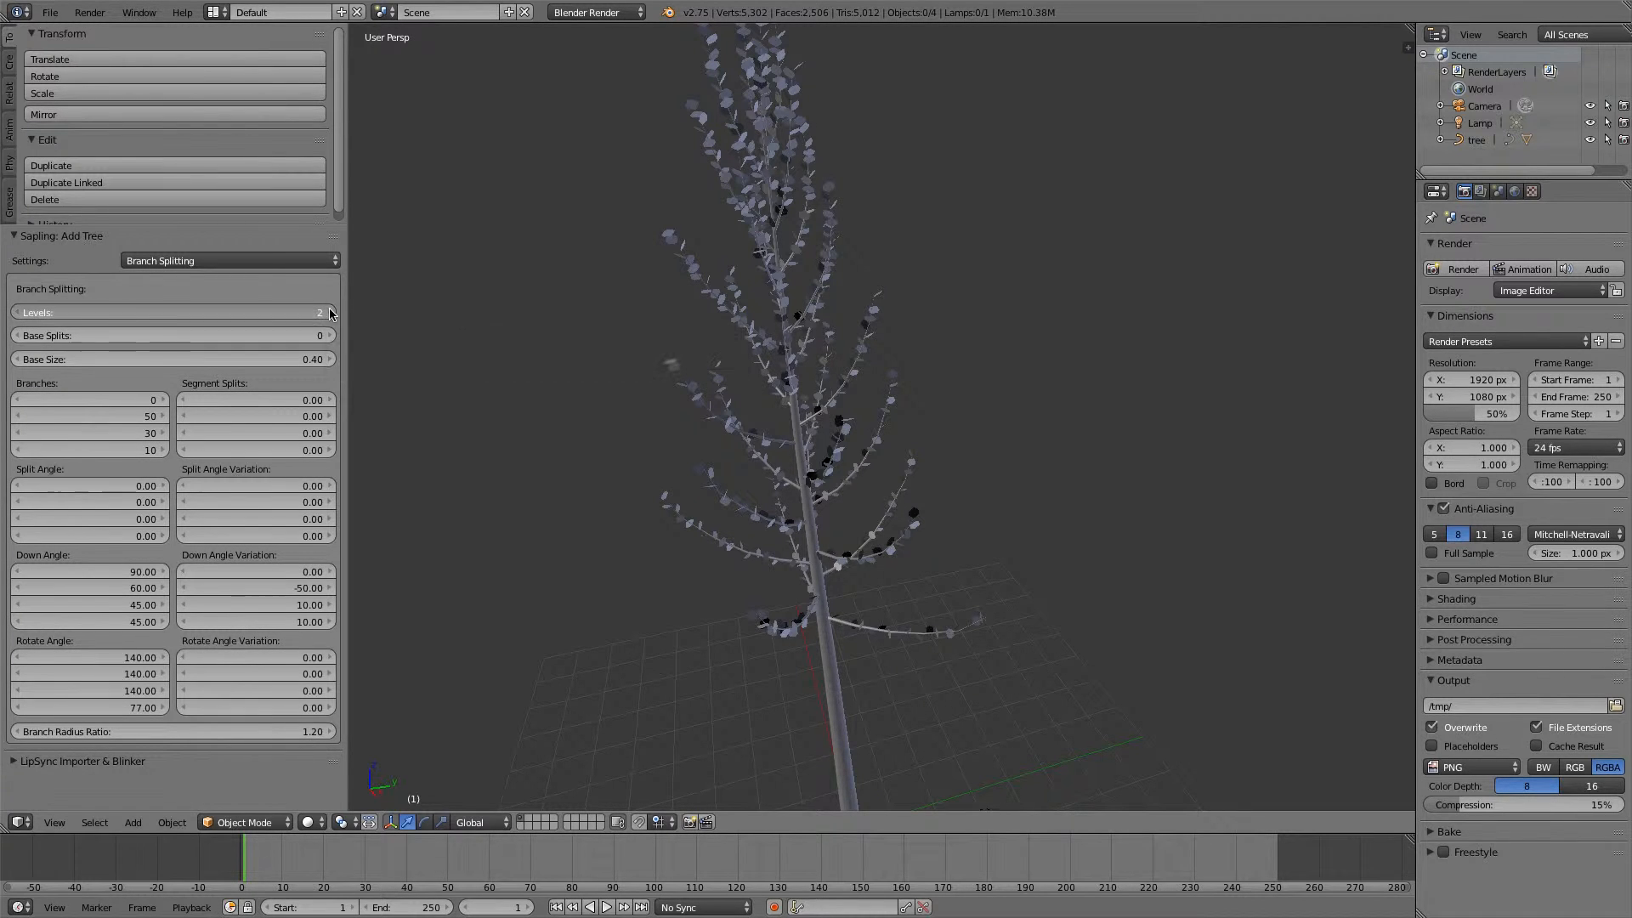
{"action": "left_click", "coordinate": [323, 312]}
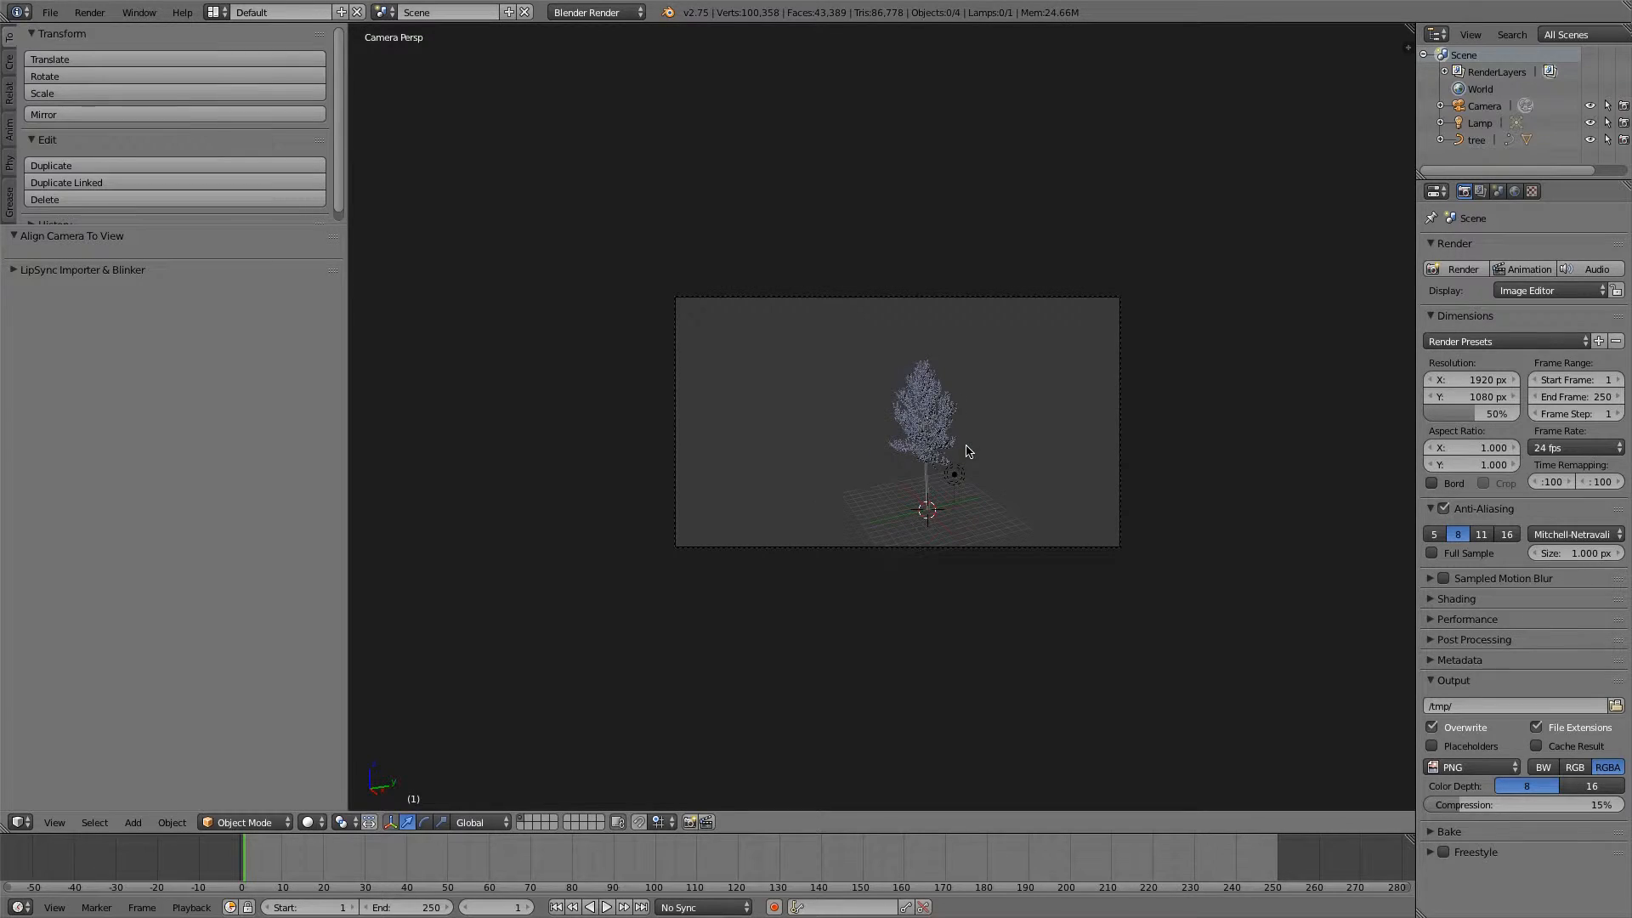
Replace the default lamp with a Sun lamp placed to the tree's right.
{"action": "left_click", "coordinate": [952, 474]}
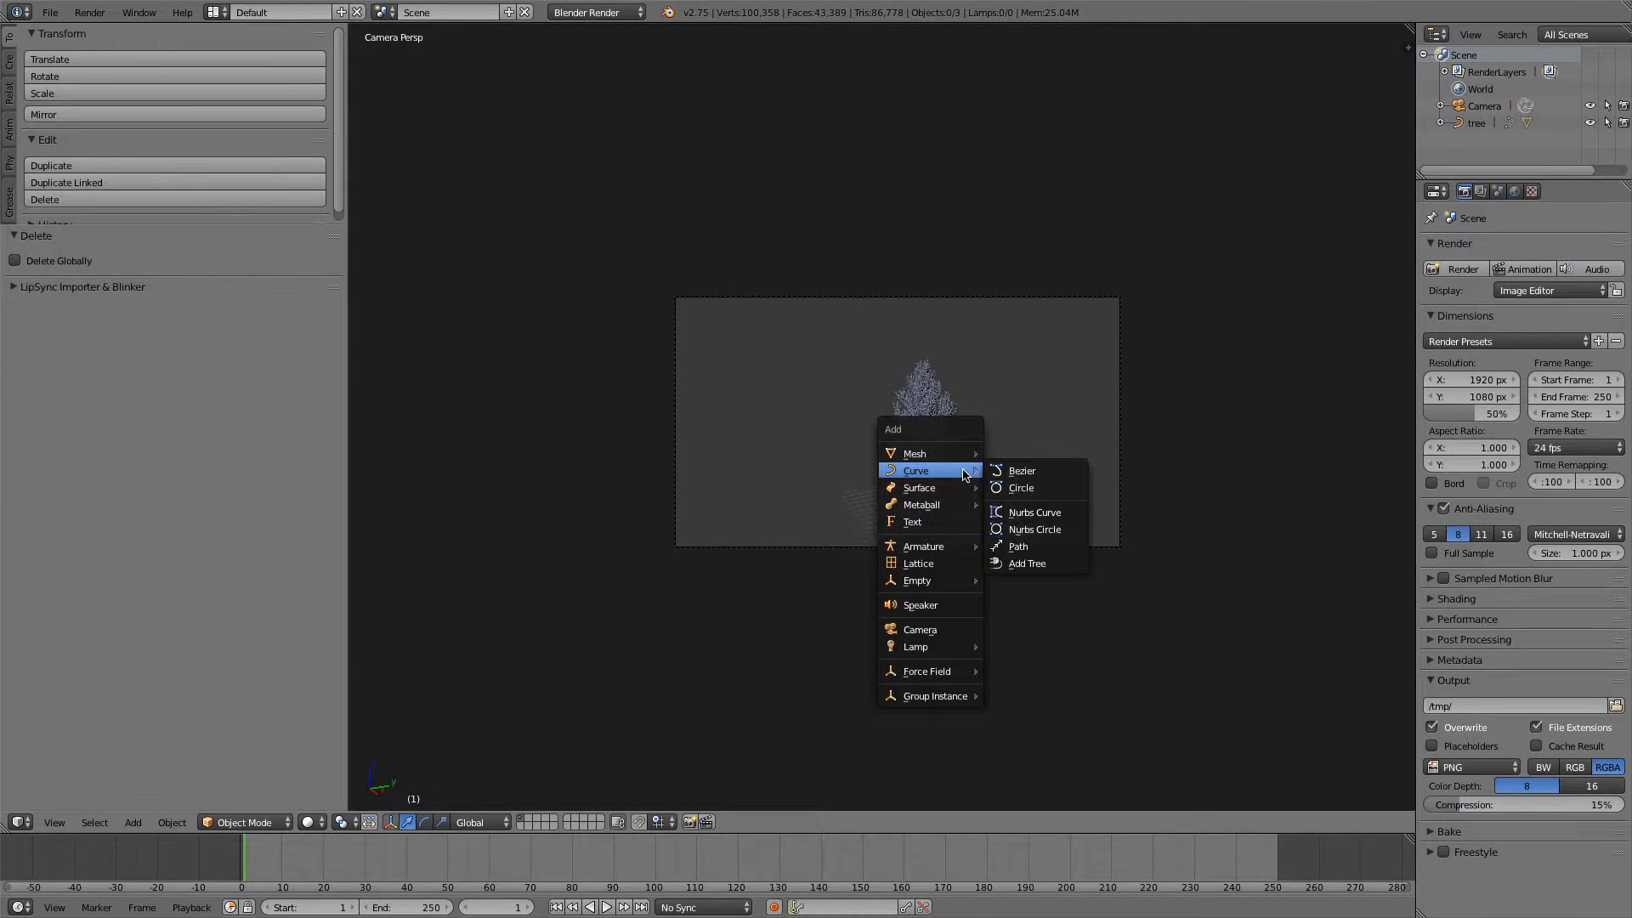
{"action": "mouse_move", "coordinate": [927, 671]}
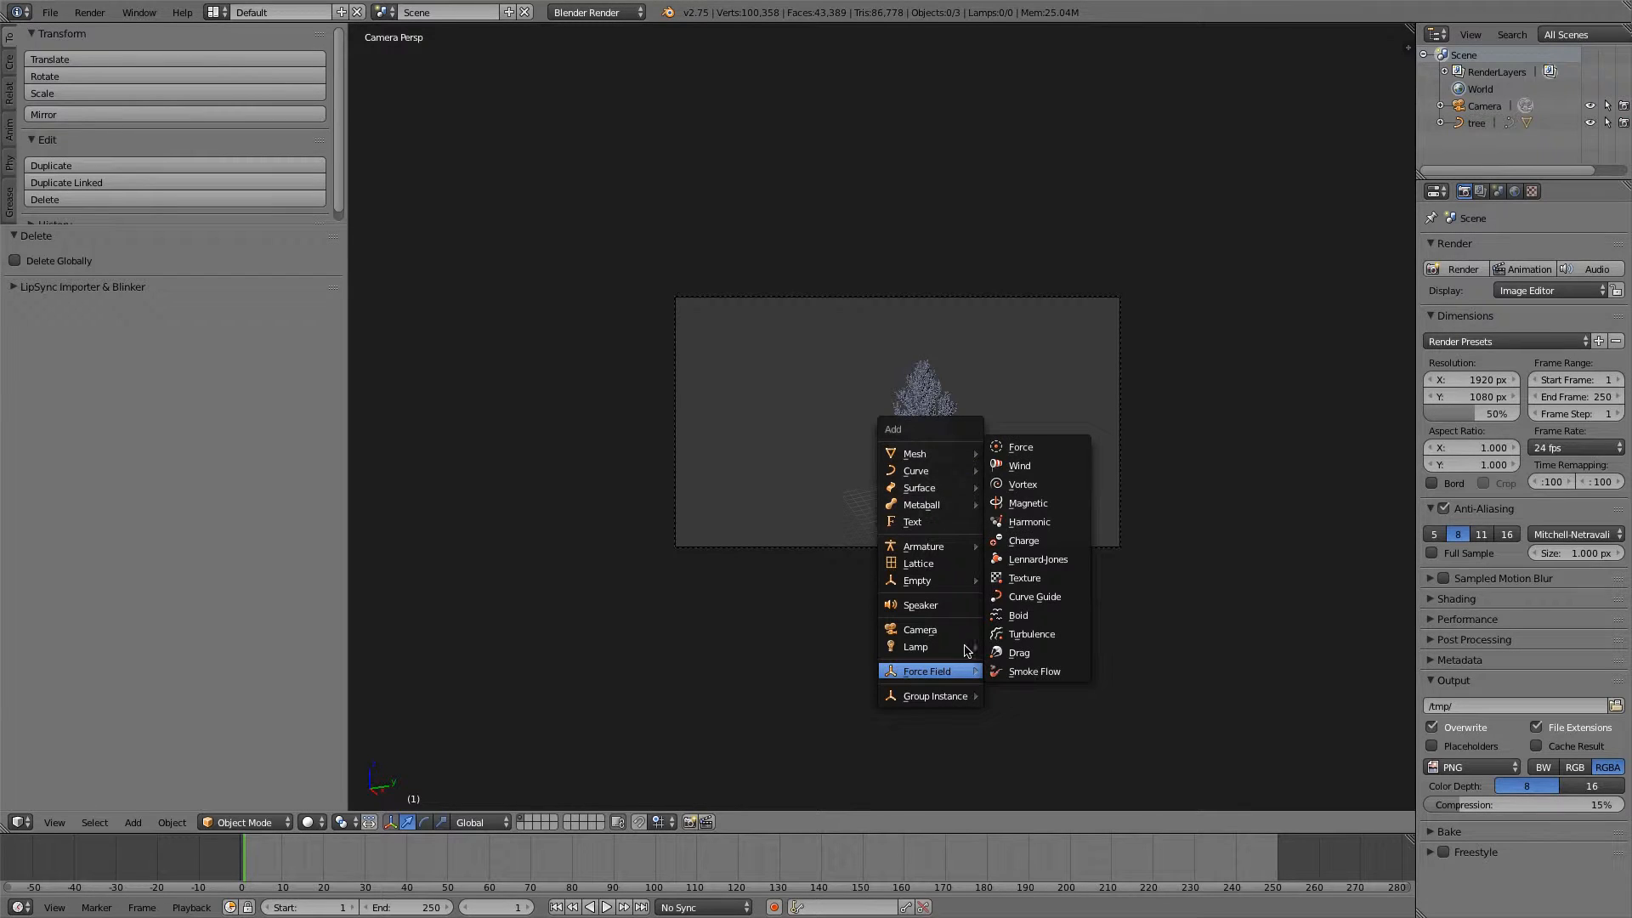
{"action": "left_click", "coordinate": [915, 646]}
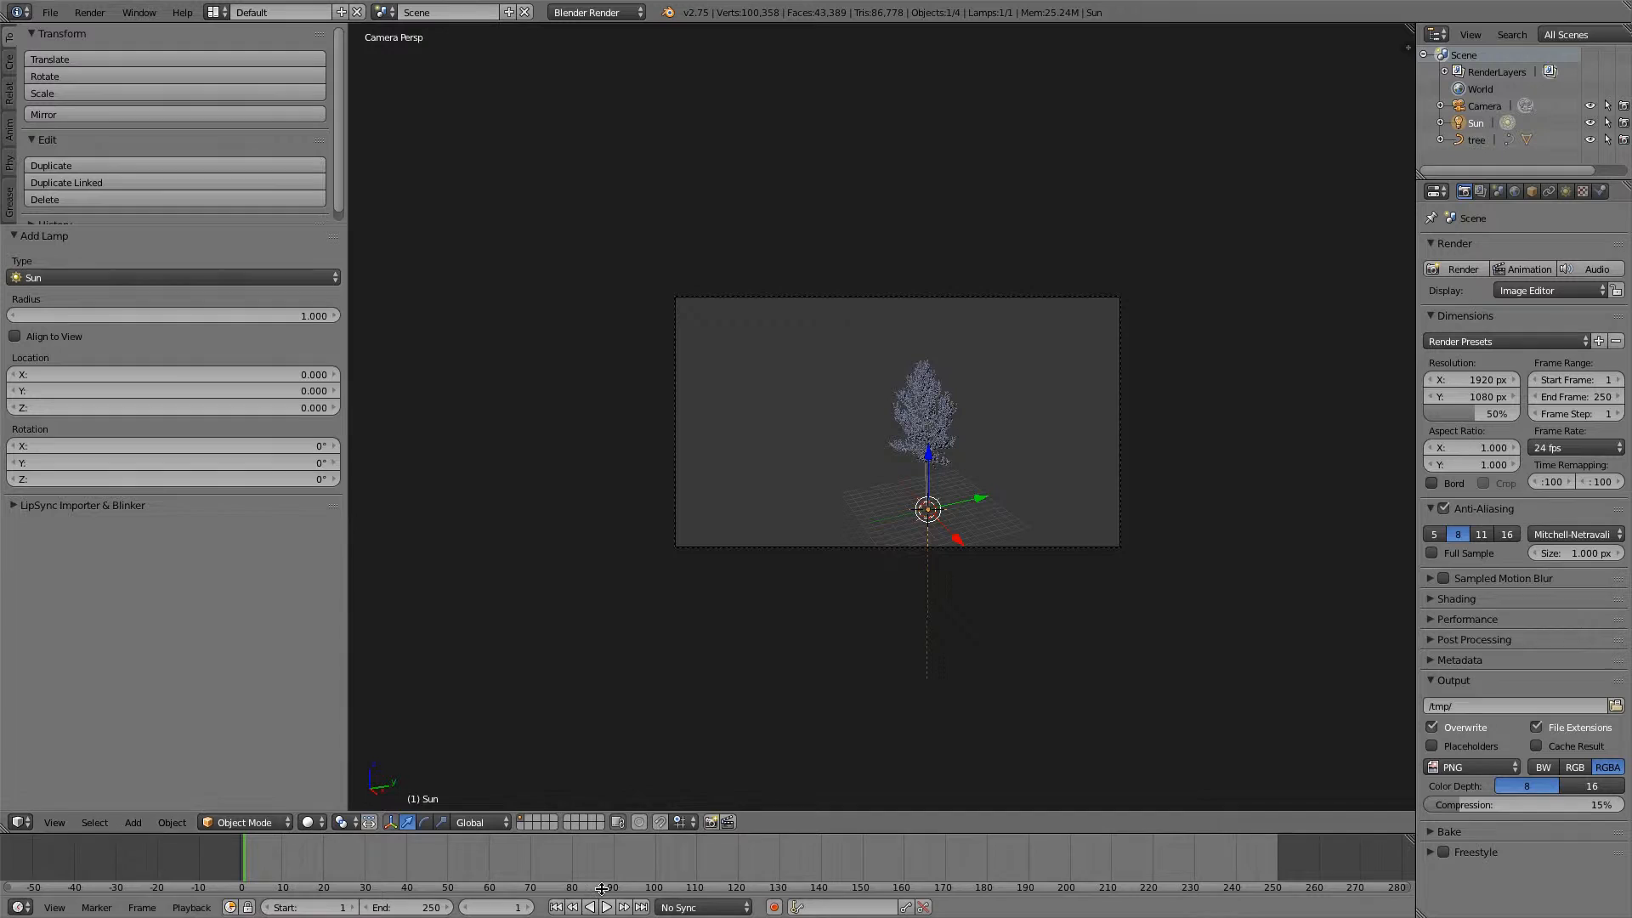
{"action": "left_click_drag", "start_coordinate": [927, 508], "coordinate": [1090, 472]}
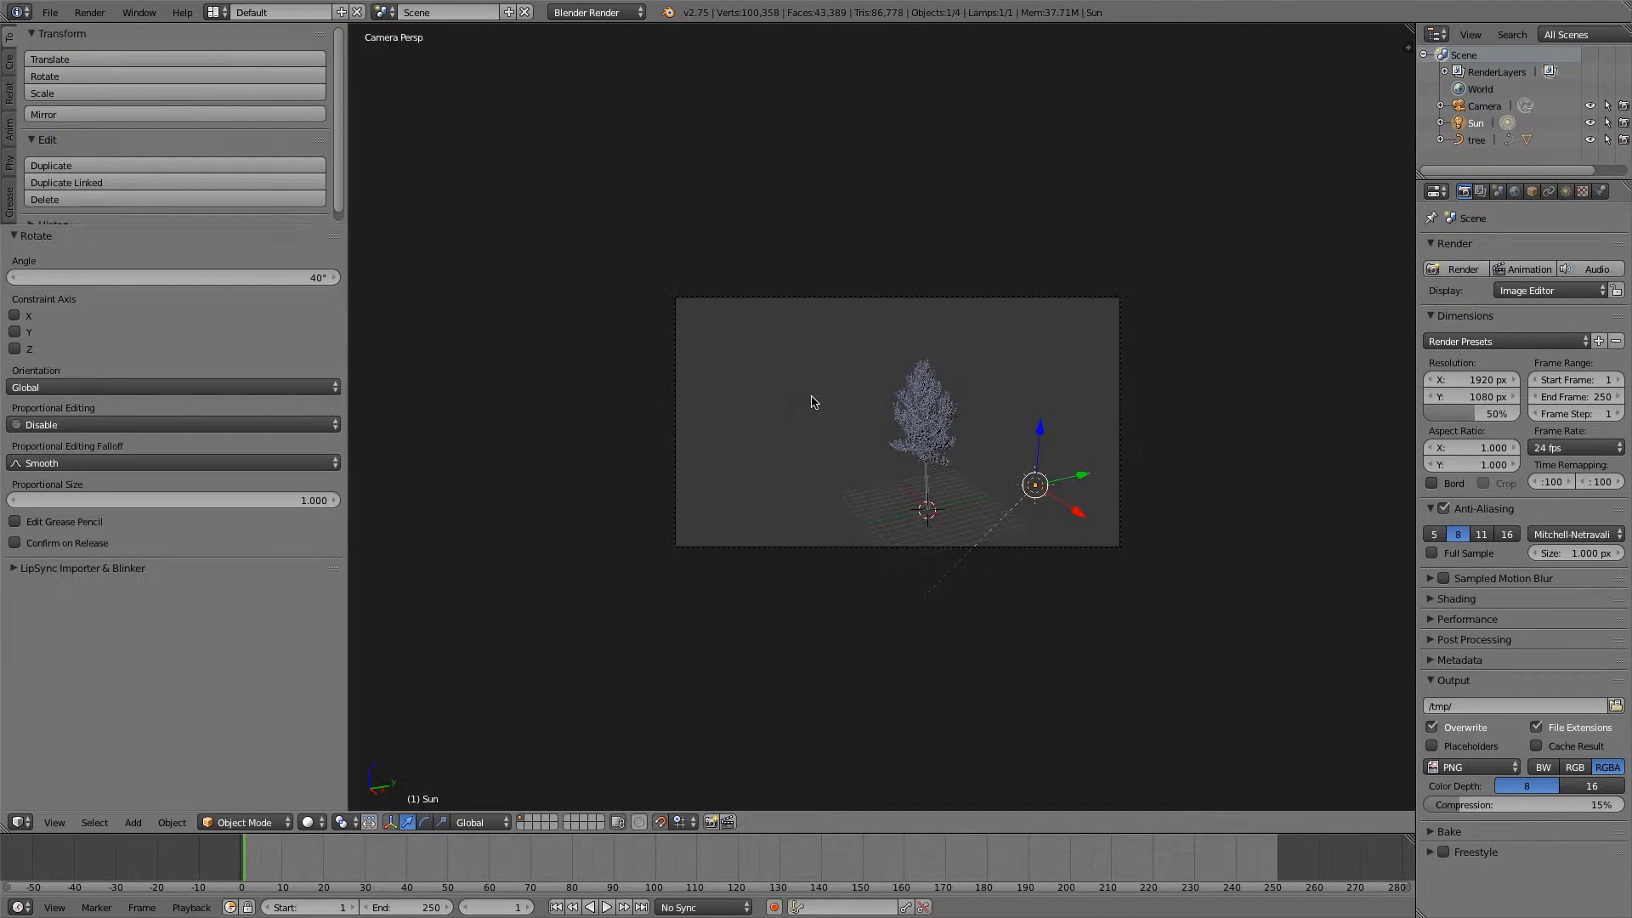
{"action": "left_click", "coordinate": [1471, 413]}
{"action": "type", "text": "100"}
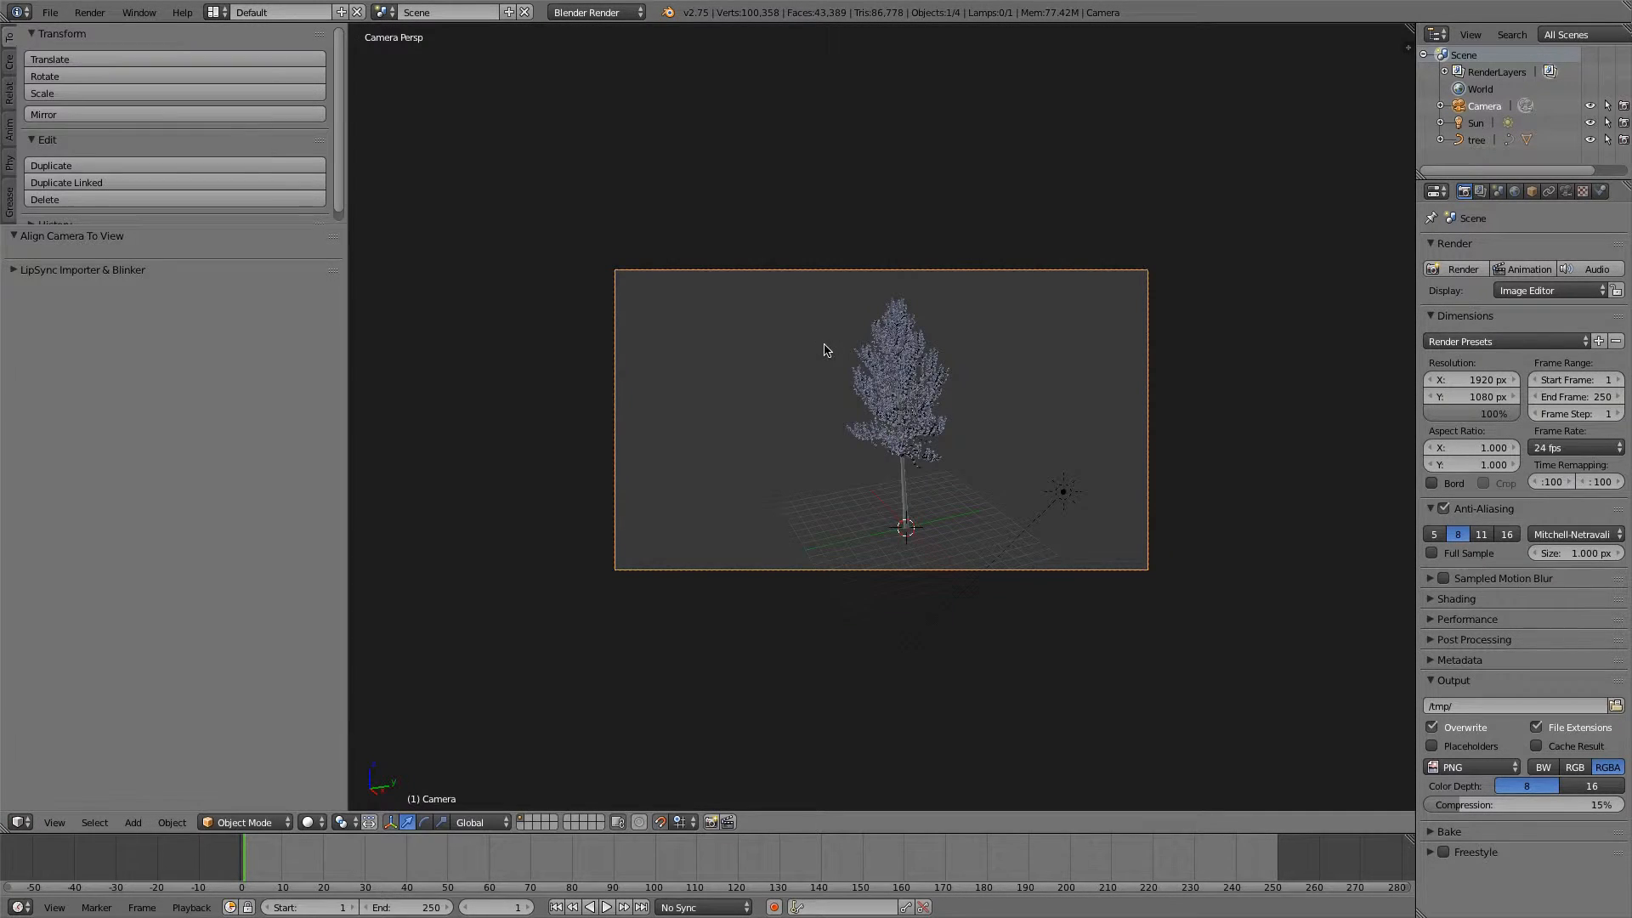
{"action": "mouse_move", "coordinate": [901, 345]}
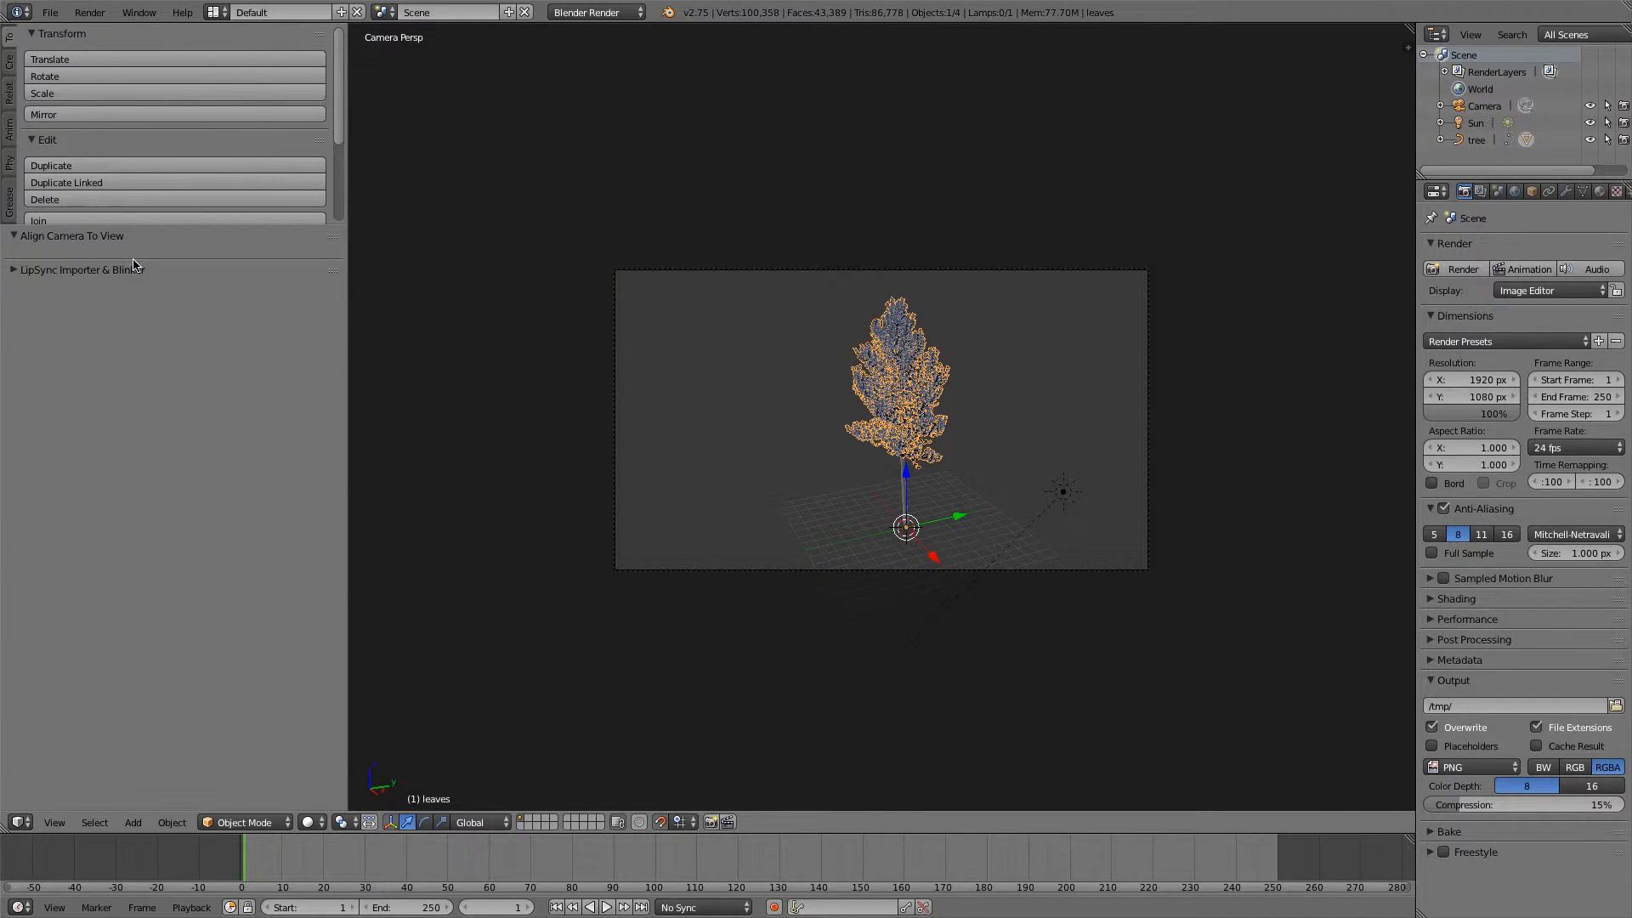
{"action": "mouse_move", "coordinate": [1288, 331]}
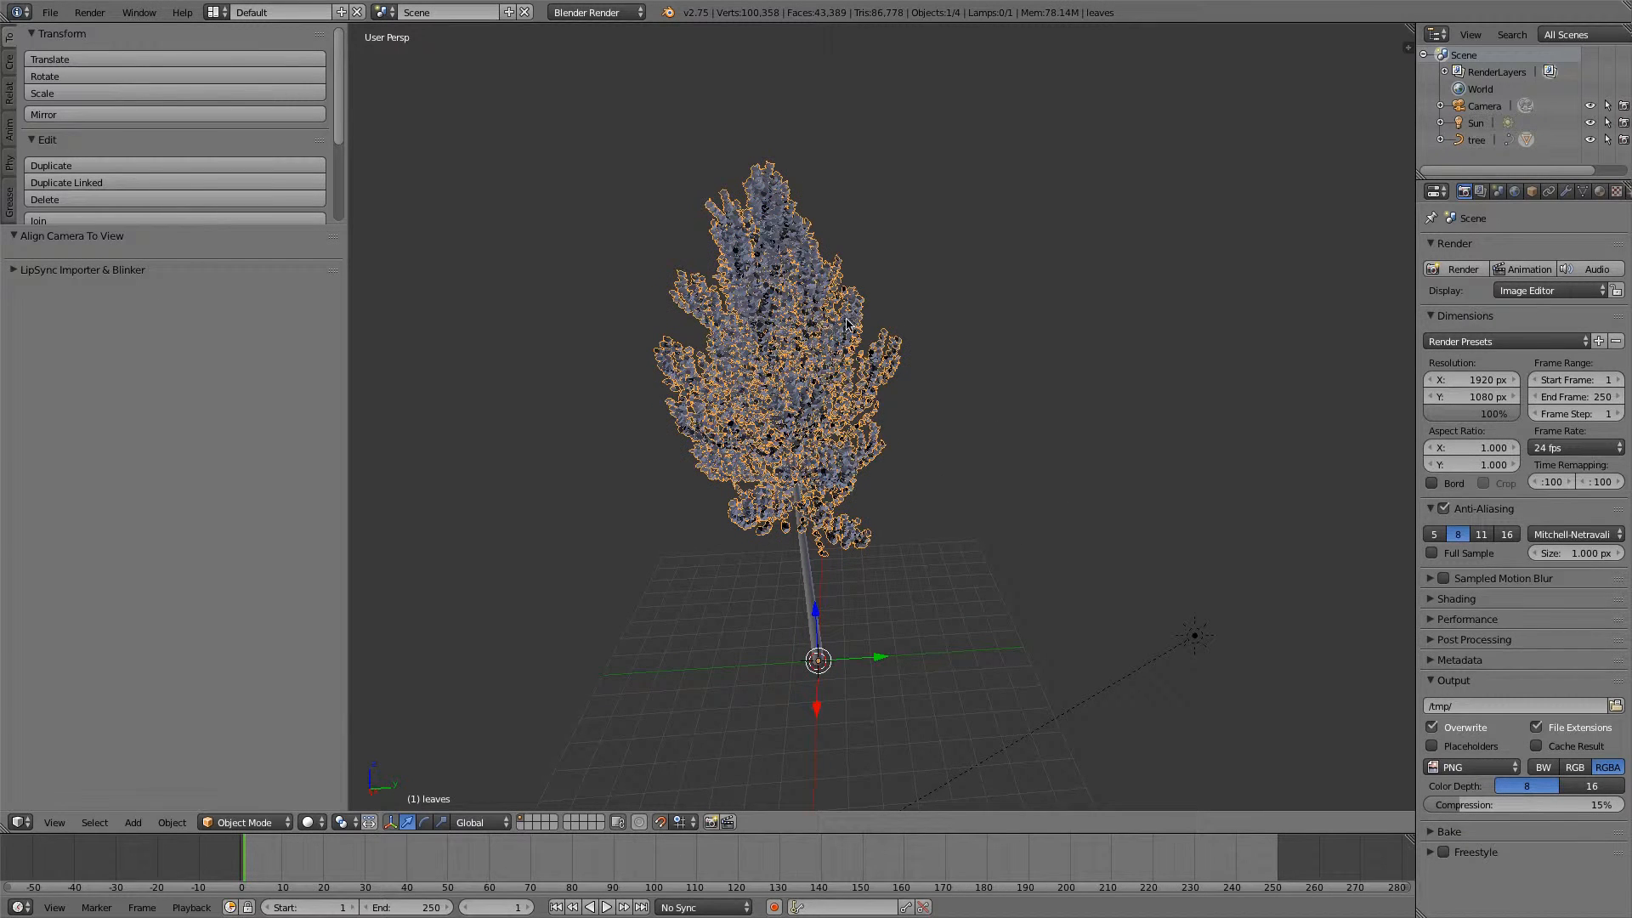
{"action": "left_click", "coordinate": [1442, 139]}
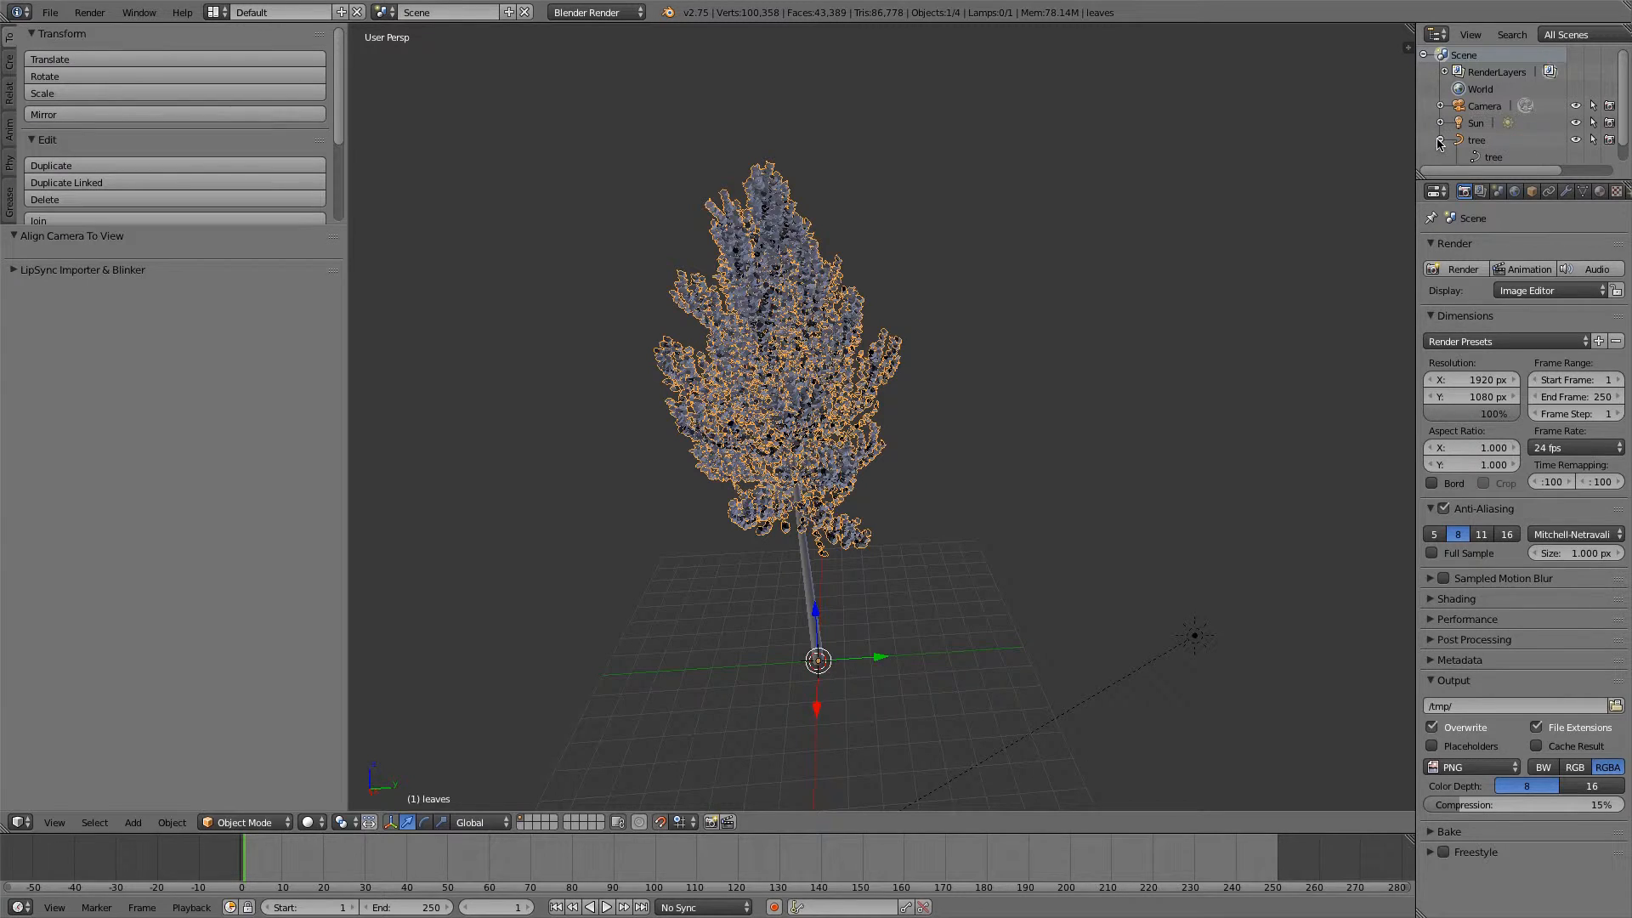
Add a new material to the leaves object and colour it green.
{"action": "left_click", "coordinate": [1445, 139]}
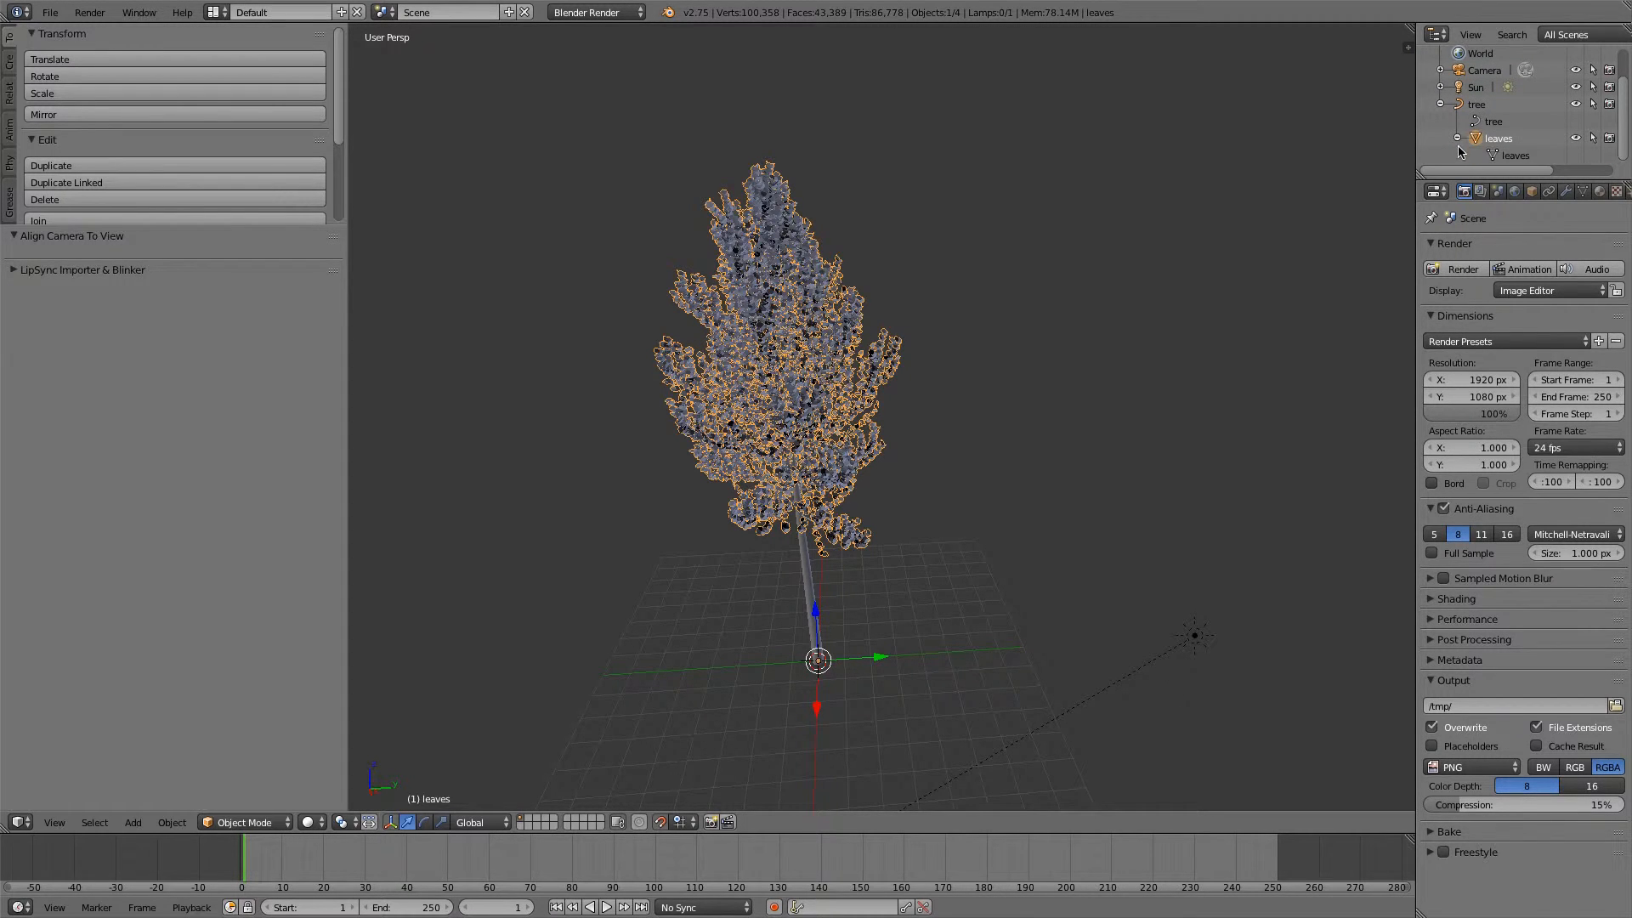
{"action": "left_click", "coordinate": [1601, 191]}
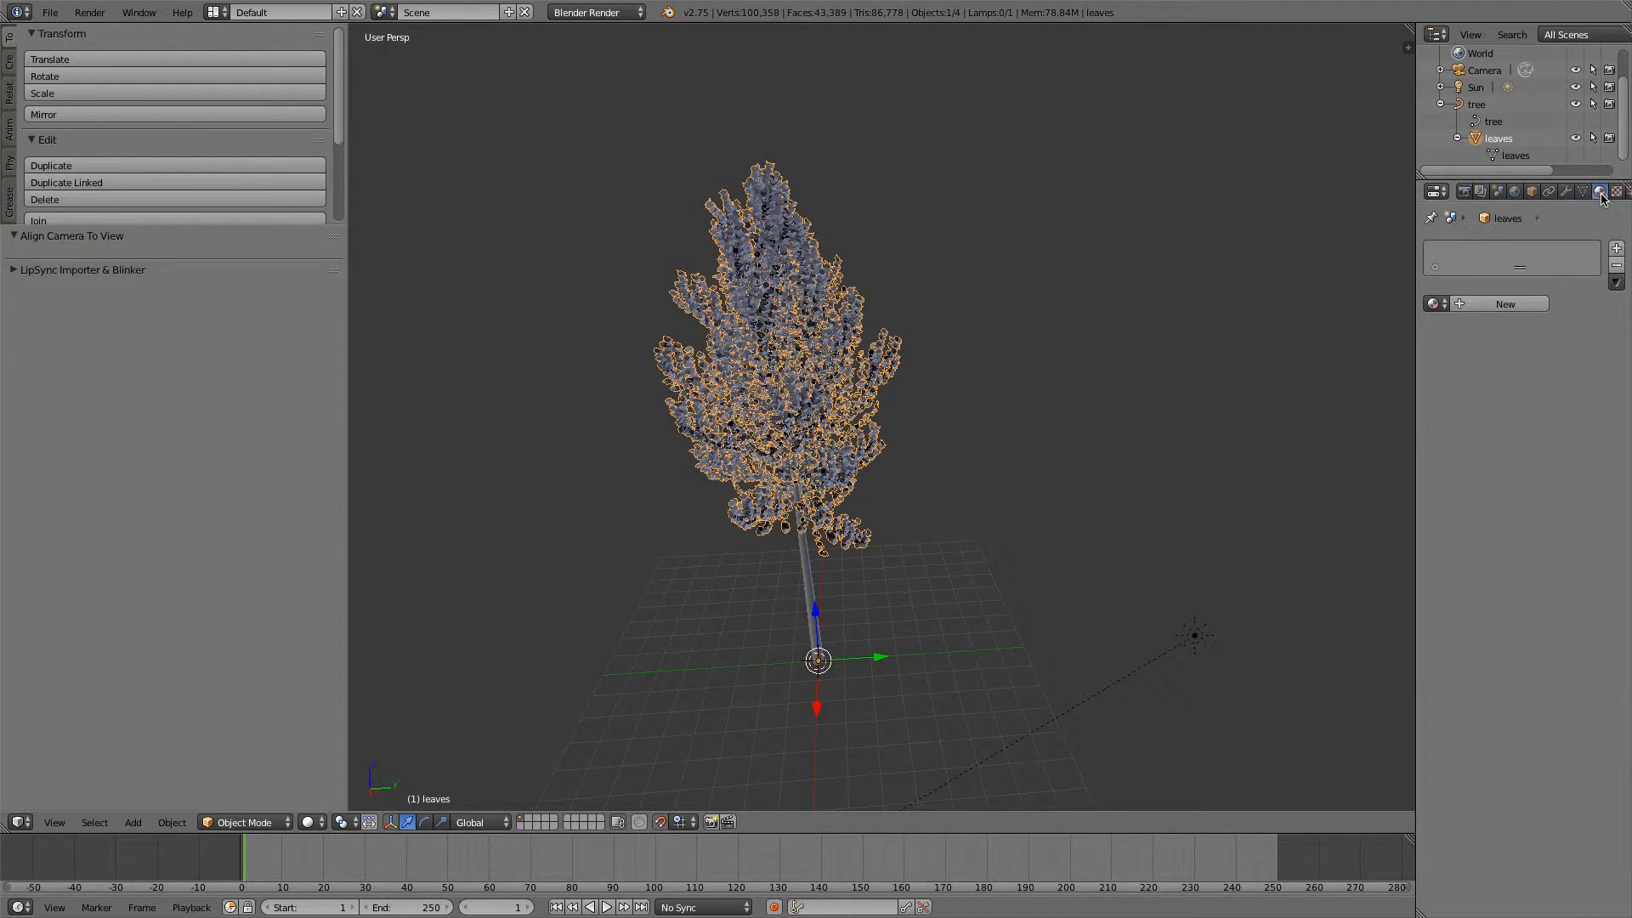
{"action": "left_click", "coordinate": [1504, 303]}
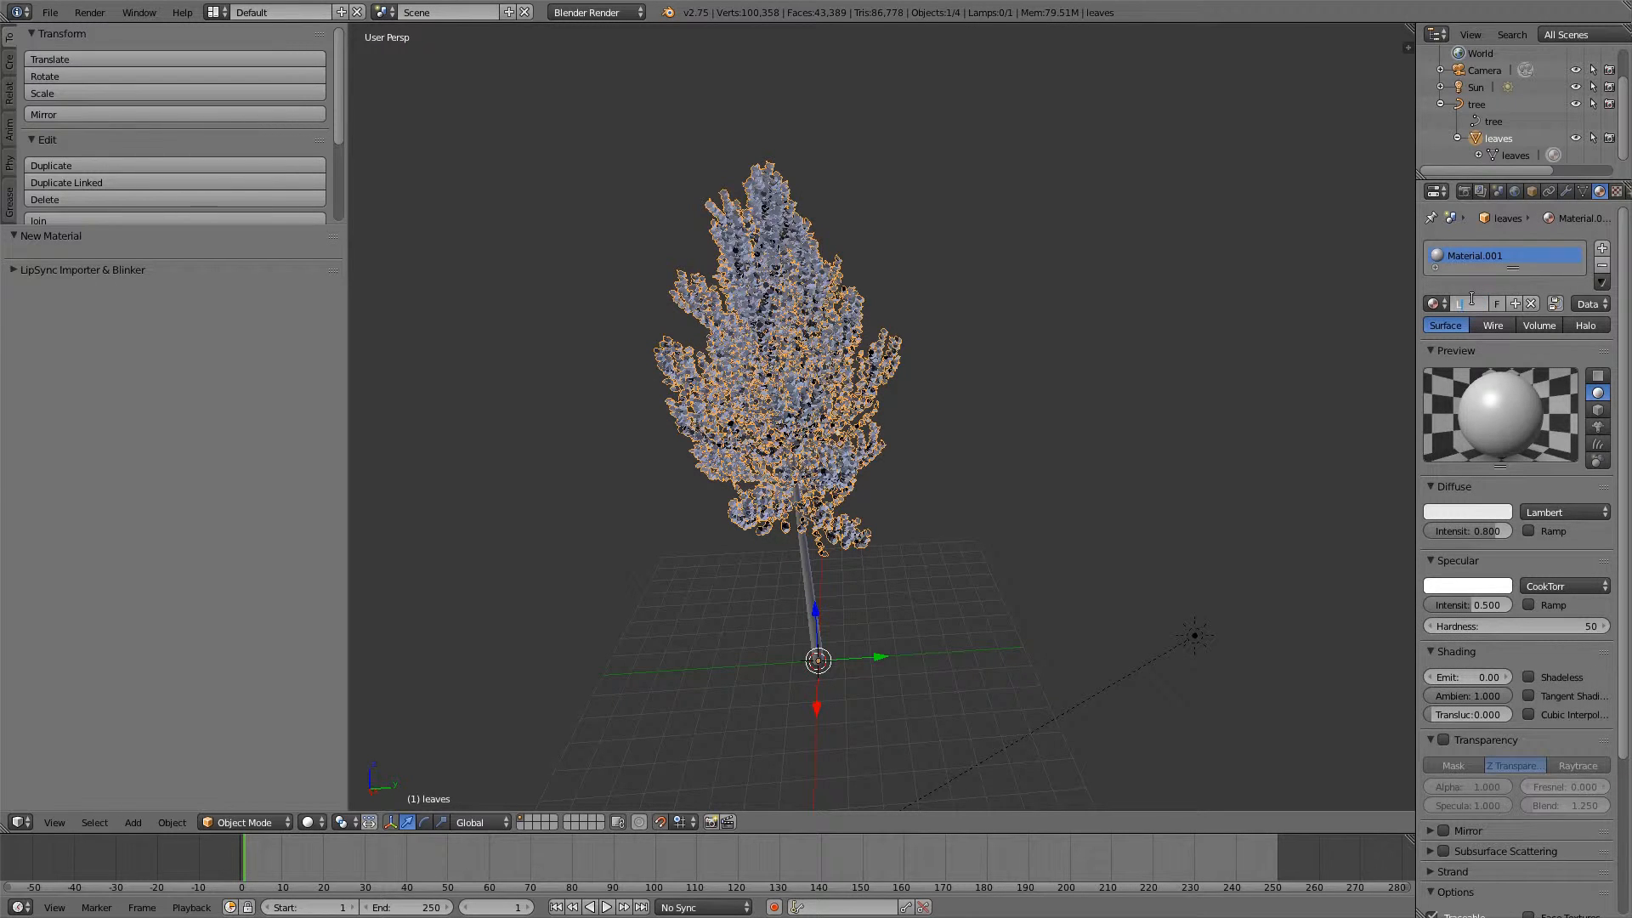
{"action": "left_click", "coordinate": [1468, 511]}
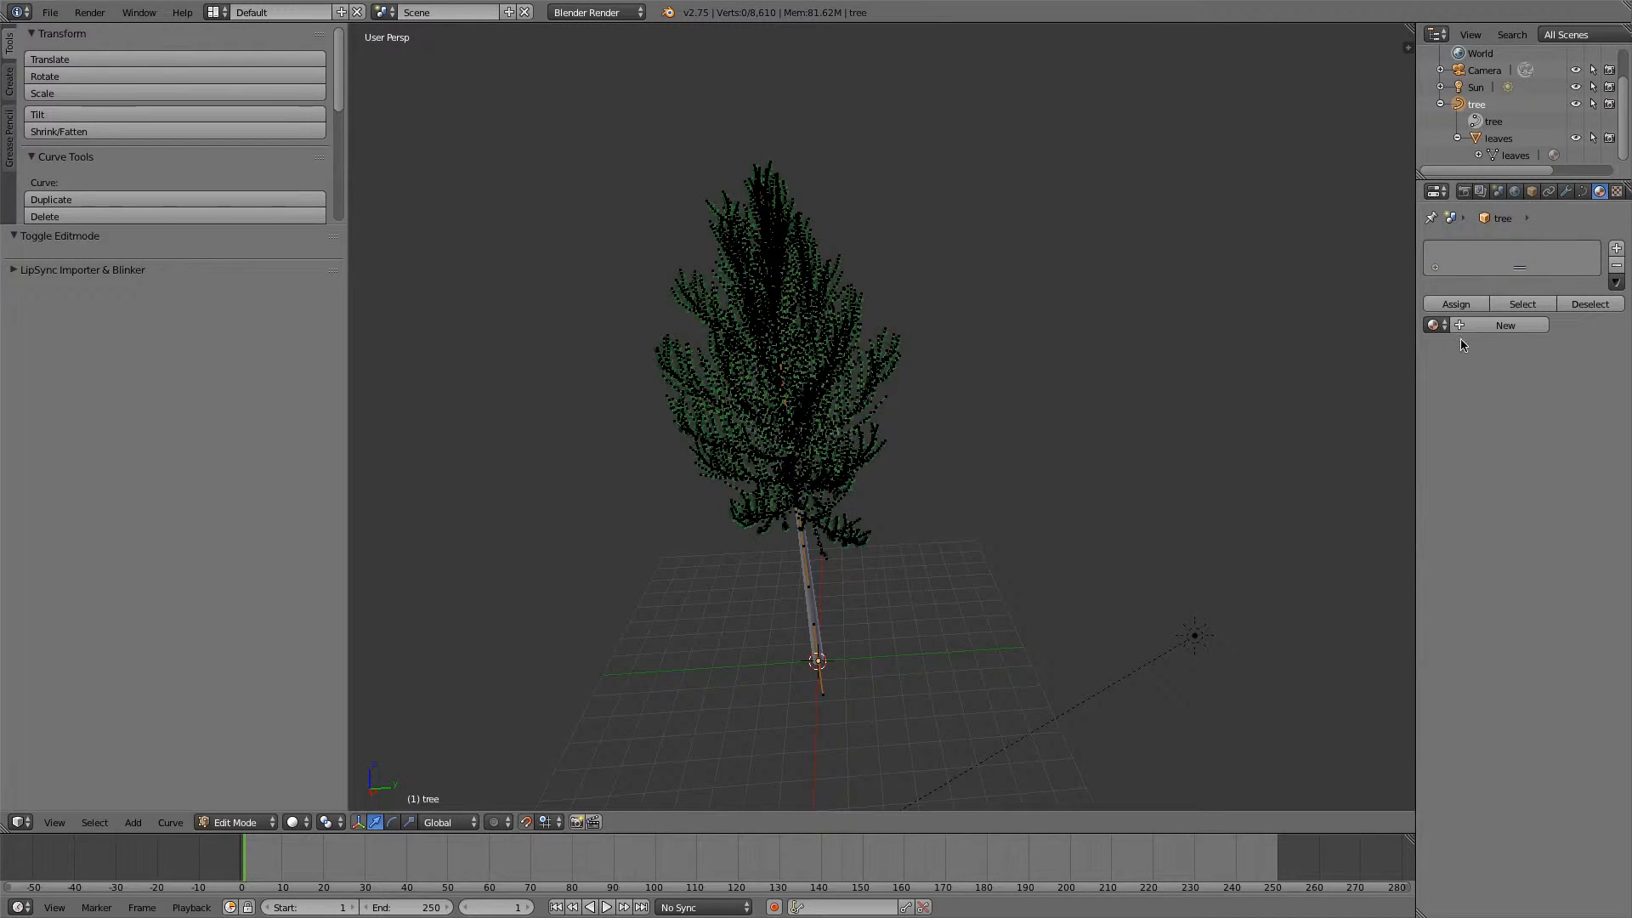
Create a new trunk material with a dark brown colour and leave edit mode.
{"action": "left_click", "coordinate": [1504, 325]}
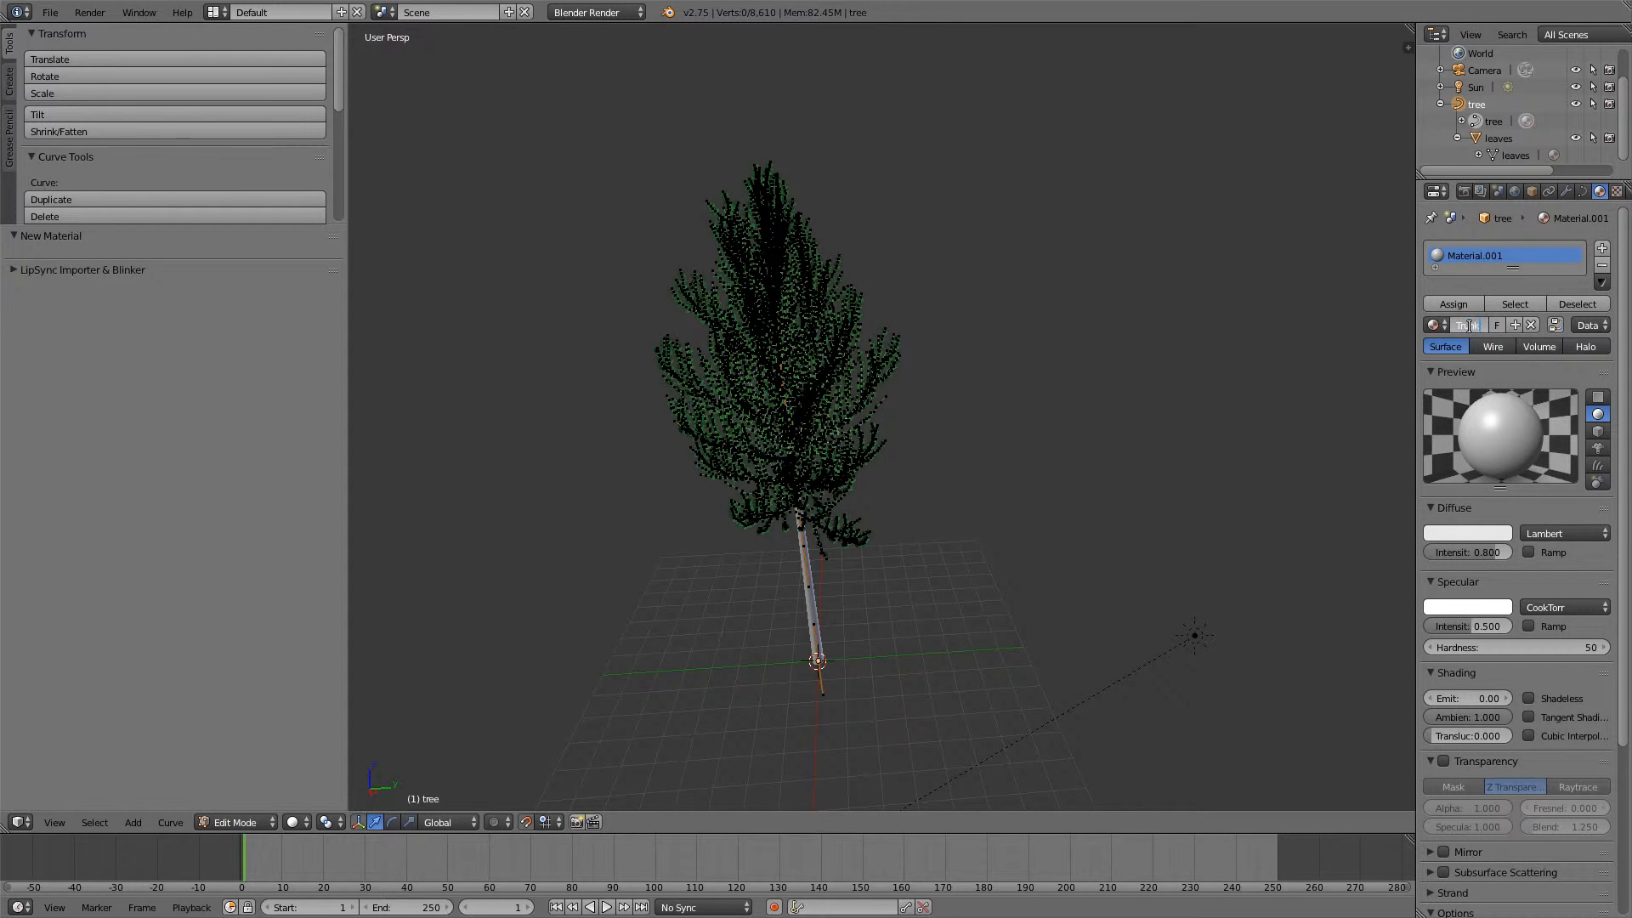
{"action": "left_click", "coordinate": [1467, 532]}
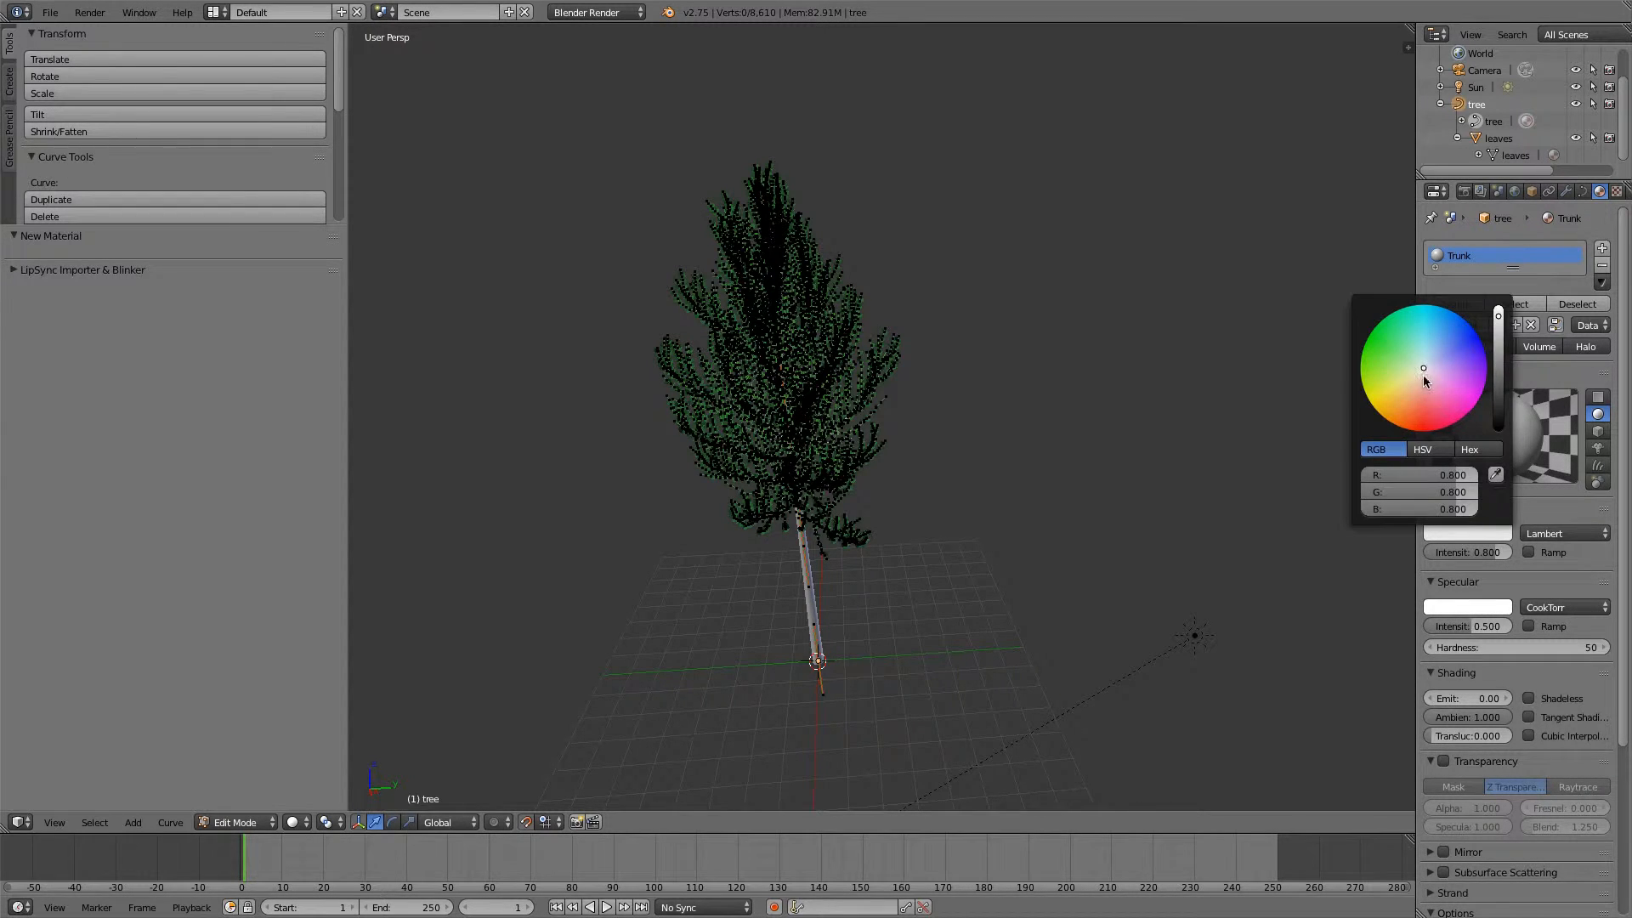
{"action": "left_click", "coordinate": [1416, 386]}
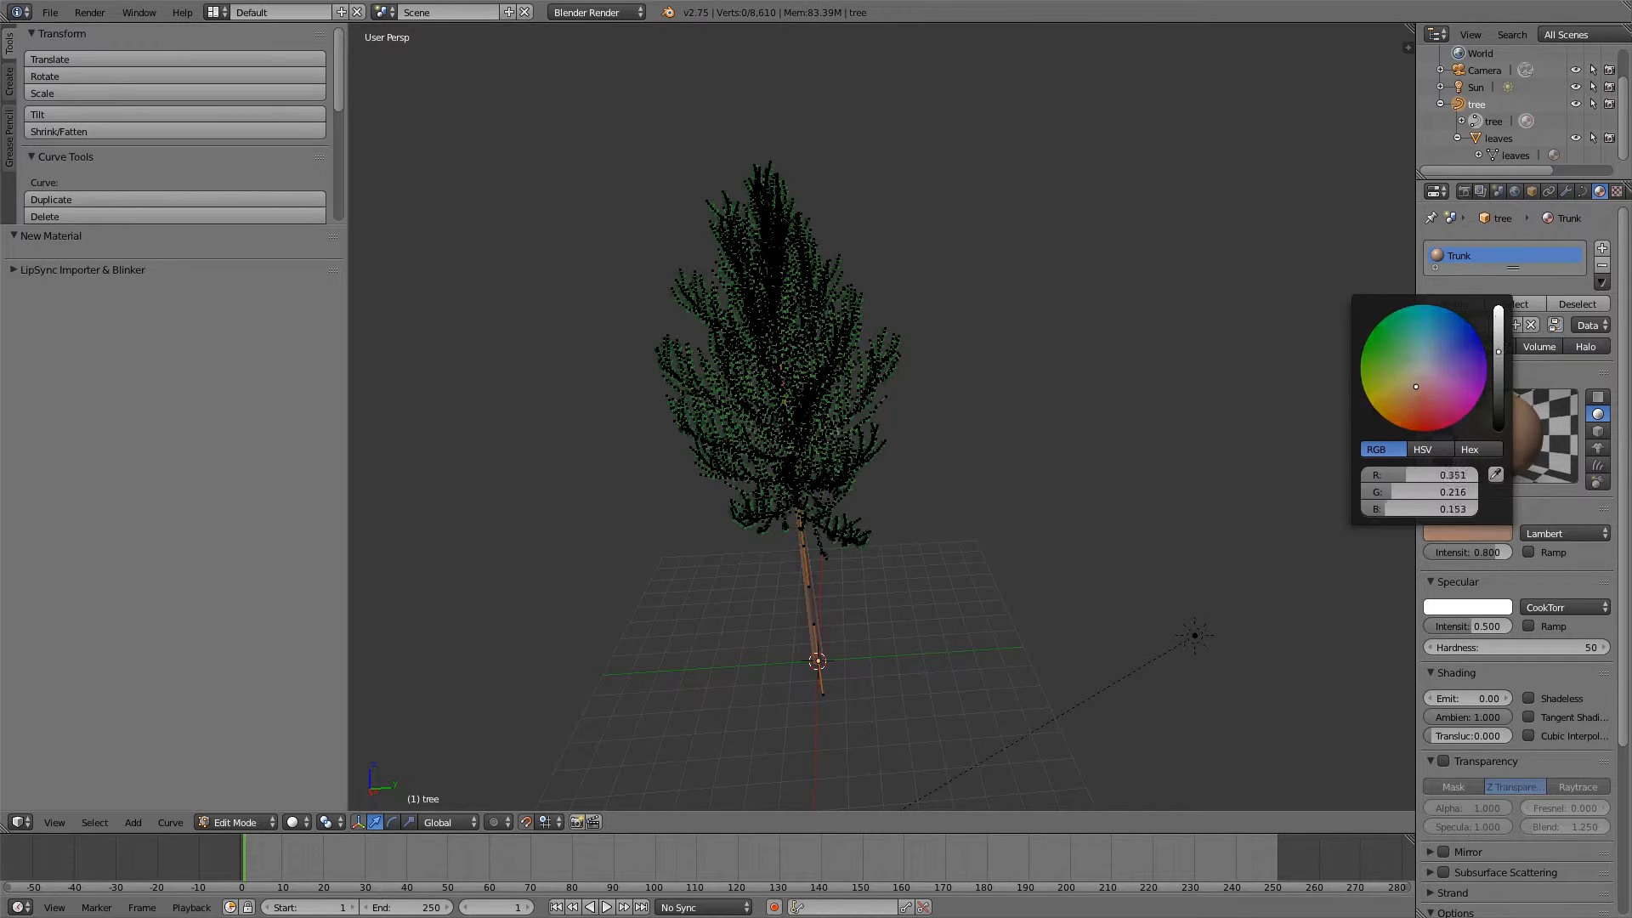
{"action": "left_click", "coordinate": [910, 449]}
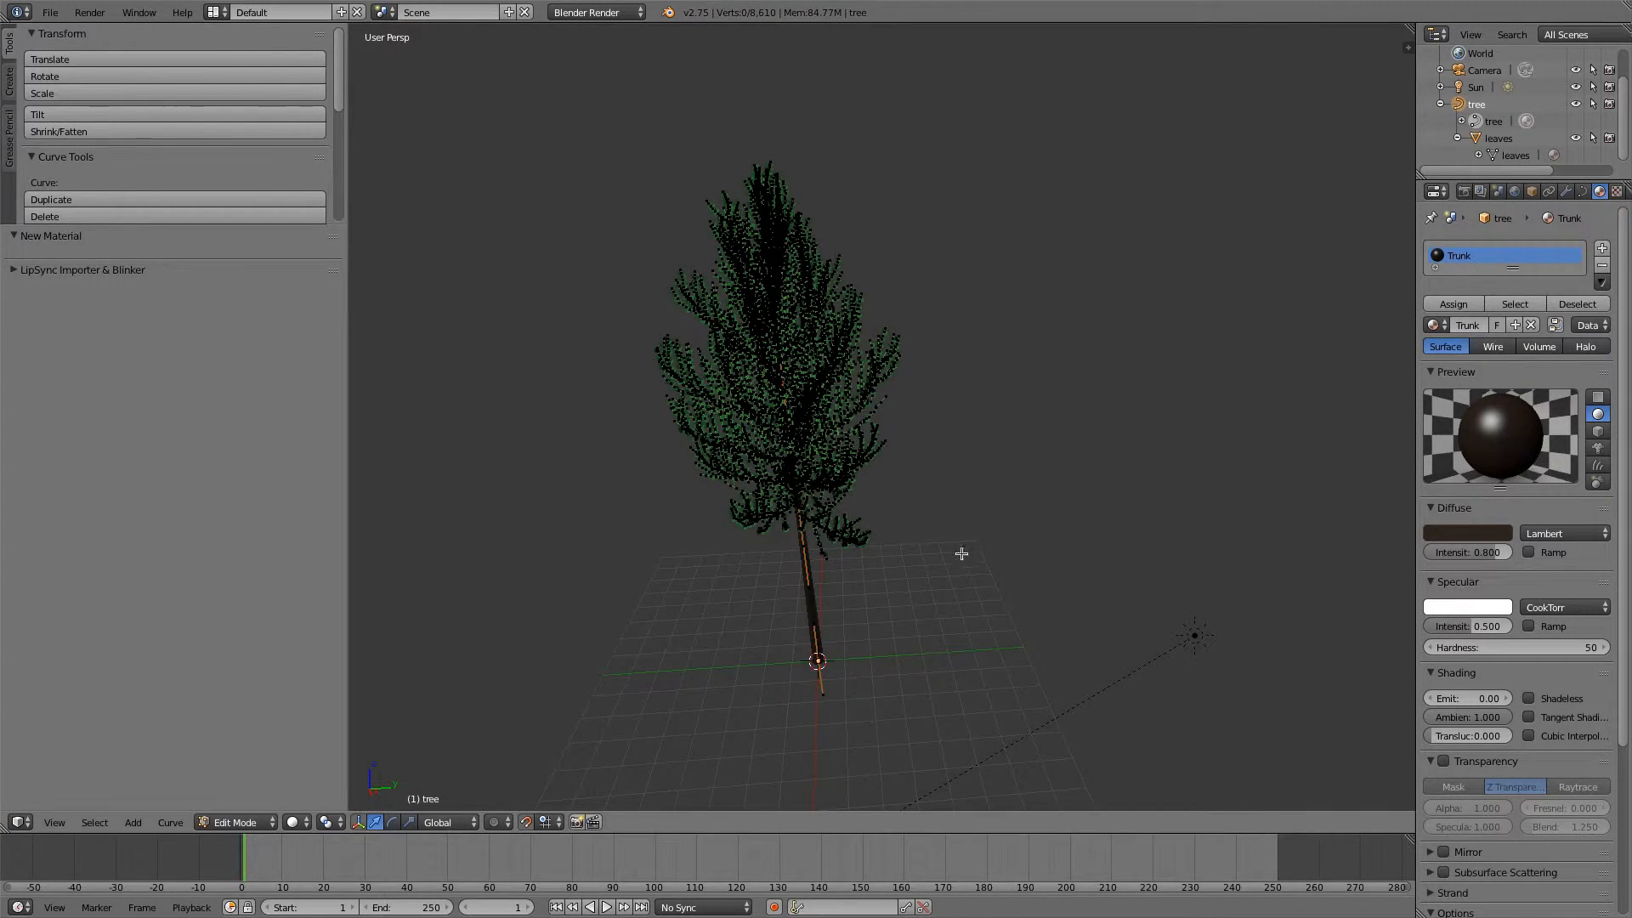
{"action": "key", "text": "a"}
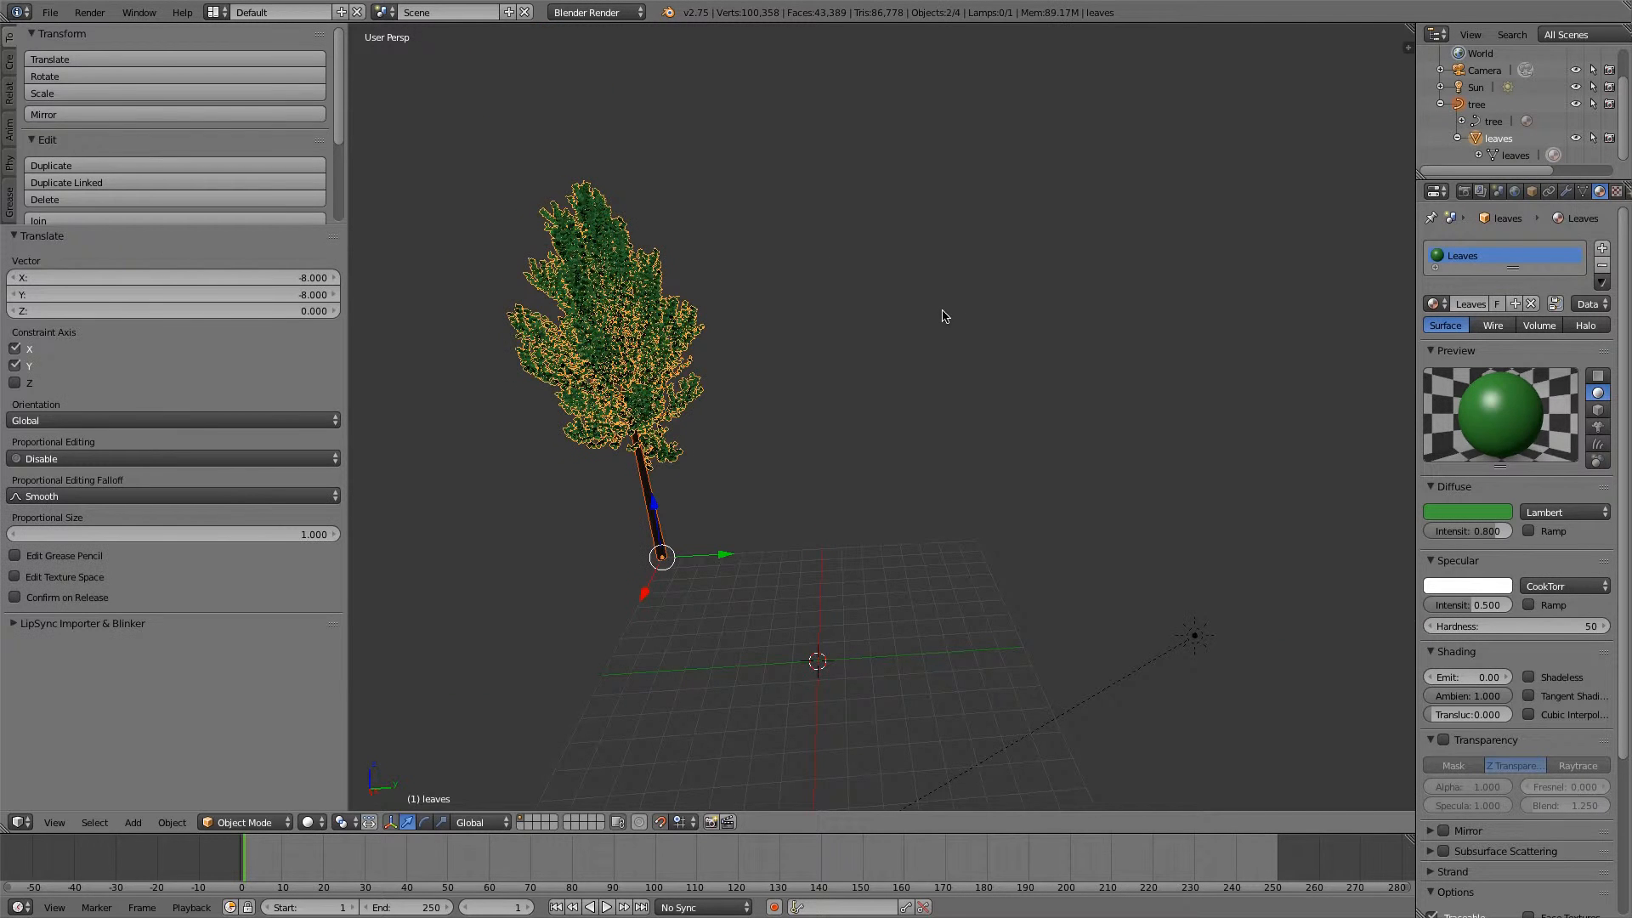
Render the current scene with F12.
{"action": "key", "text": "F12"}
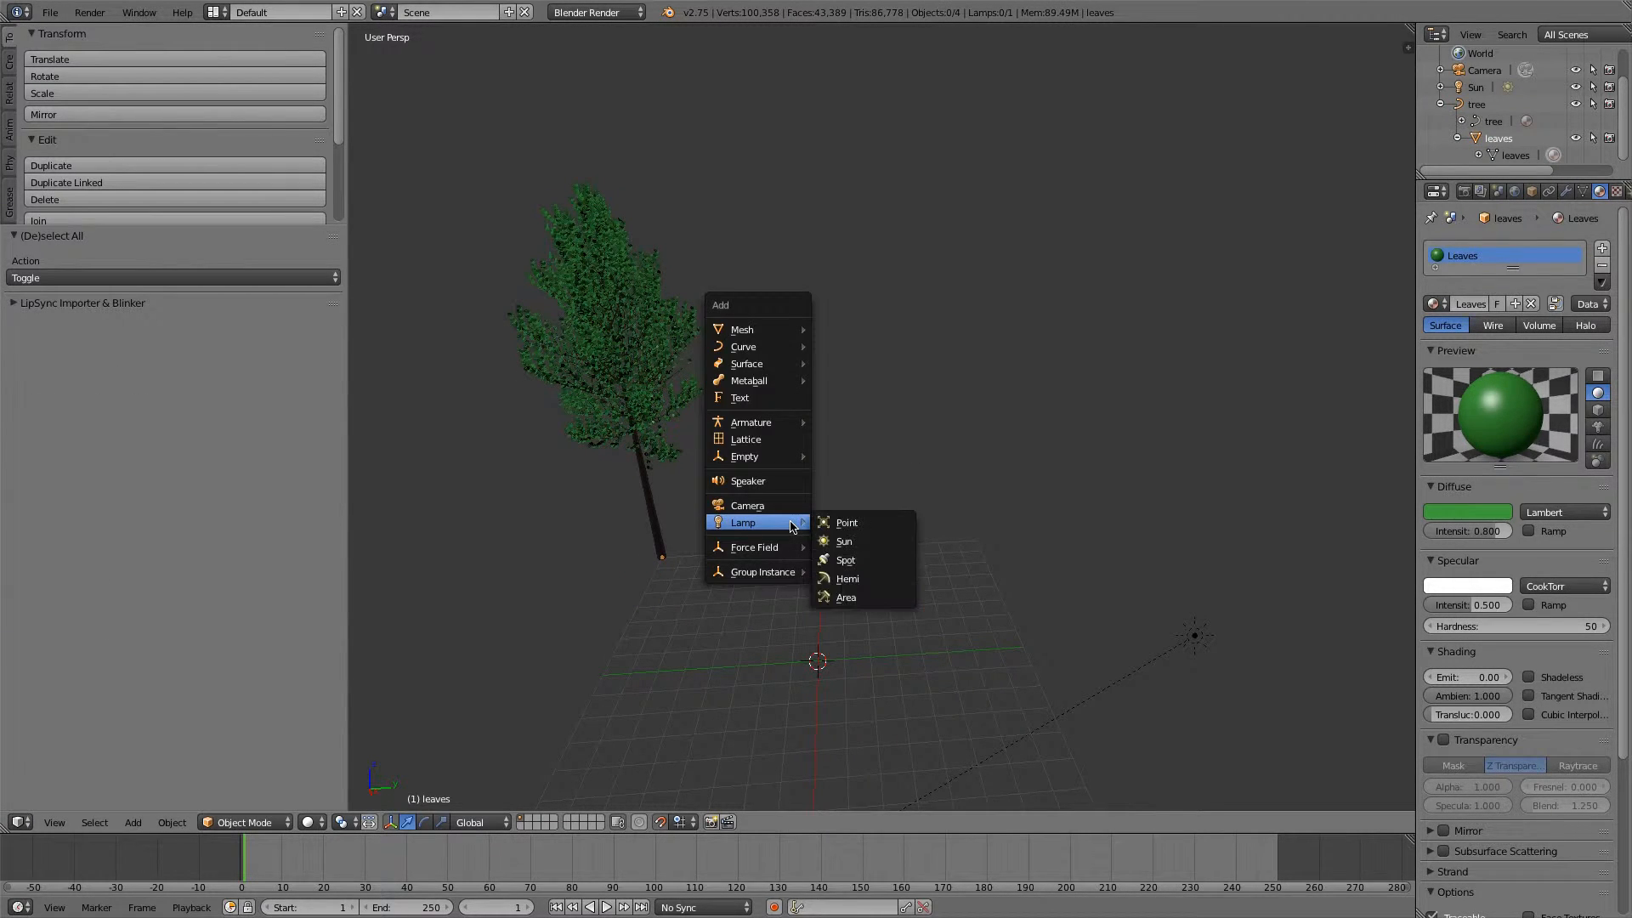
{"action": "mouse_move", "coordinate": [741, 329]}
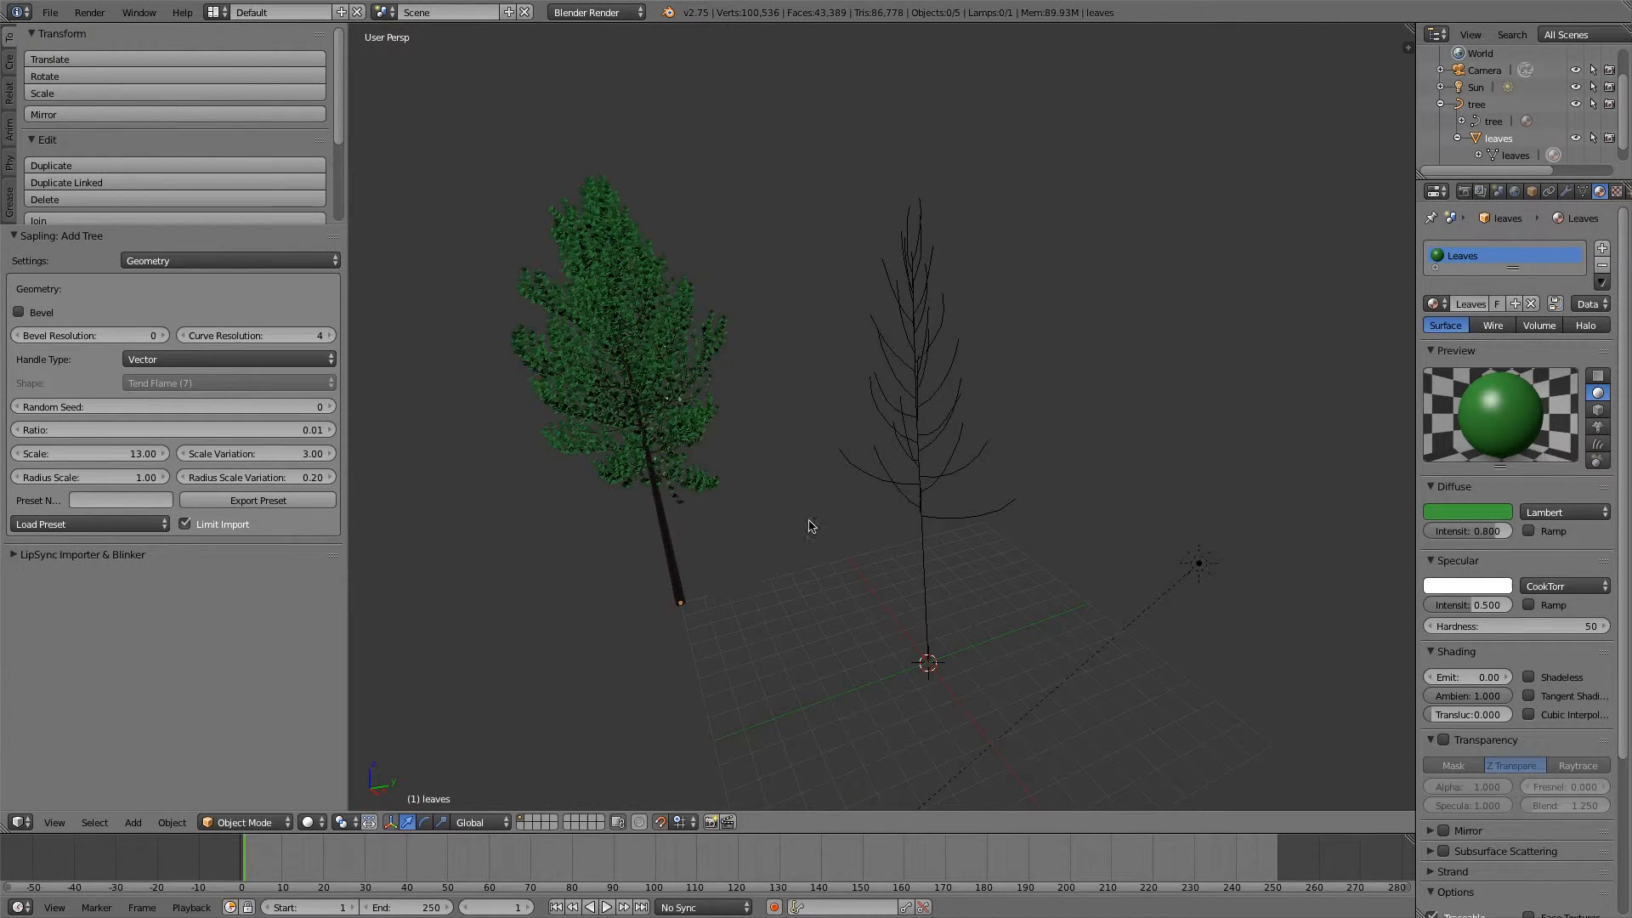
Enable Show Leaves, set Branch Splitting Levels to 3 with Base Splits 1, and enable Bevel.
{"action": "left_click", "coordinate": [229, 260]}
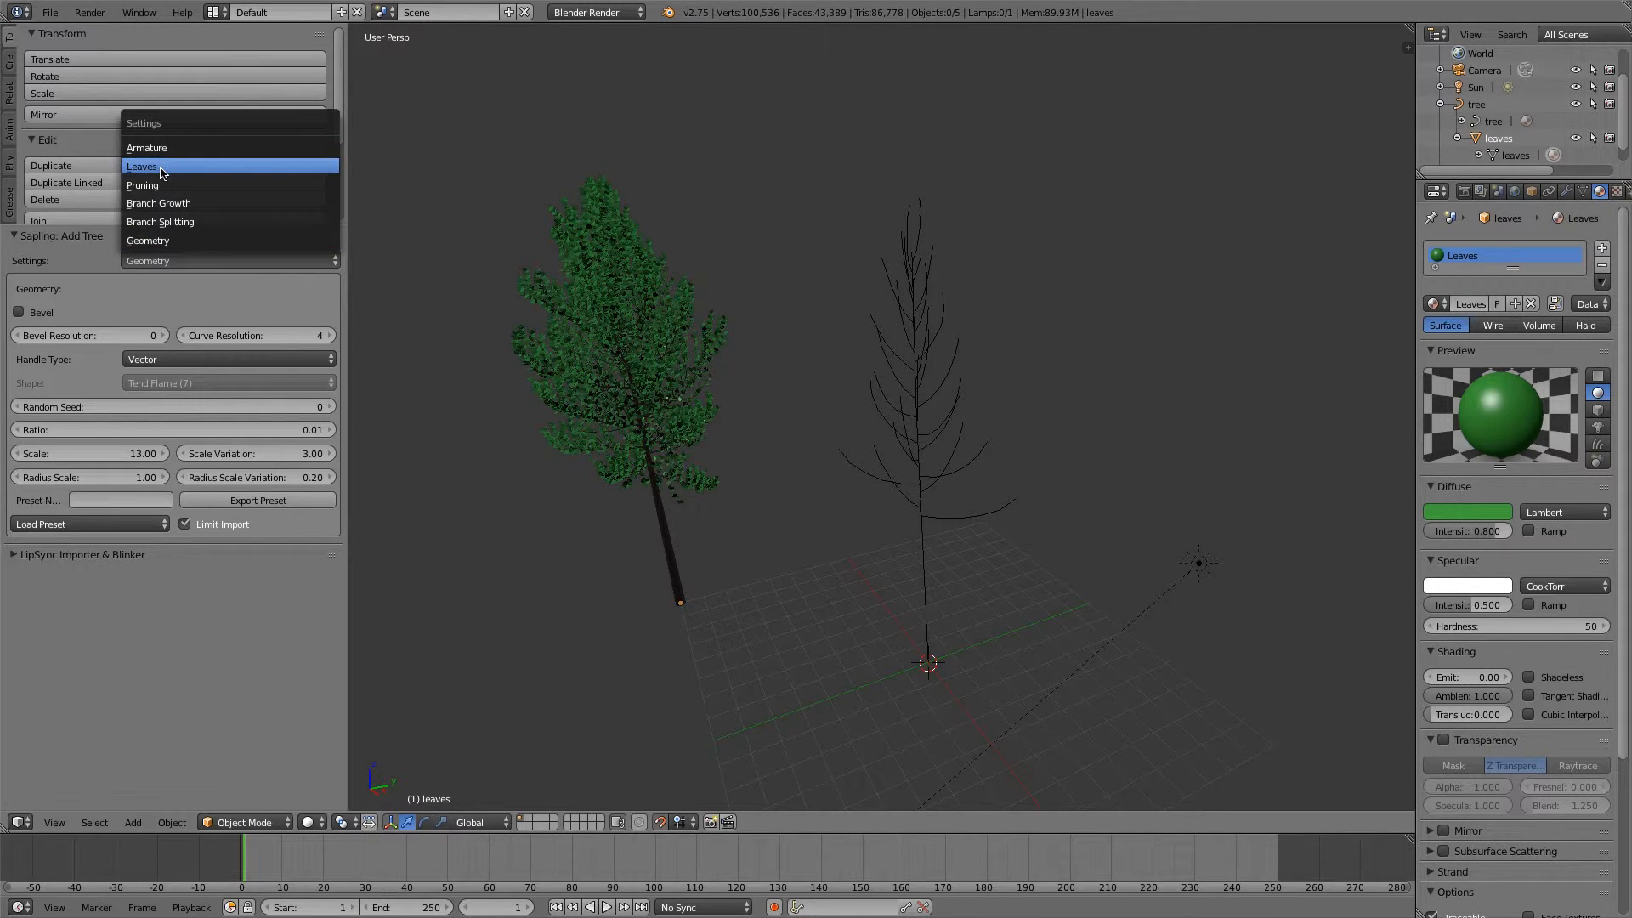
{"action": "left_click", "coordinate": [140, 167]}
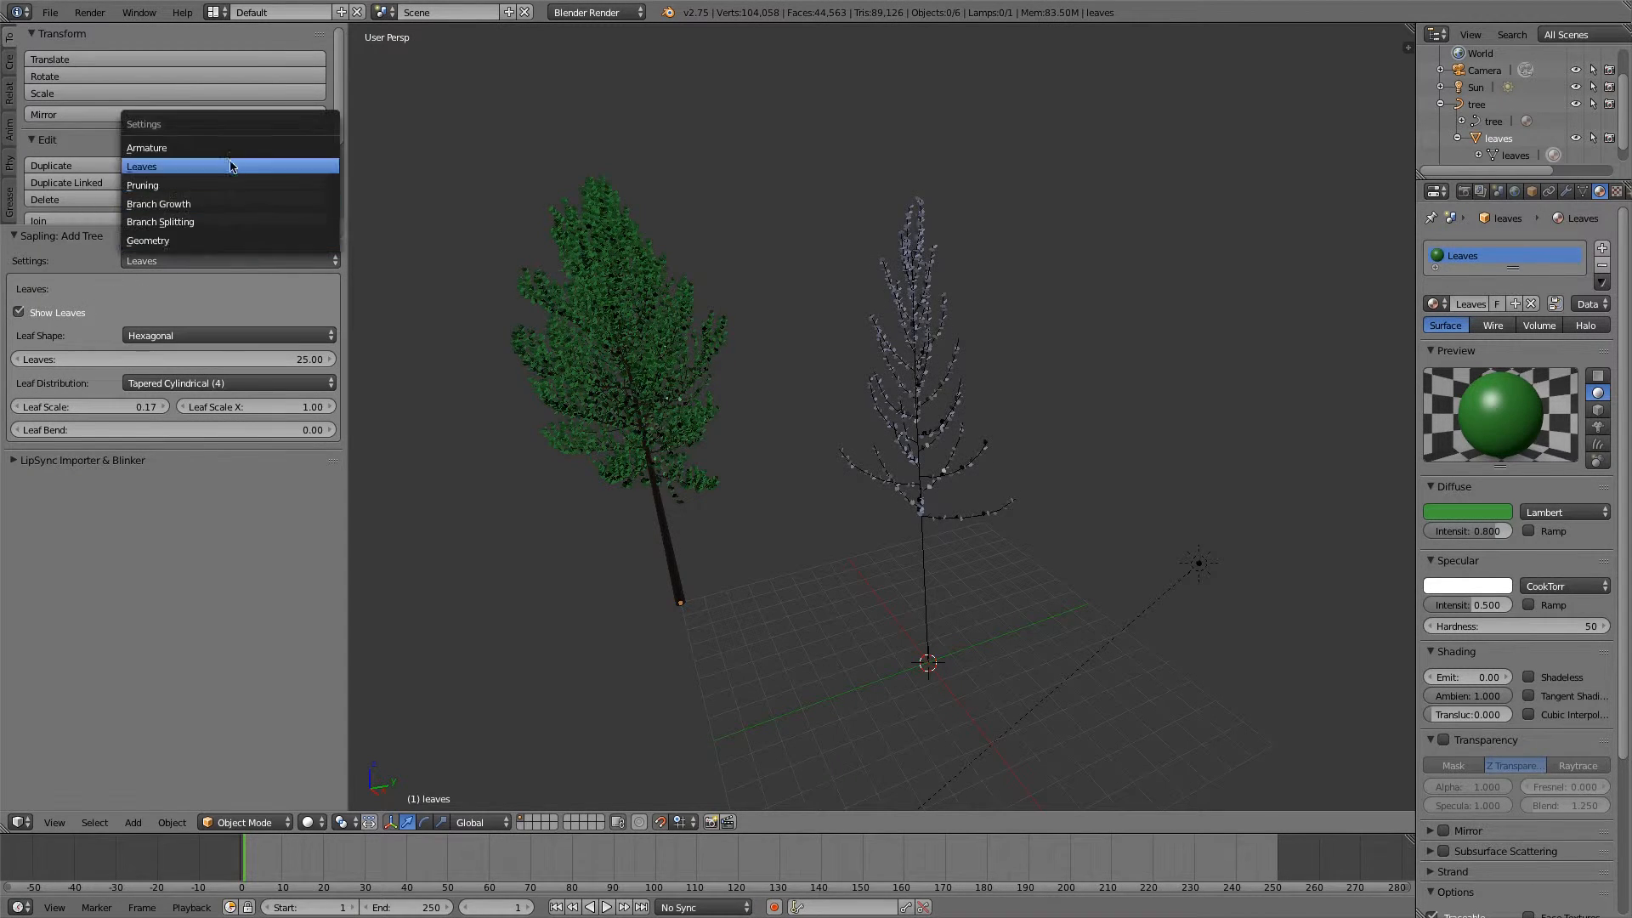
{"action": "left_click", "coordinate": [161, 222]}
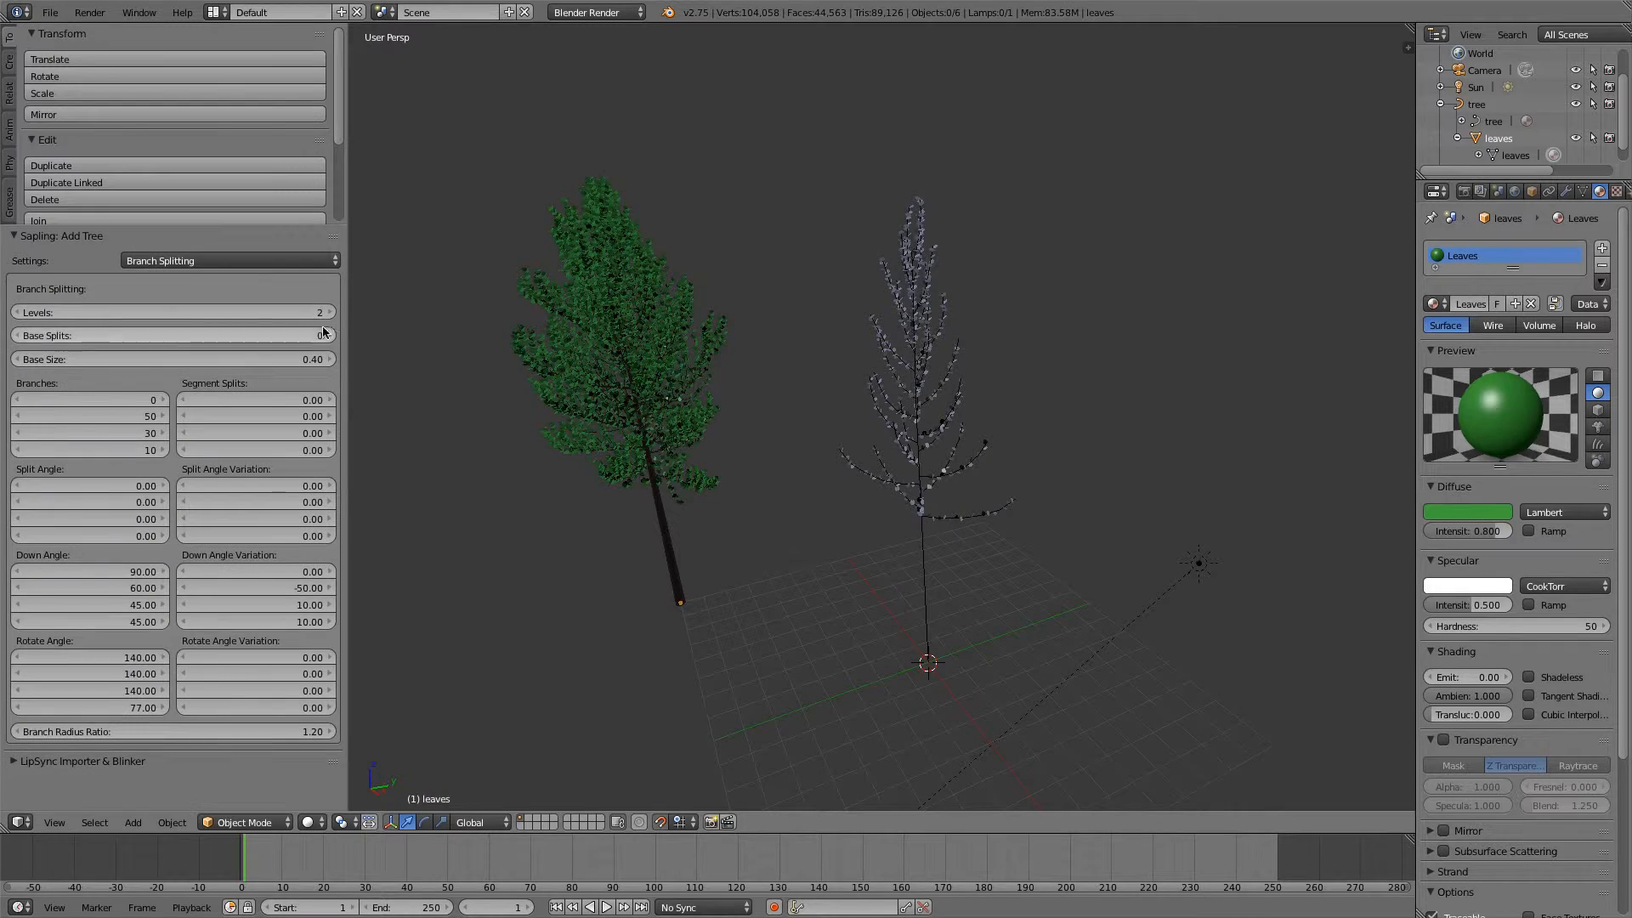
{"action": "left_click", "coordinate": [331, 312]}
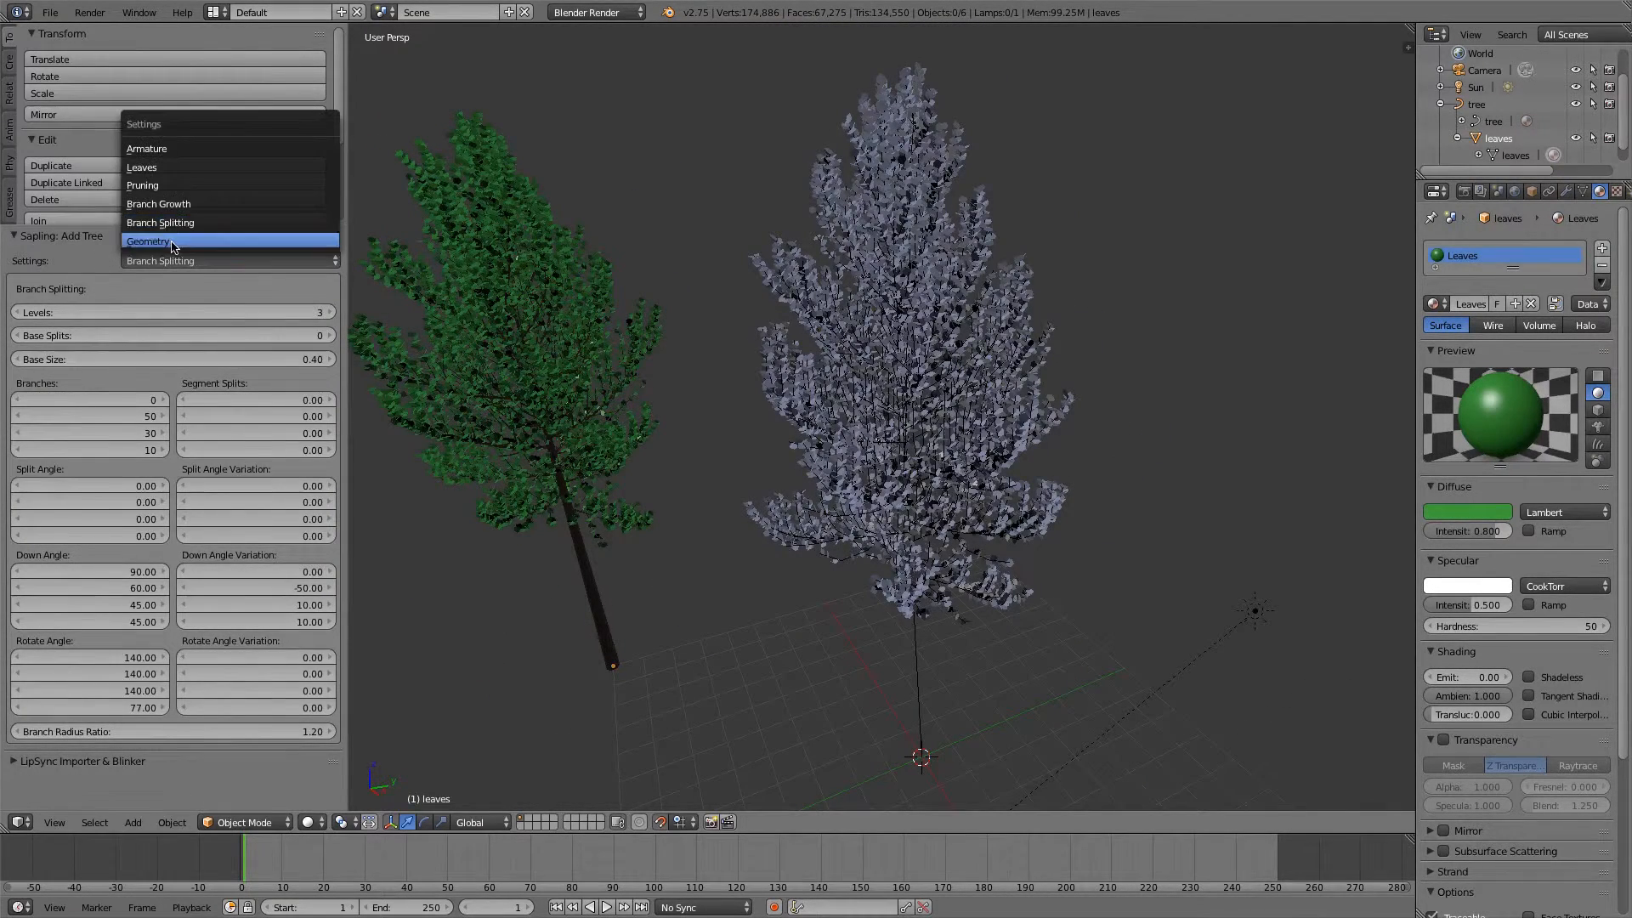
{"action": "left_click", "coordinate": [147, 241]}
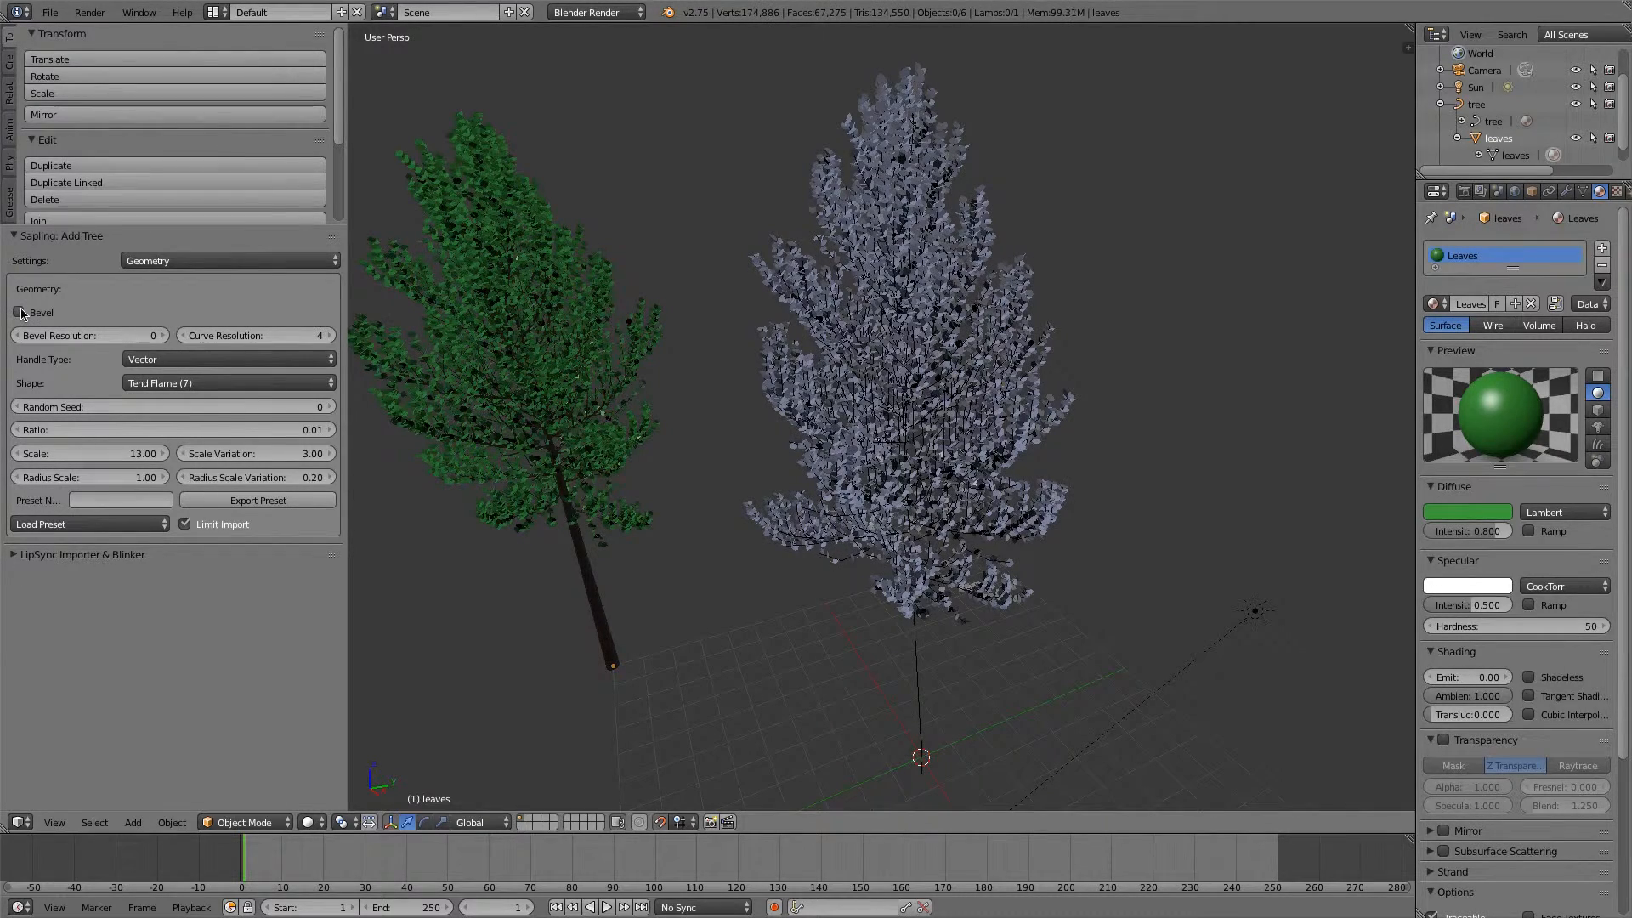
{"action": "left_click", "coordinate": [229, 260]}
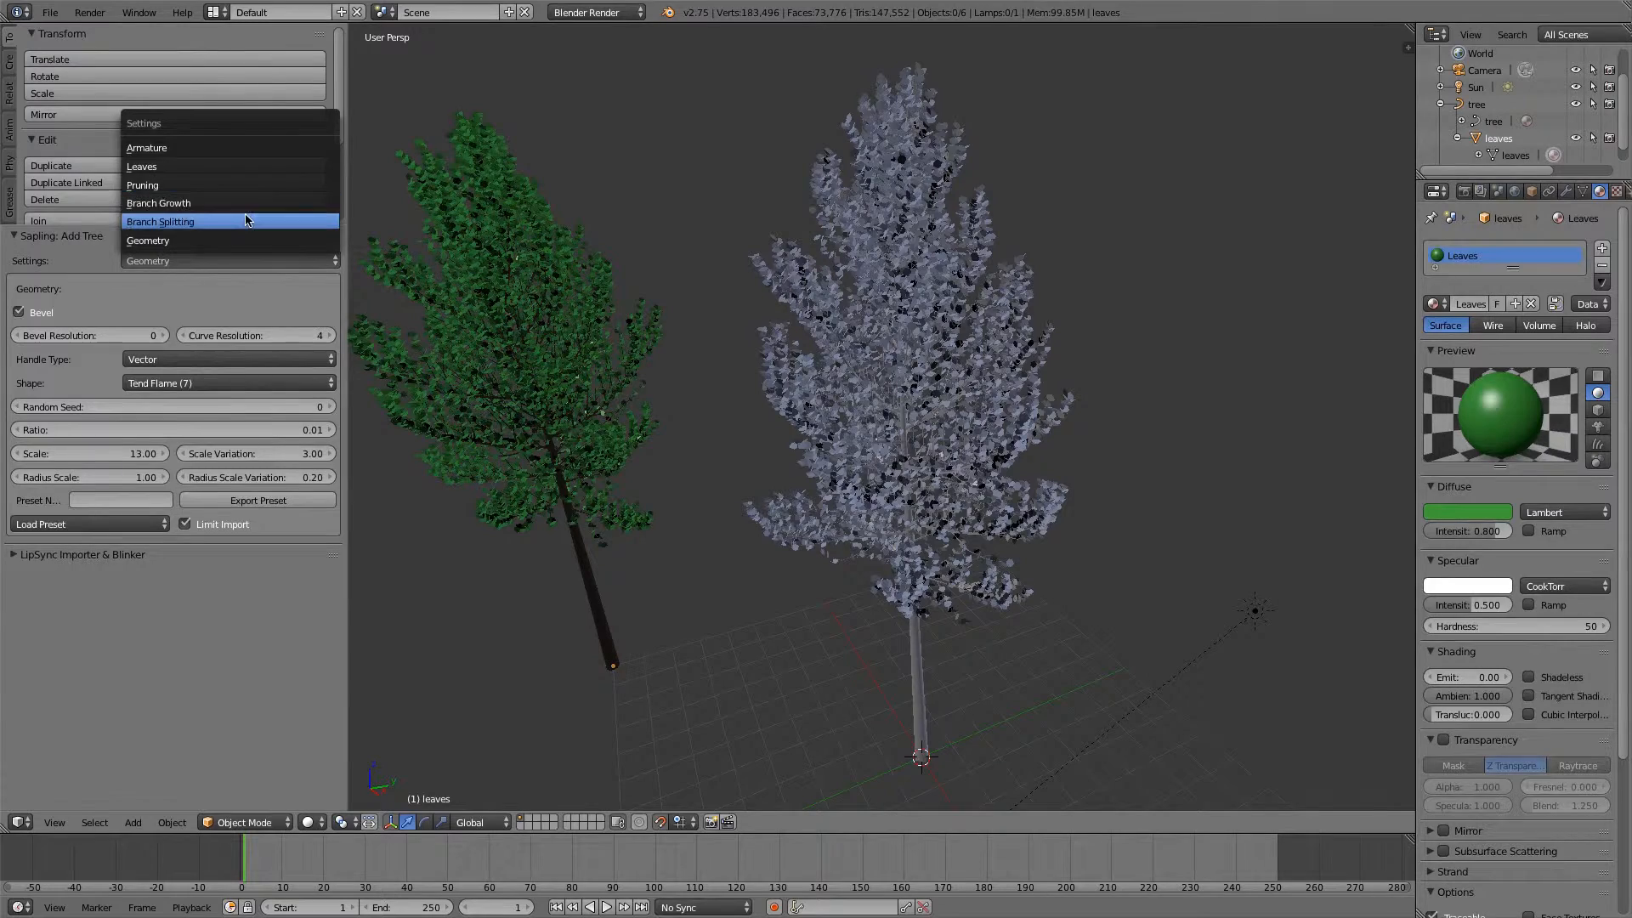
{"action": "left_click", "coordinate": [159, 221]}
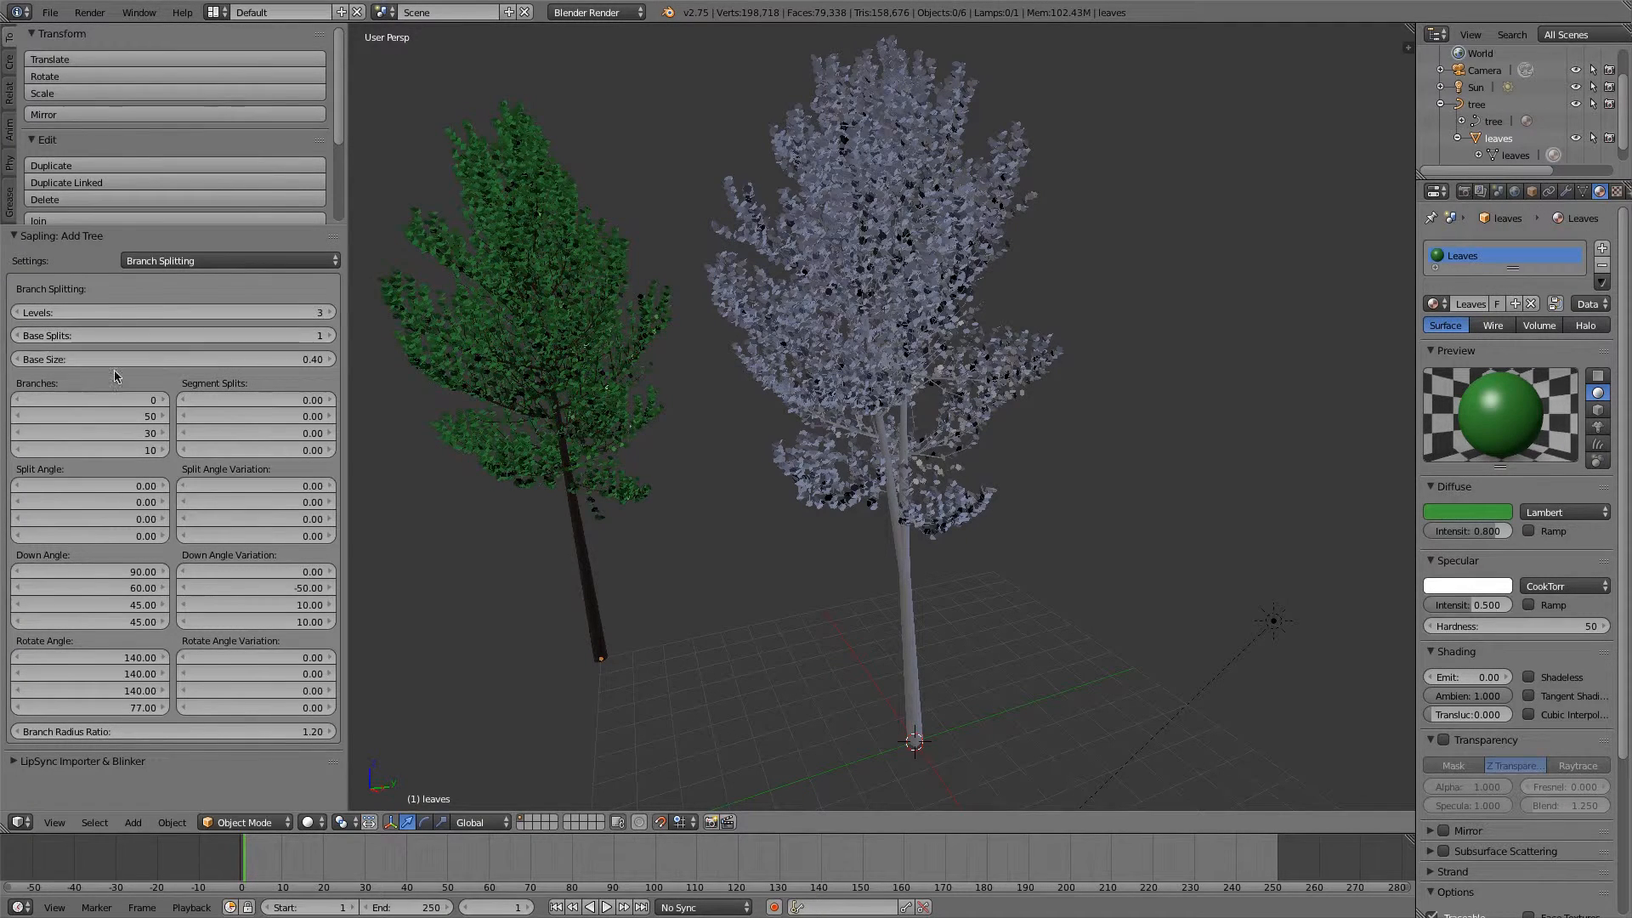
Raise the Sapling Branch Splitting Levels from 3 to 4.
{"action": "left_click", "coordinate": [227, 260]}
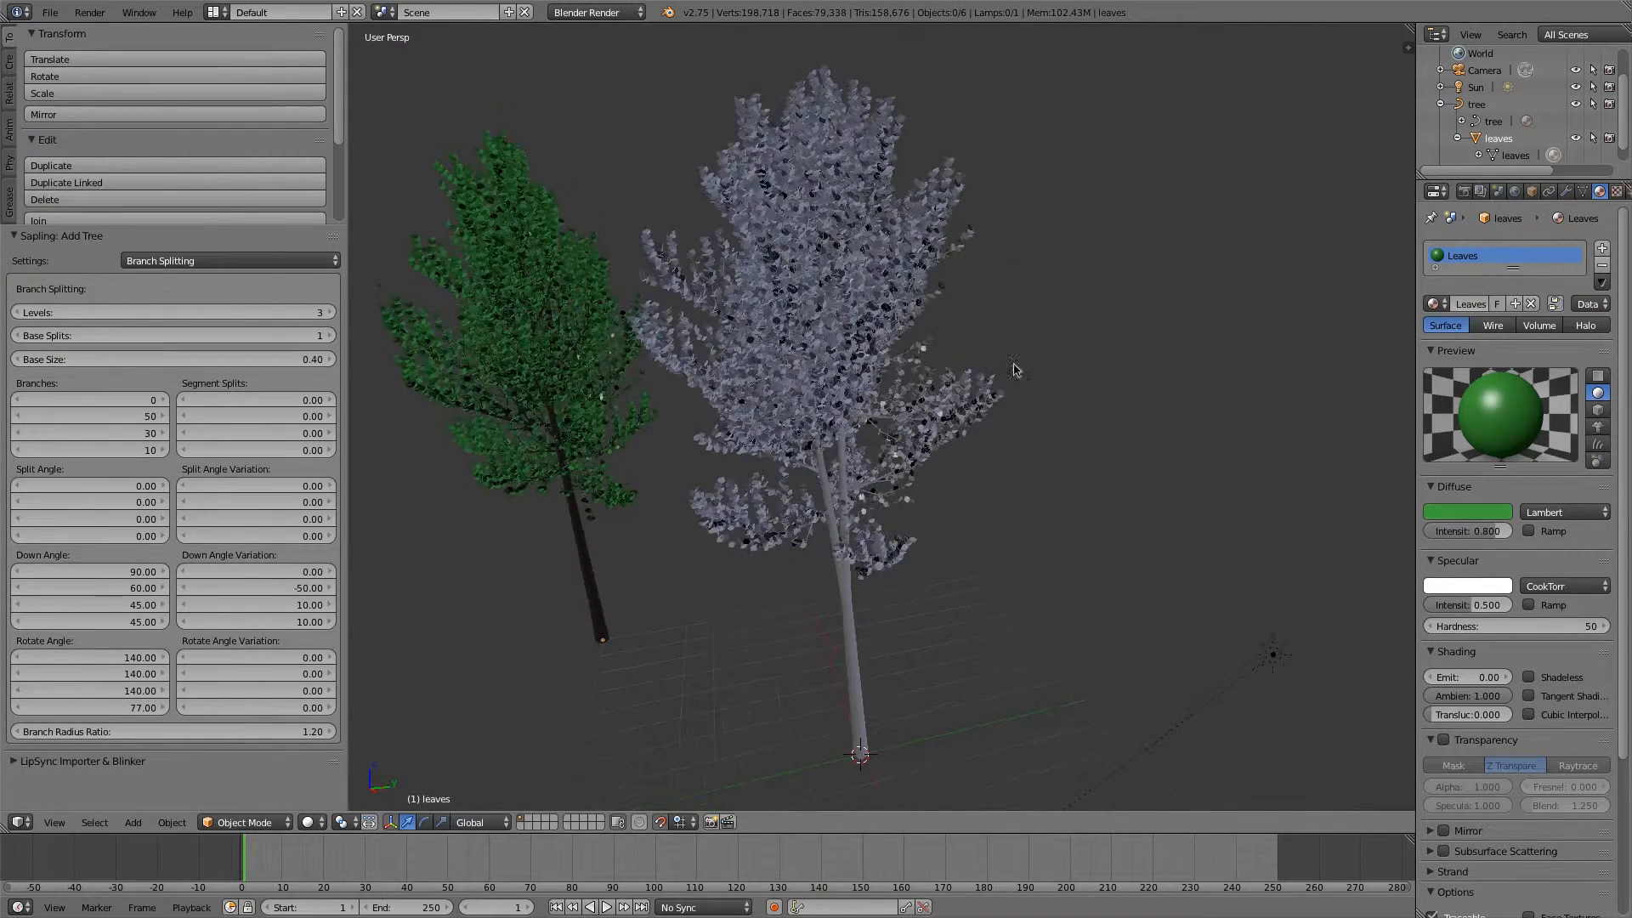
{"action": "mouse_move", "coordinate": [172, 312]}
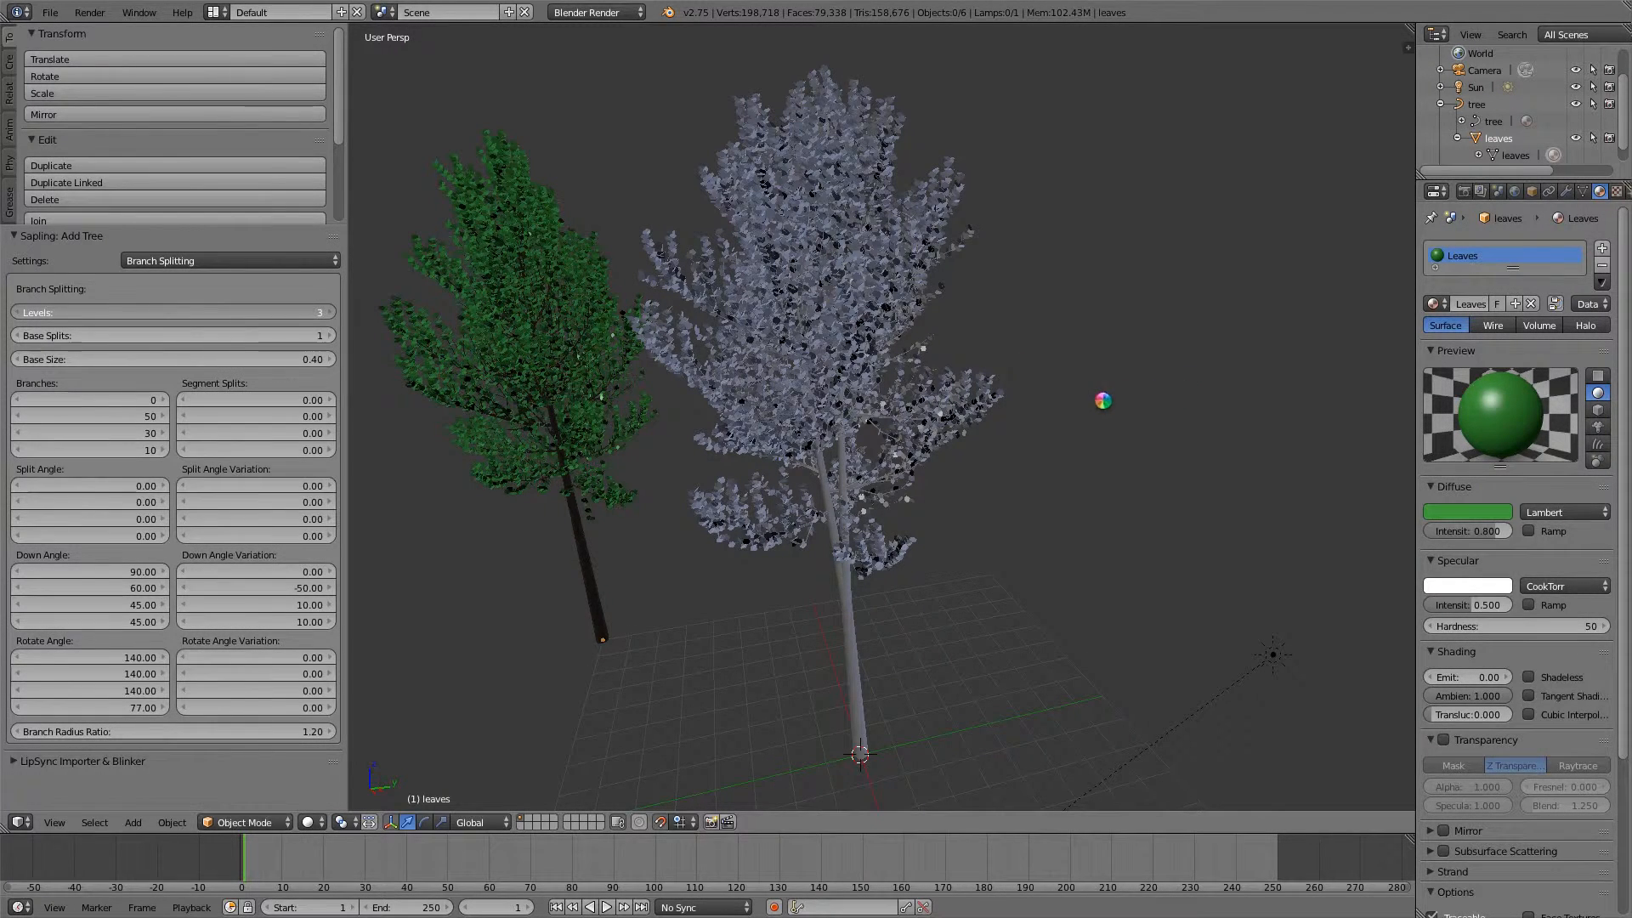
{"action": "left_click", "coordinate": [317, 312]}
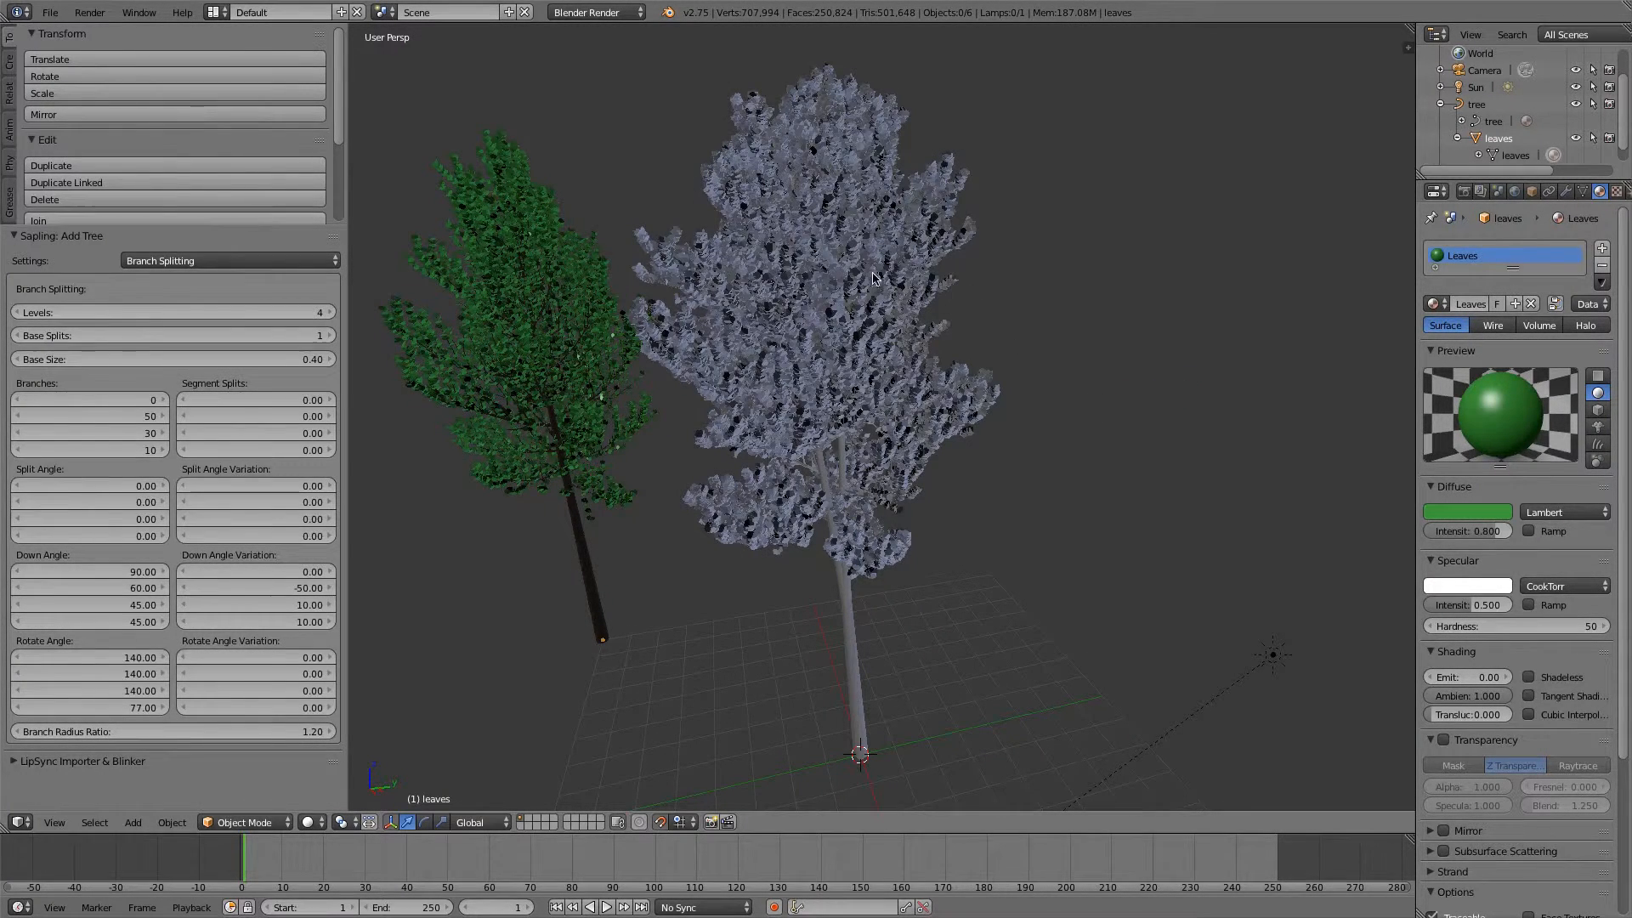
{"action": "mouse_move", "coordinate": [750, 23]}
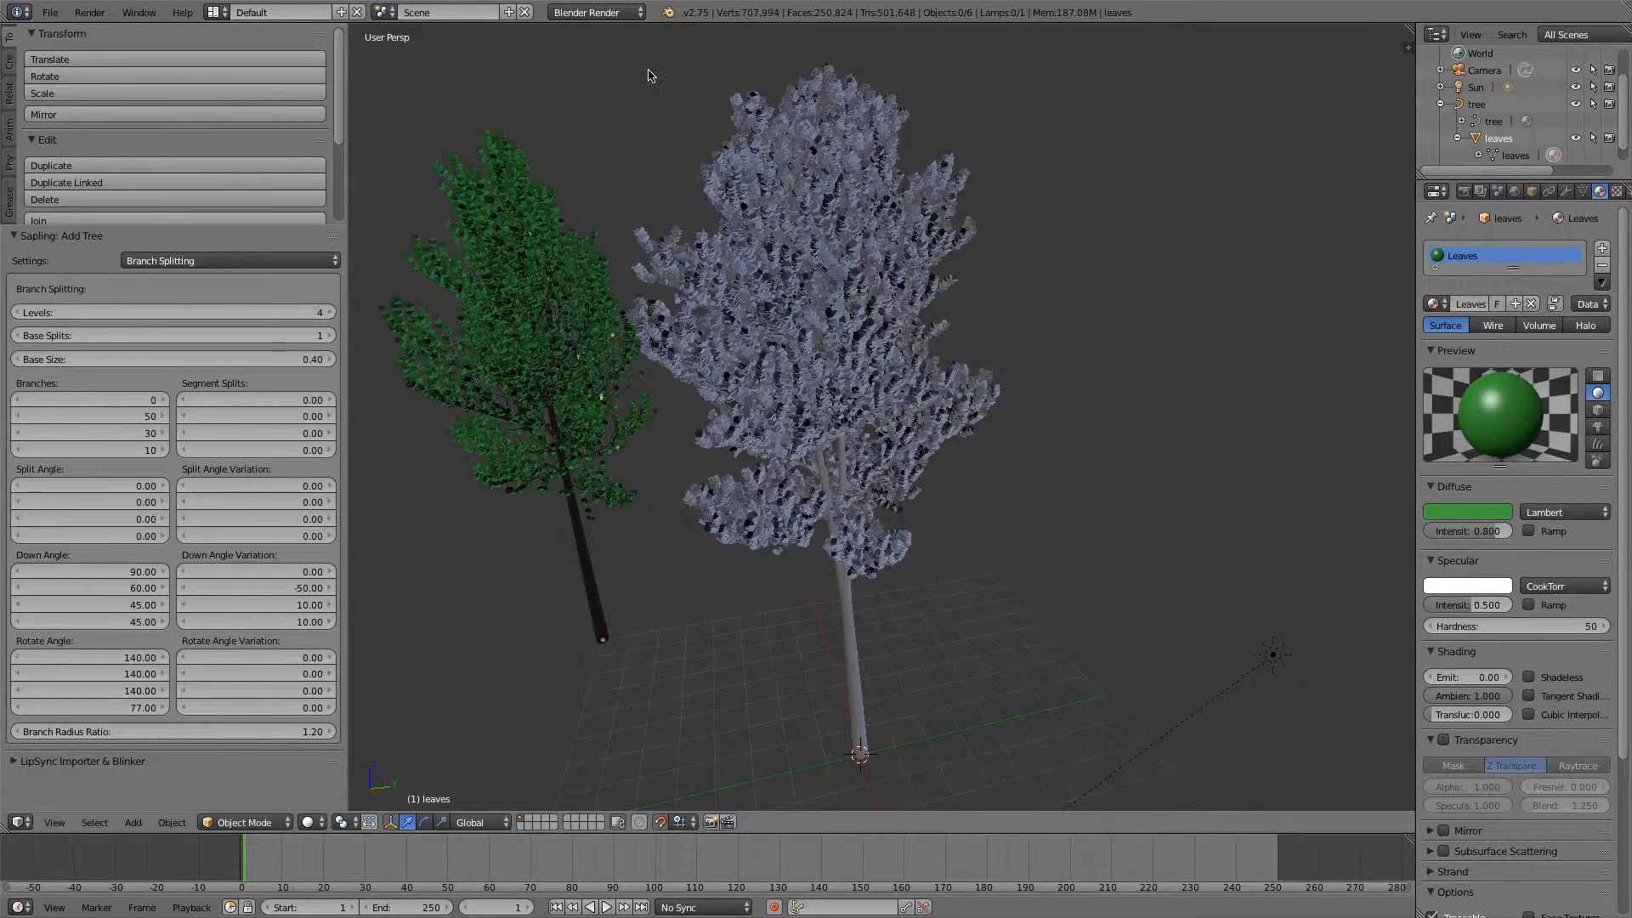
{"action": "mouse_move", "coordinate": [437, 255]}
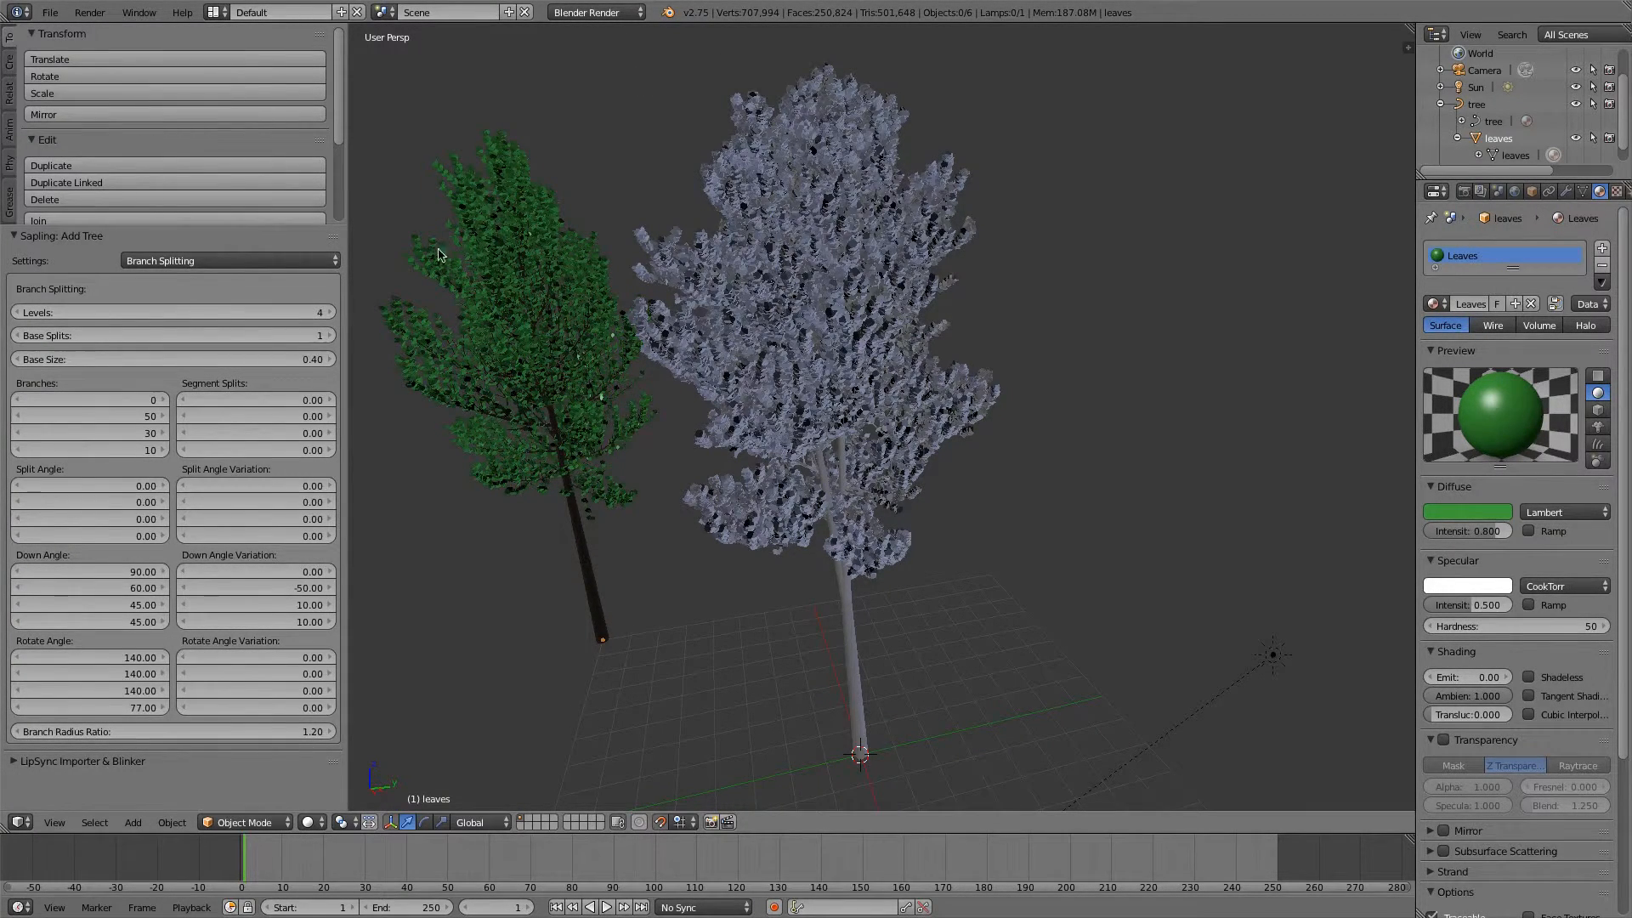
{"action": "mouse_move", "coordinate": [565, 523]}
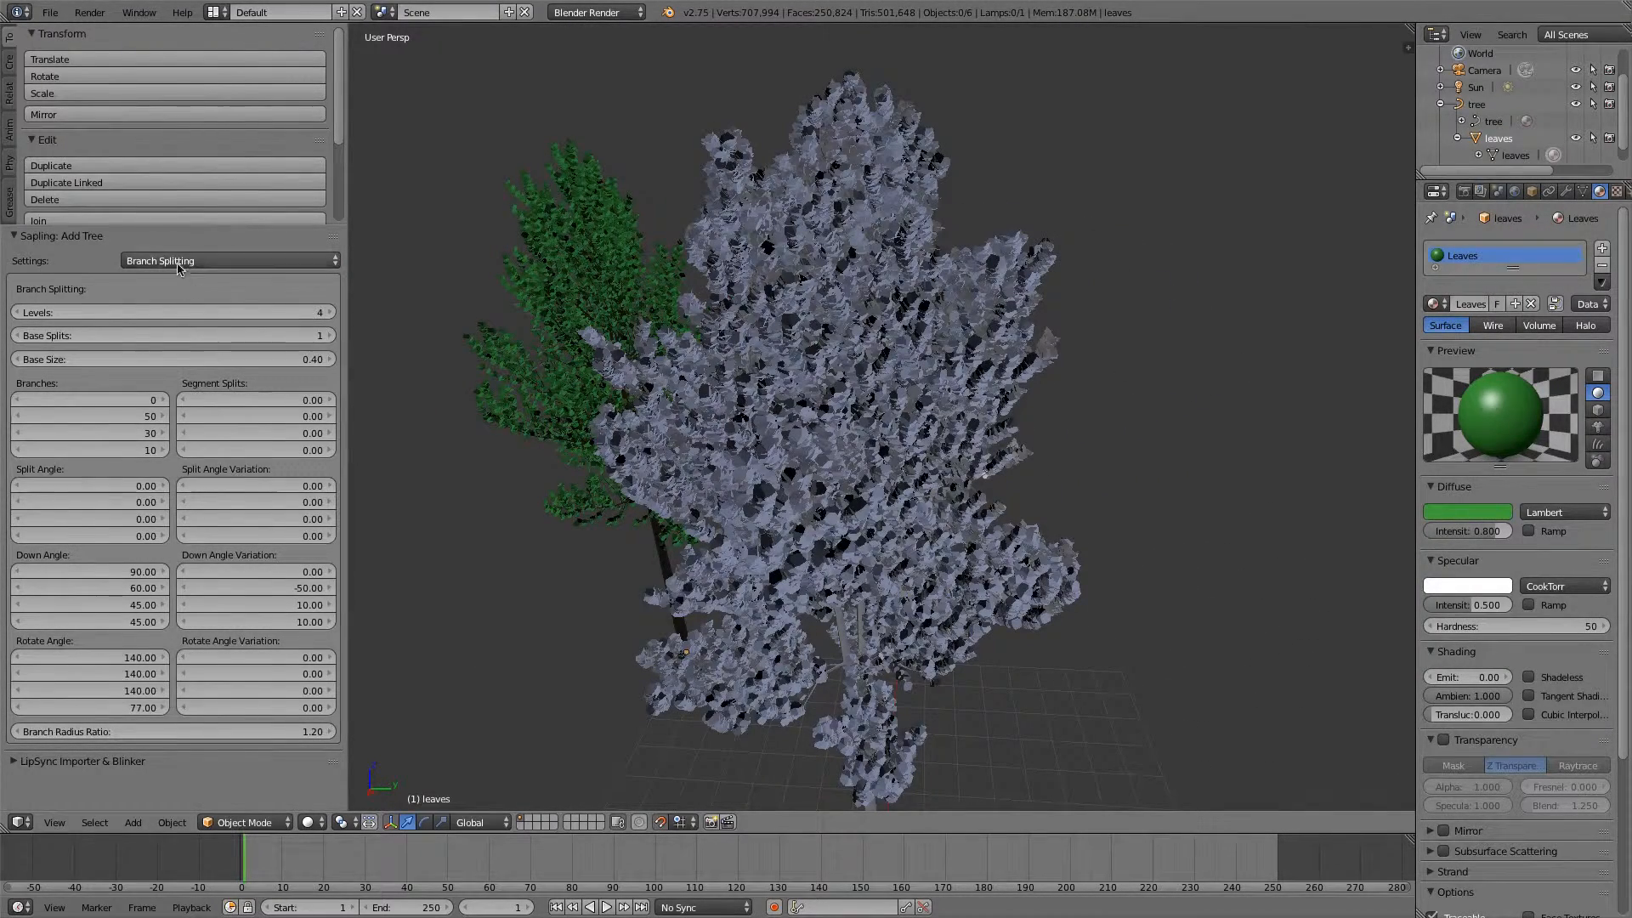
Set Leaves to 15, then assign Leaves to leaves.001 and Trunk to tree.001.
{"action": "left_click", "coordinate": [229, 260]}
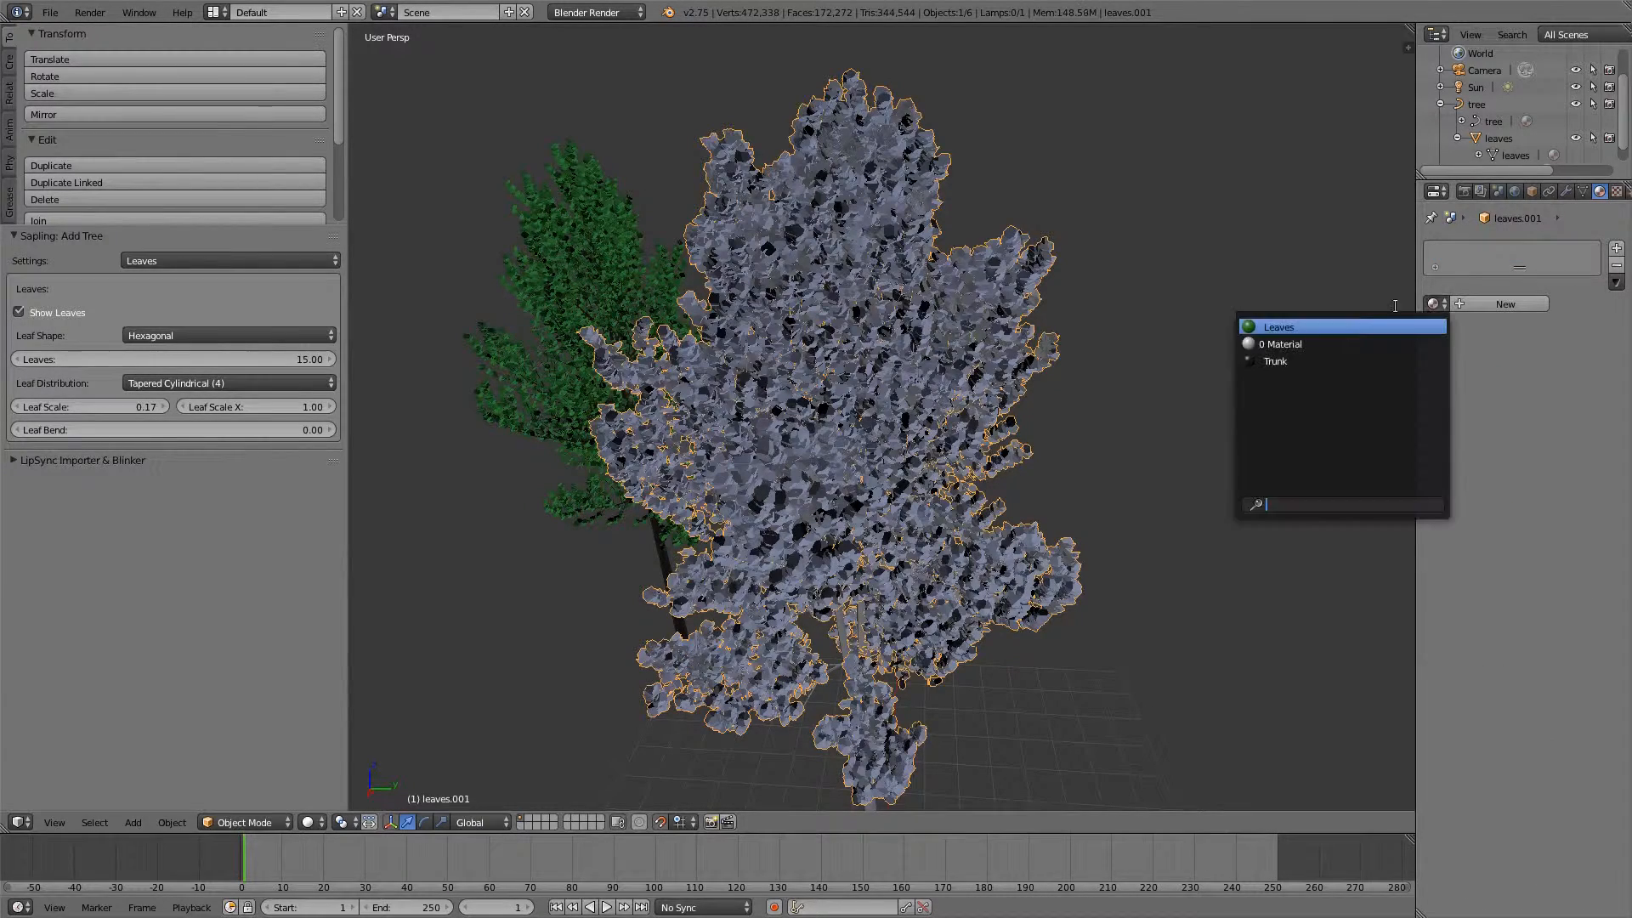
{"action": "left_click", "coordinate": [1279, 327]}
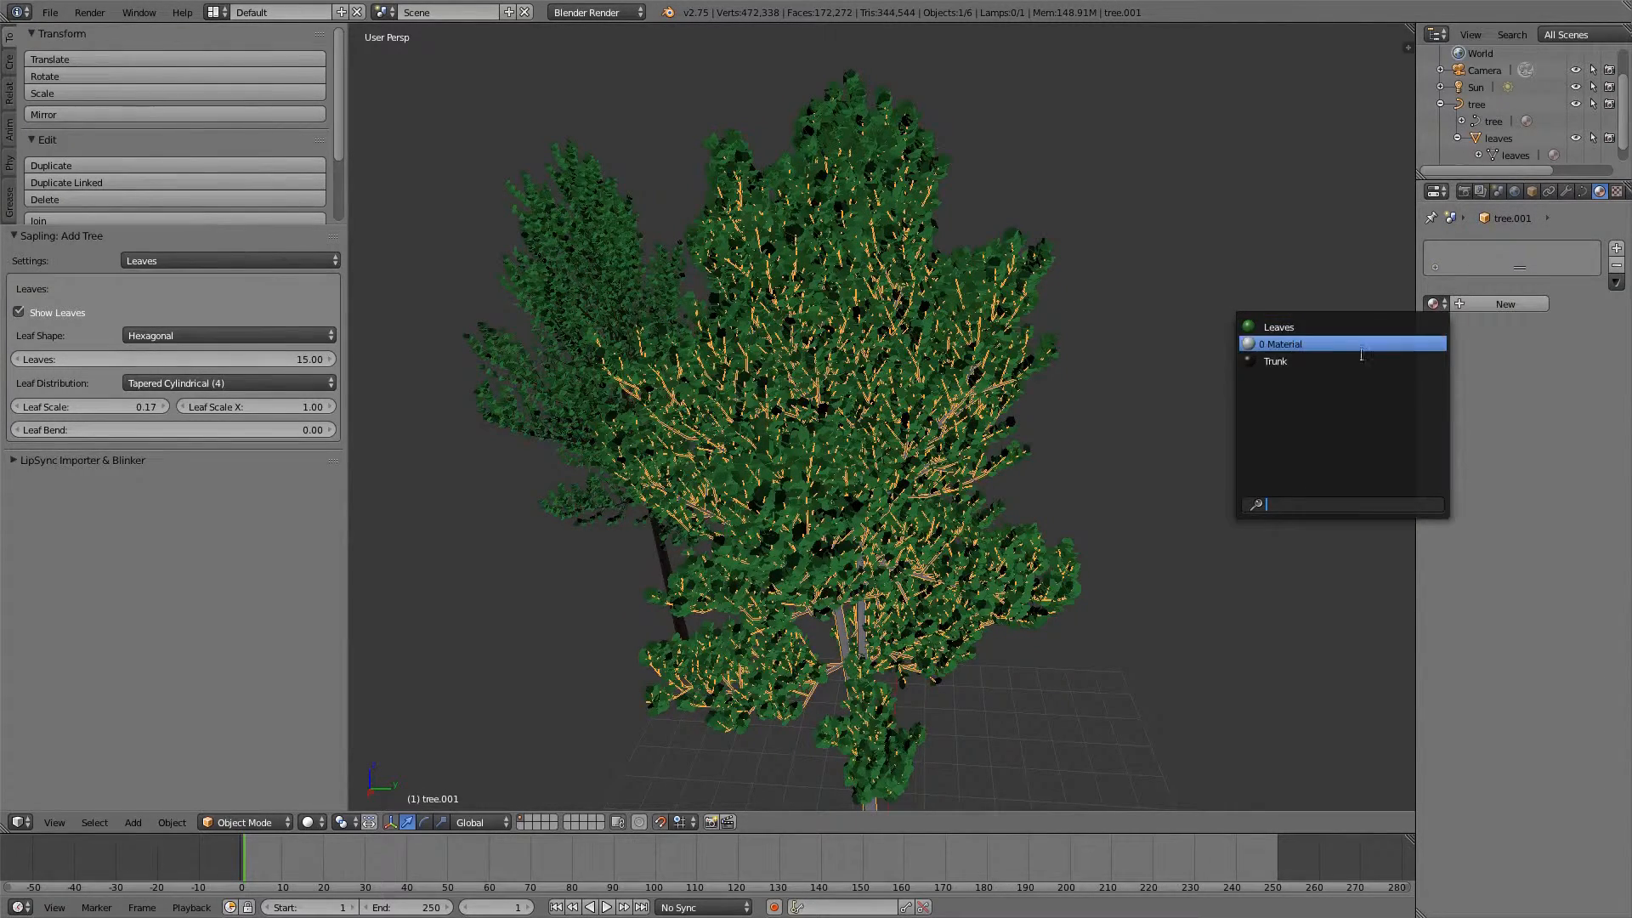
{"action": "left_click", "coordinate": [1275, 361]}
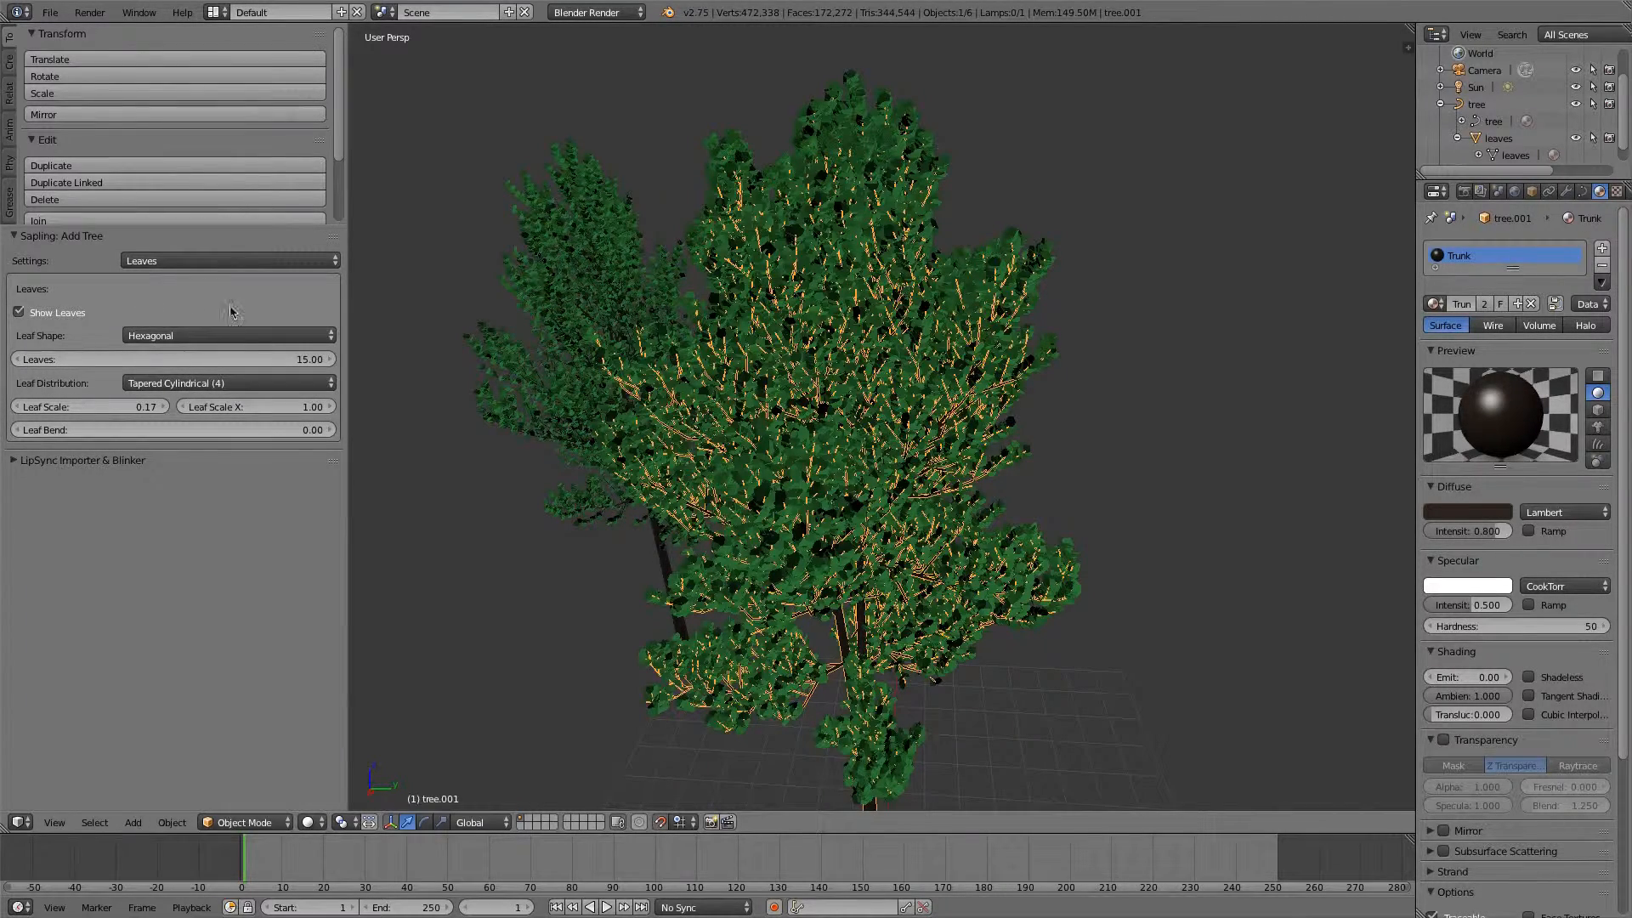
{"action": "left_click", "coordinate": [229, 260]}
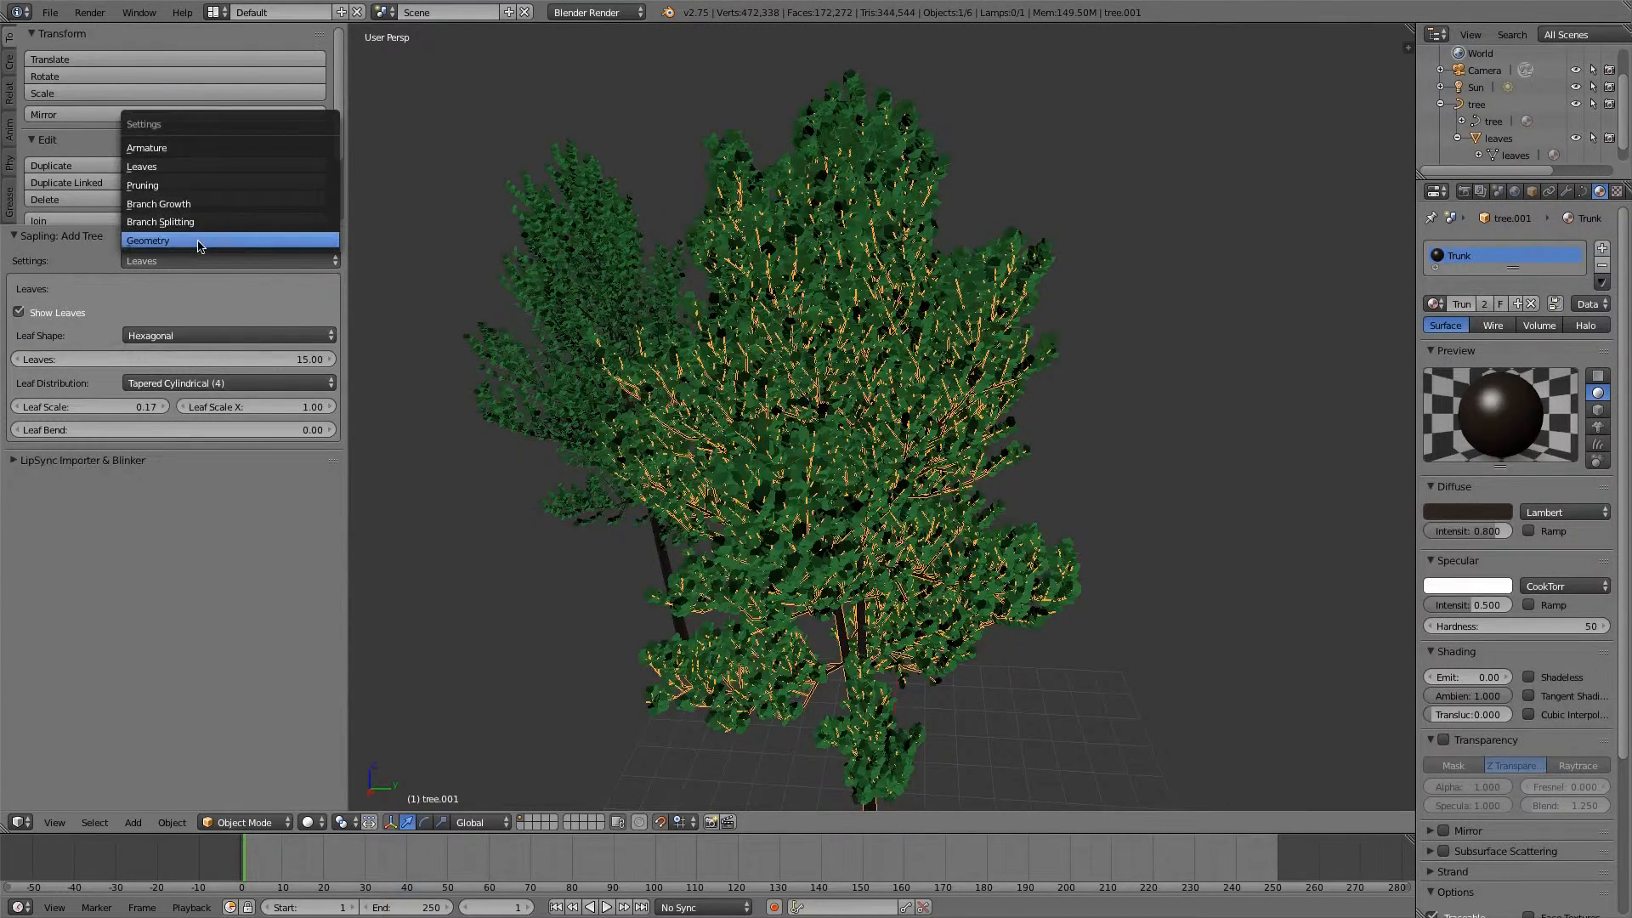
Show the Geometry settings and reassign the Leaves and Trunk materials to the rebuilt tree.
{"action": "left_click", "coordinate": [148, 241]}
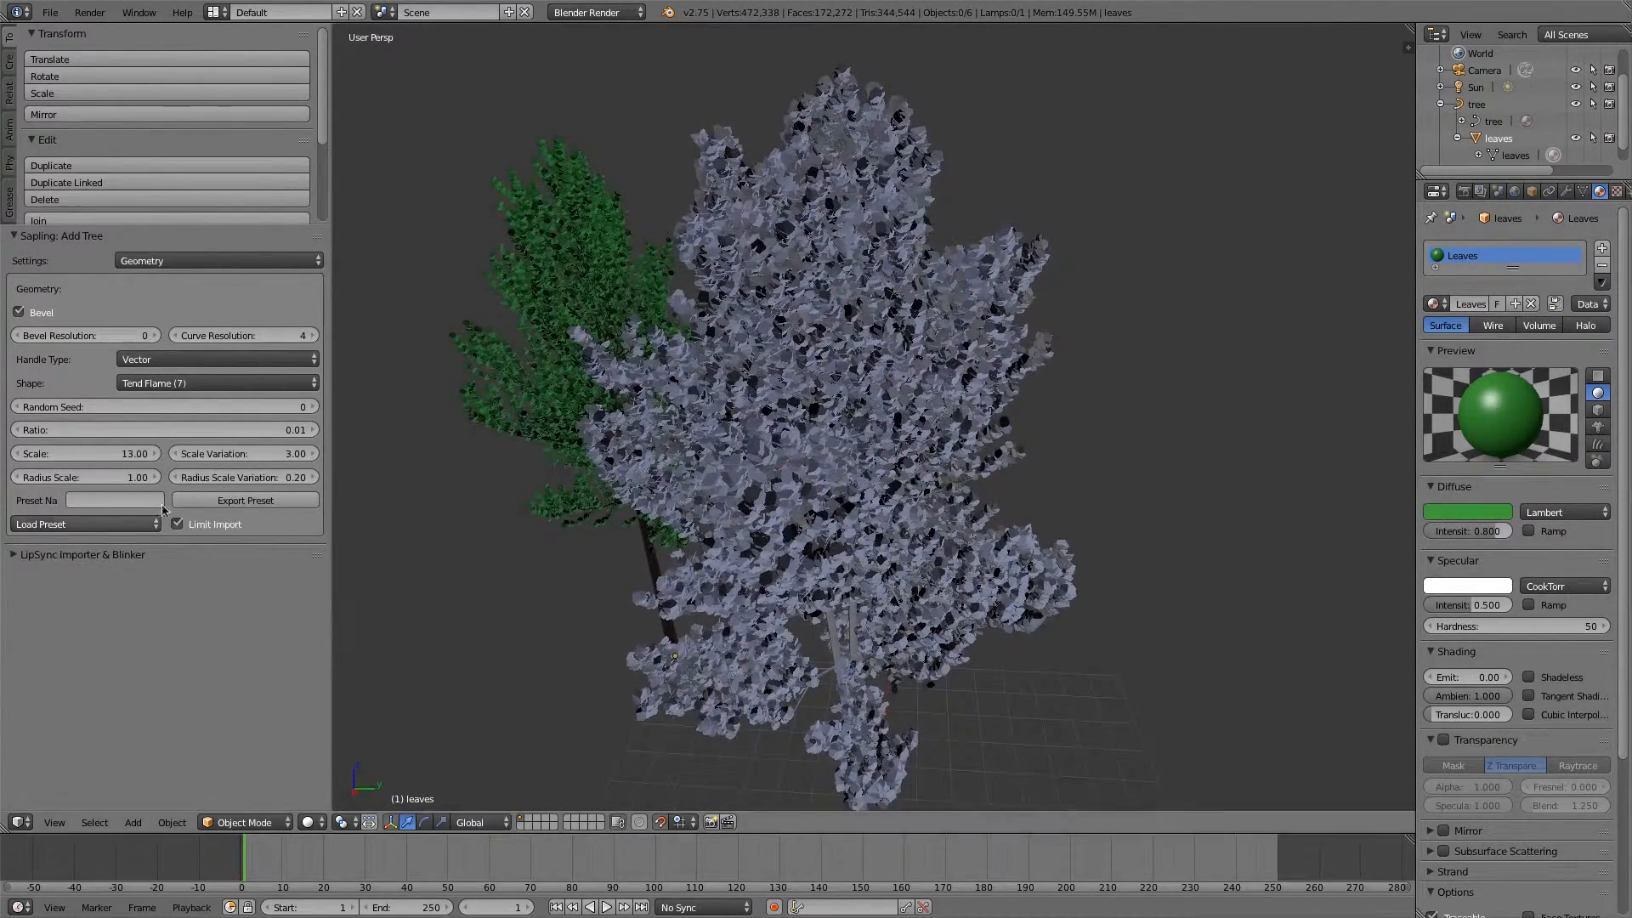
{"action": "left_click", "coordinate": [83, 524]}
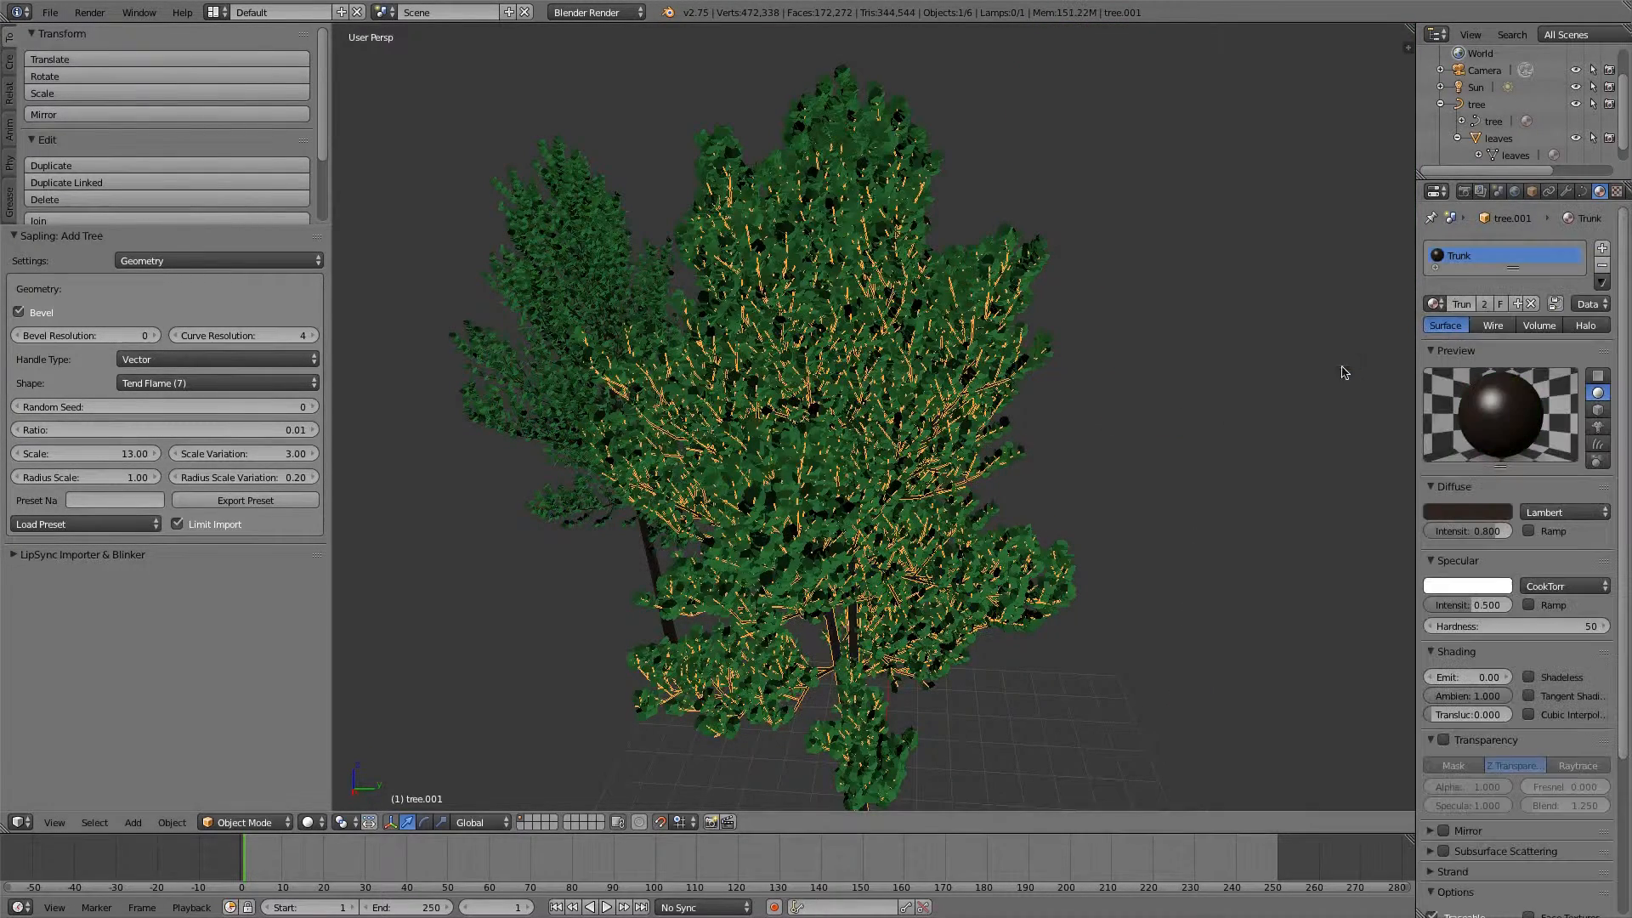
Move the second tree well apart from the first and deselect all.
{"action": "key", "text": "F12"}
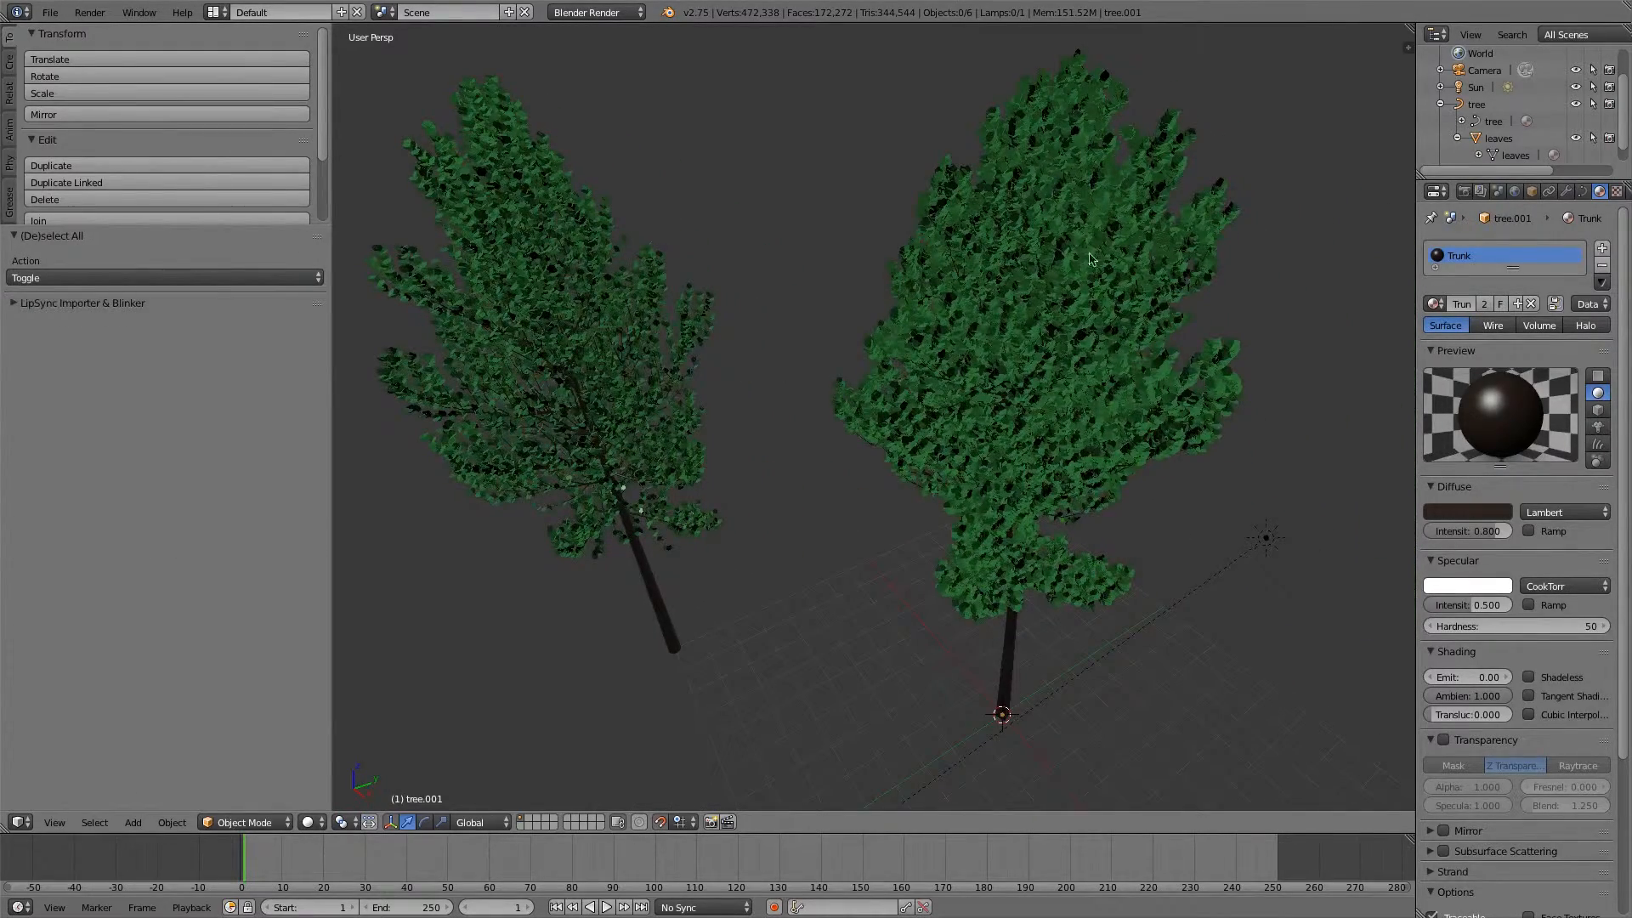
{"action": "mouse_move", "coordinate": [692, 302]}
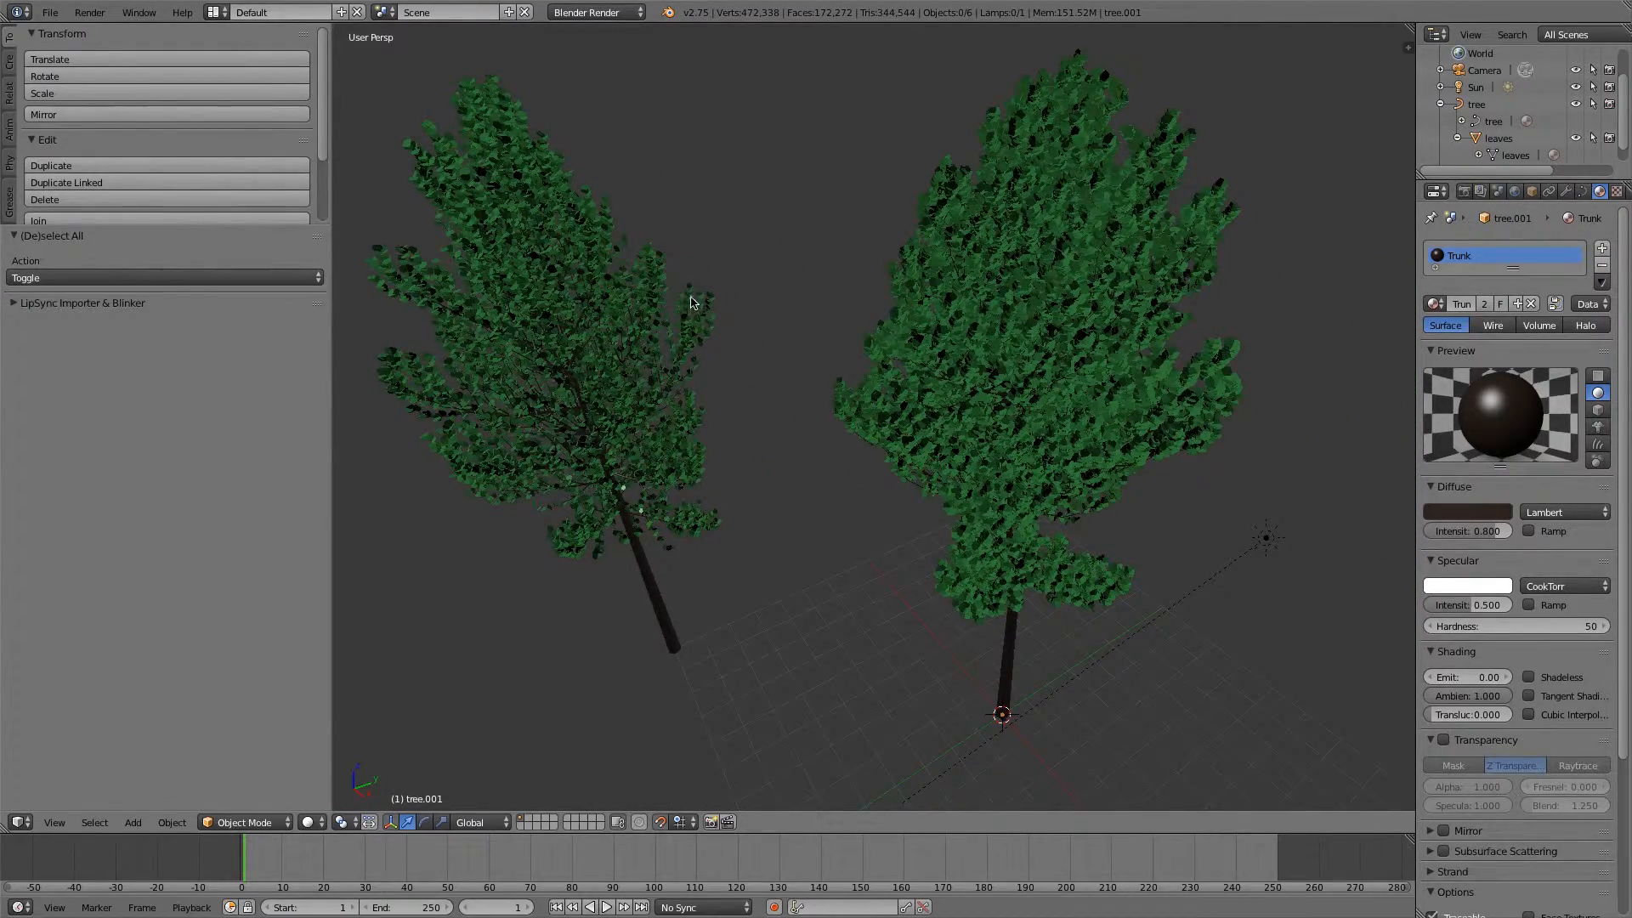